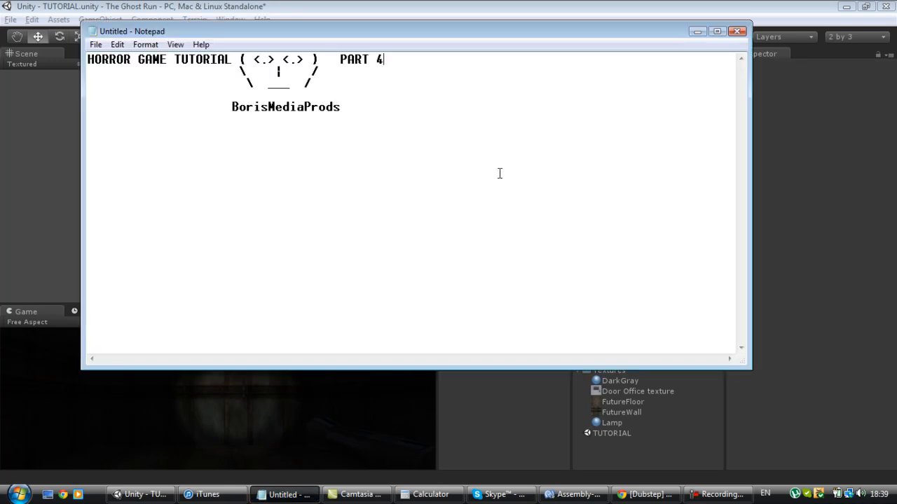
Leave the Notepad 'Horror Game Tutorial Part 4' title card and return to the Unity project.
{"action": "left_click", "coordinate": [341, 107]}
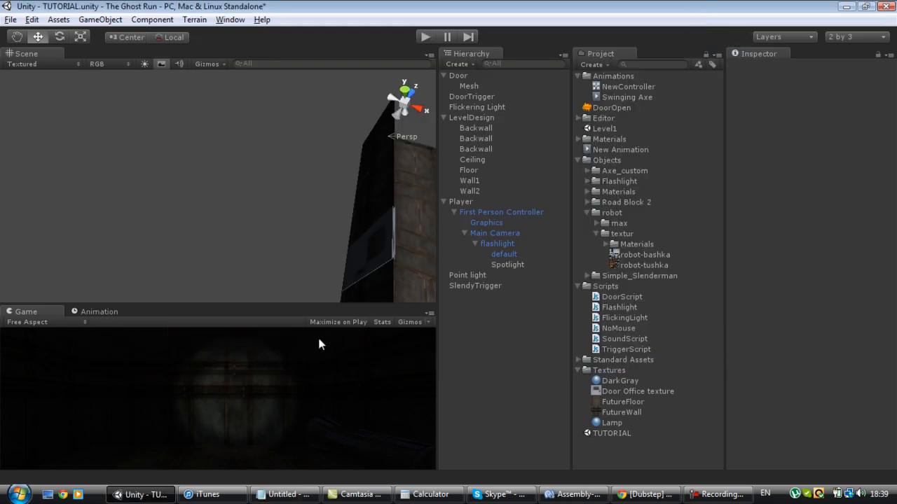
{"action": "mouse_move", "coordinate": [292, 153]}
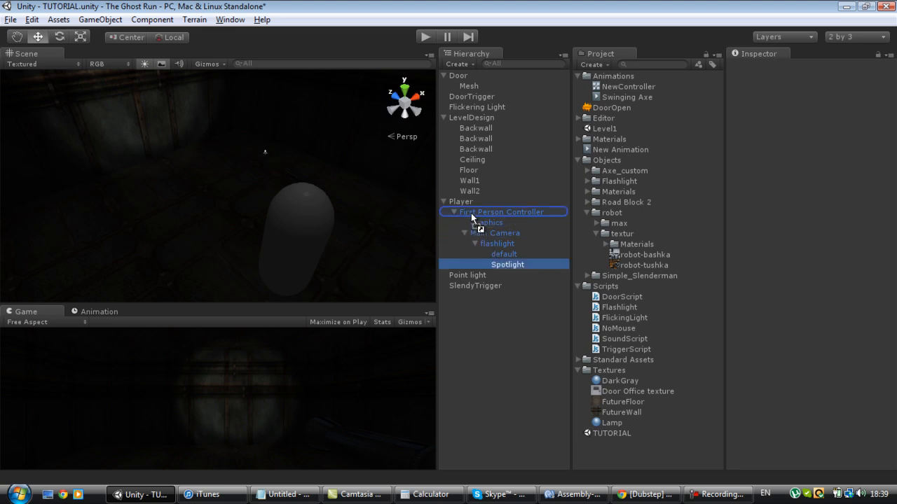
Play-test the hallway with the flashlight Spotlight selected, revealing the unassigned Slendy error, then stop.
{"action": "left_click", "coordinate": [496, 263]}
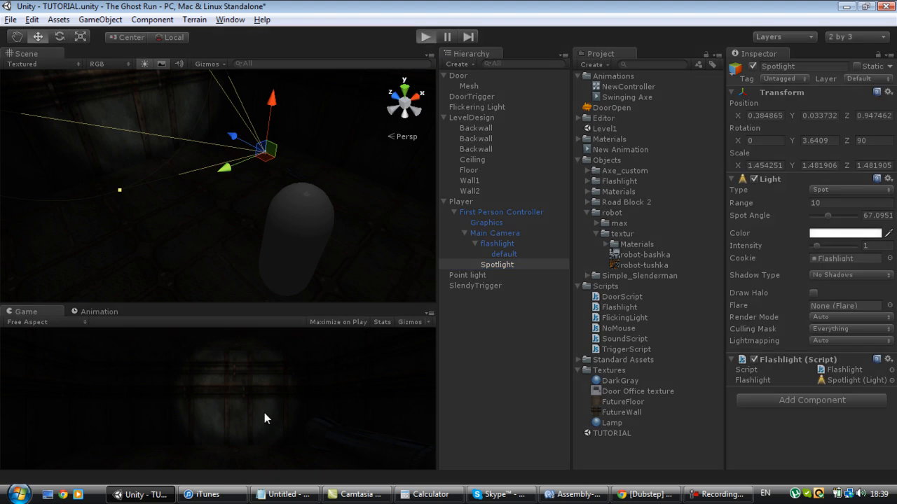
{"action": "left_click", "coordinate": [425, 37]}
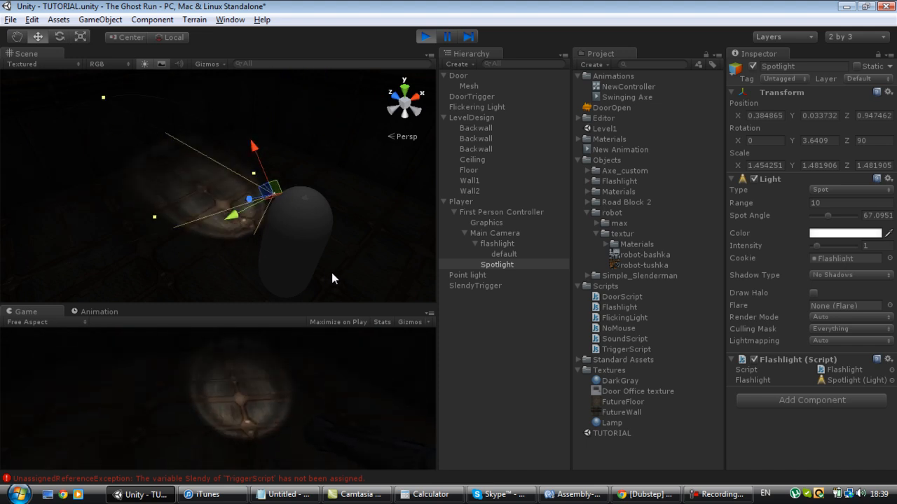
{"action": "left_click", "coordinate": [425, 37]}
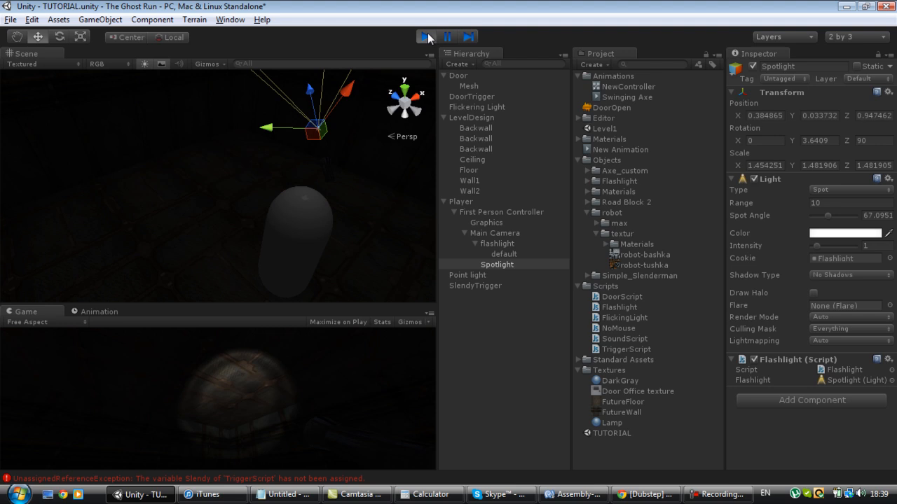
{"action": "left_click", "coordinate": [426, 36]}
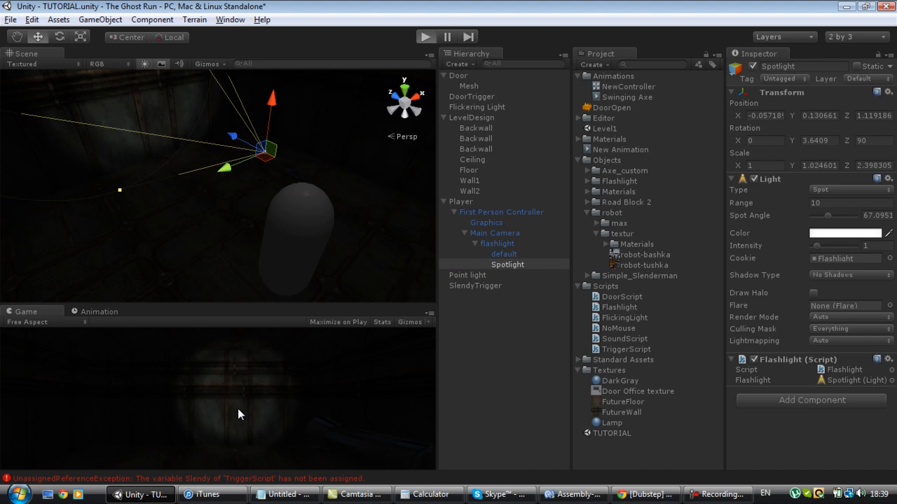
{"action": "mouse_move", "coordinate": [261, 419]}
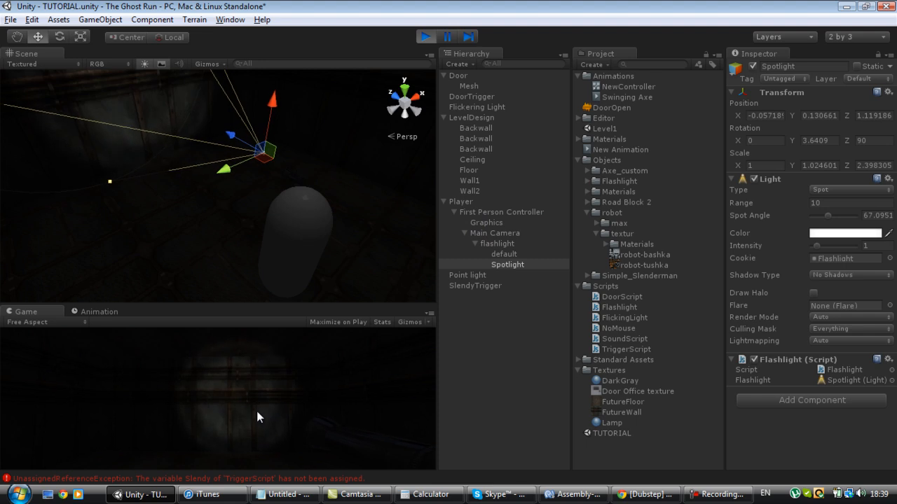
{"action": "left_click", "coordinate": [426, 37]}
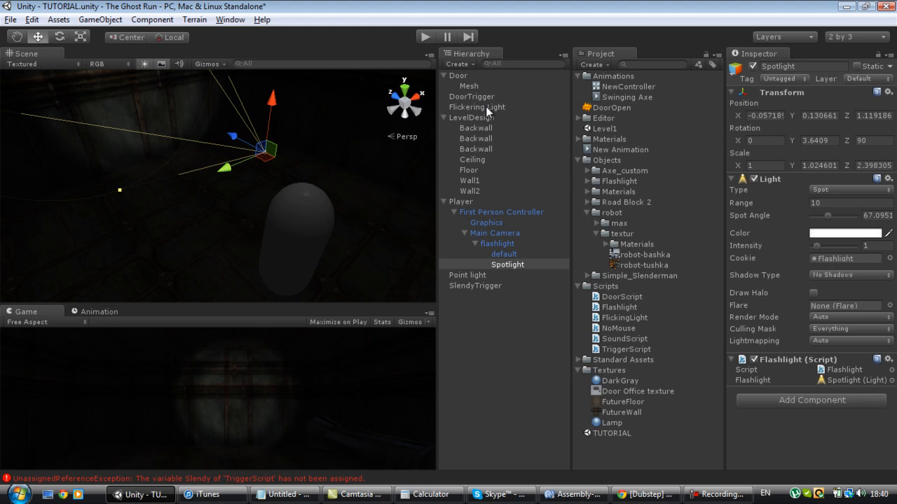
Review DoorTrigger and SlendyTrigger, delete SlendyTrigger and Point light, and collapse the First Person Controller.
{"action": "left_click", "coordinate": [470, 95]}
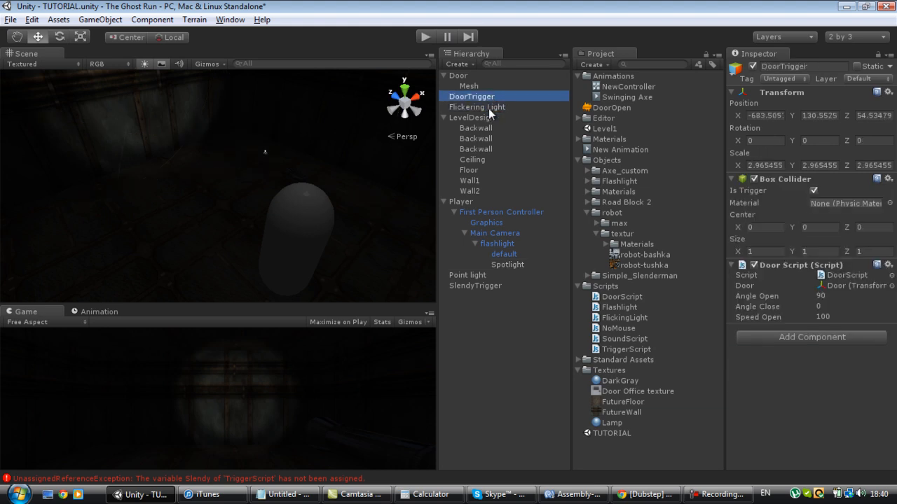
{"action": "left_click", "coordinate": [476, 107]}
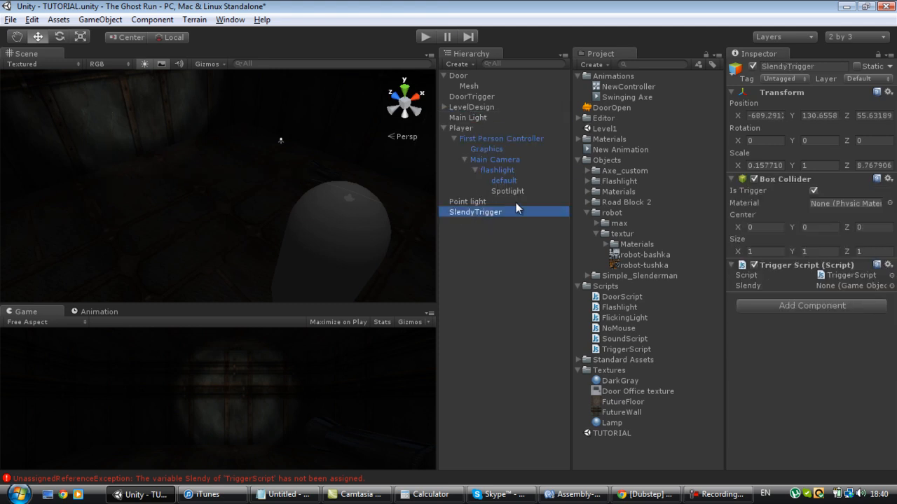
{"action": "left_click", "coordinate": [468, 202]}
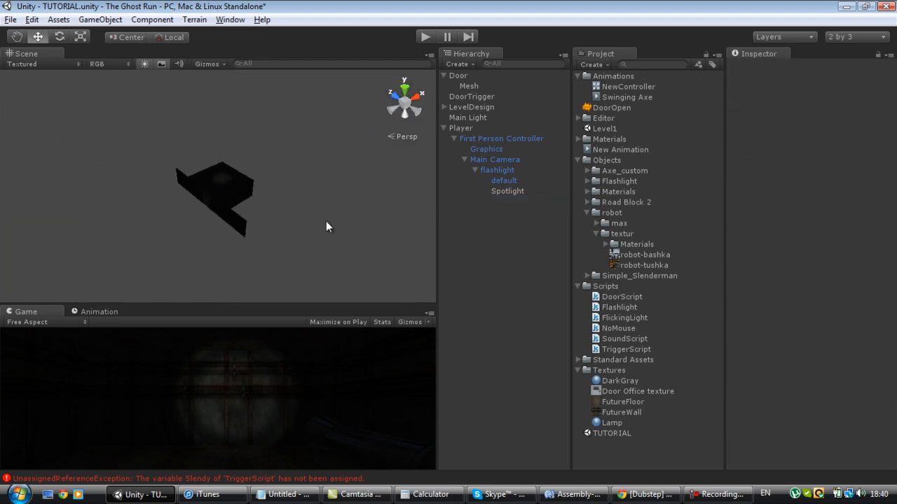
{"action": "left_click", "coordinate": [454, 138]}
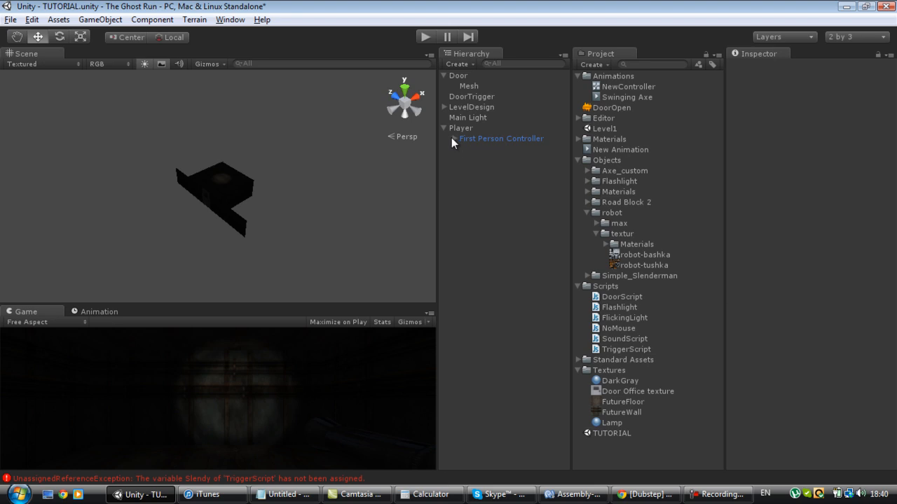
{"action": "mouse_move", "coordinate": [620, 314]}
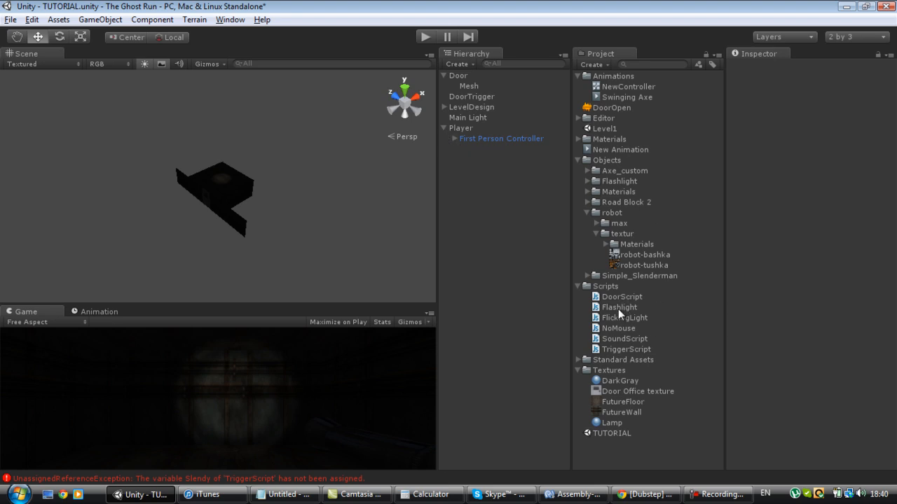
{"action": "left_click", "coordinate": [622, 317]}
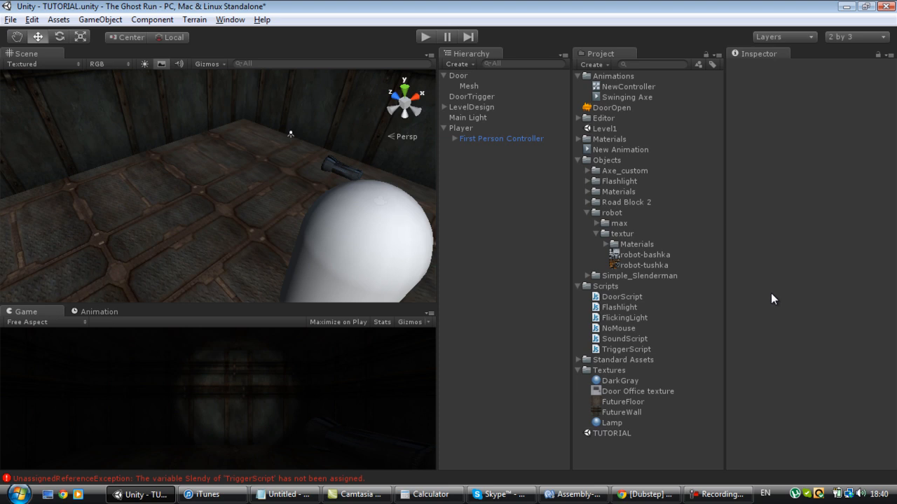
{"action": "mouse_move", "coordinate": [666, 133]}
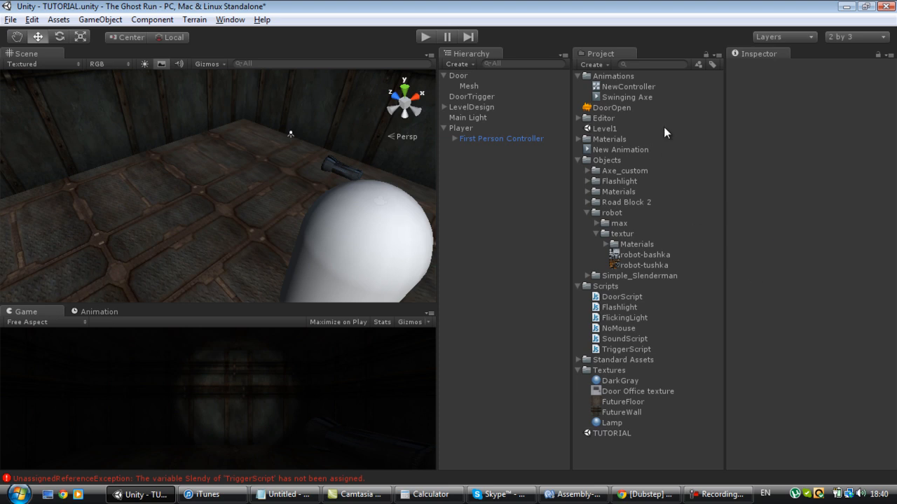
{"action": "mouse_move", "coordinate": [569, 139]}
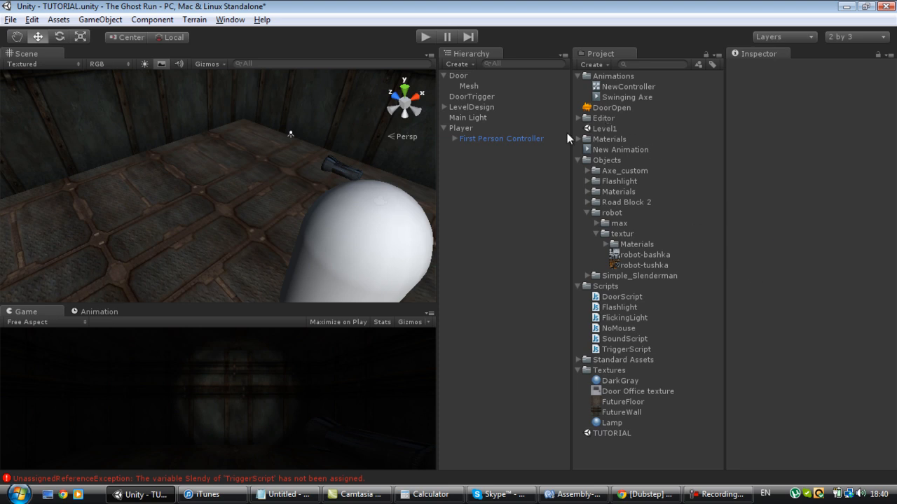
{"action": "mouse_move", "coordinate": [479, 160]}
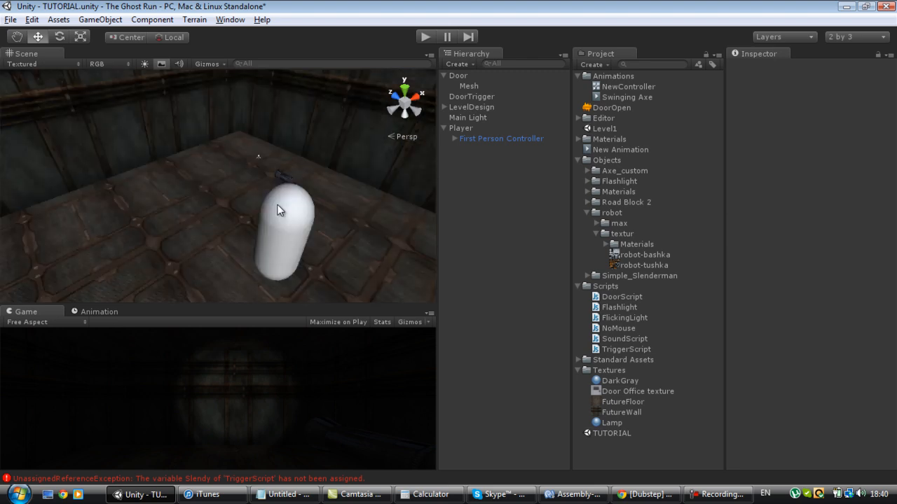
{"action": "mouse_move", "coordinate": [275, 212]}
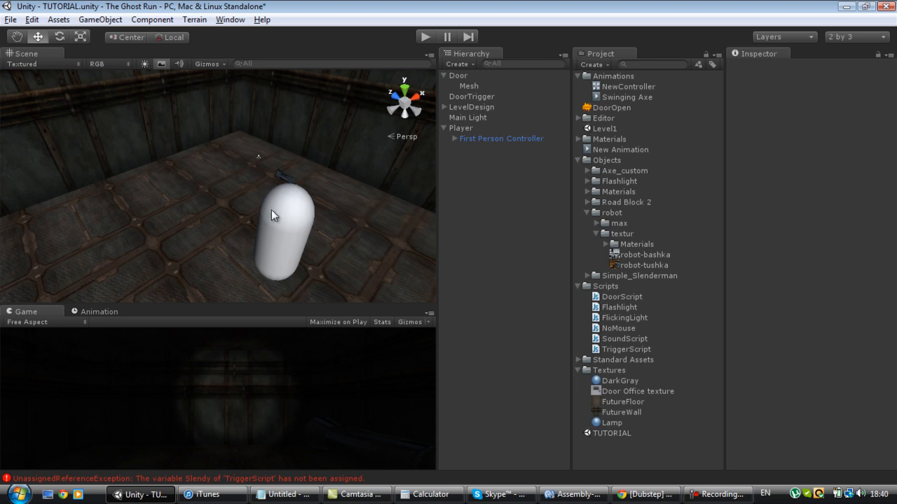
{"action": "mouse_move", "coordinate": [294, 208]}
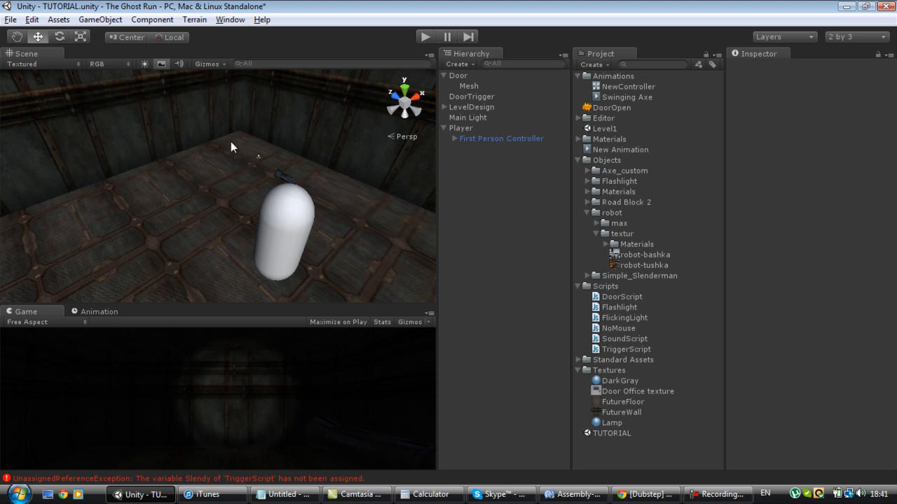
{"action": "mouse_move", "coordinate": [123, 80]}
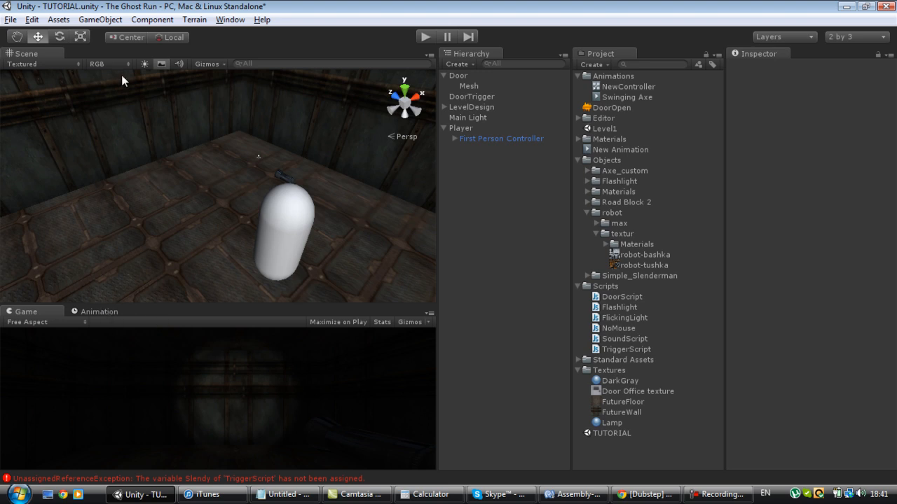
Select the room's Floor piece in LevelDesign and line the view up along it.
{"action": "left_click", "coordinate": [449, 127]}
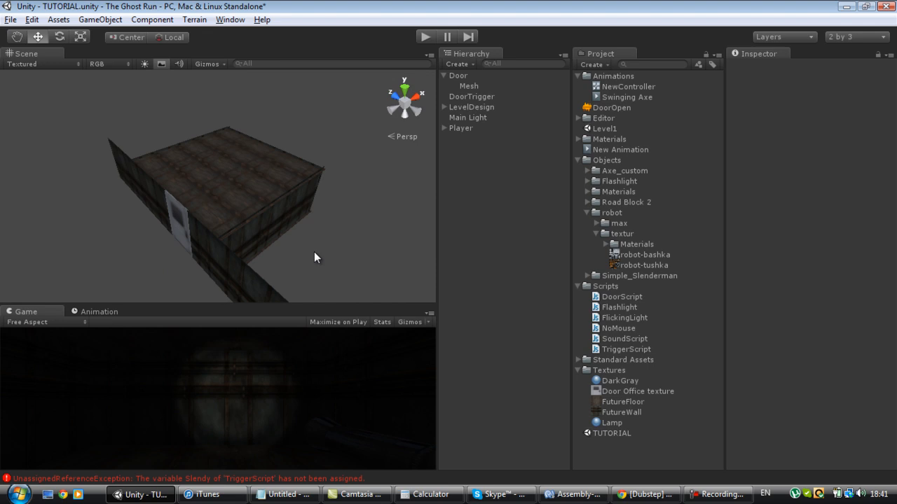
{"action": "left_click_drag", "start_coordinate": [315, 258], "coordinate": [129, 218]}
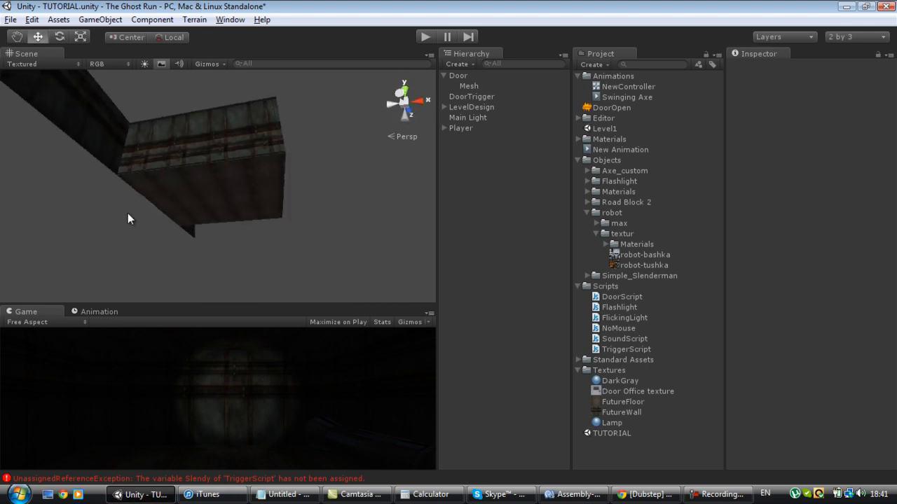
{"action": "left_click", "coordinate": [468, 169]}
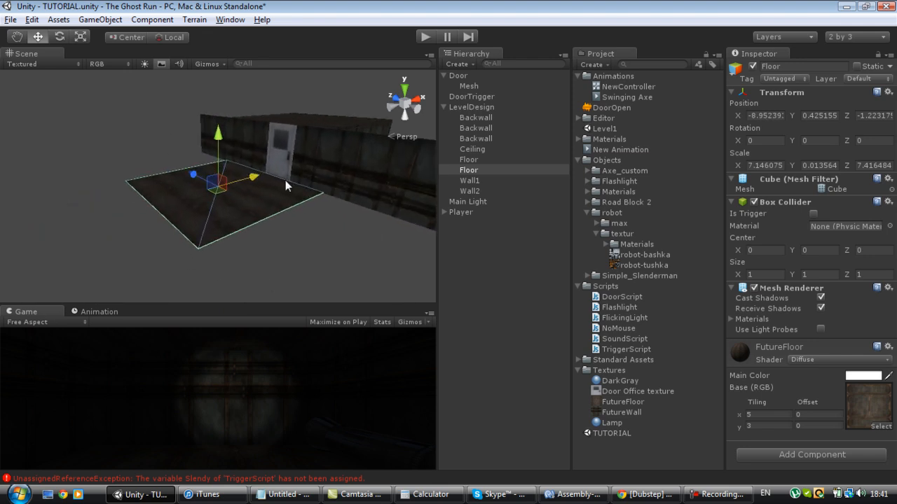
{"action": "left_click_drag", "start_coordinate": [285, 185], "coordinate": [285, 221]}
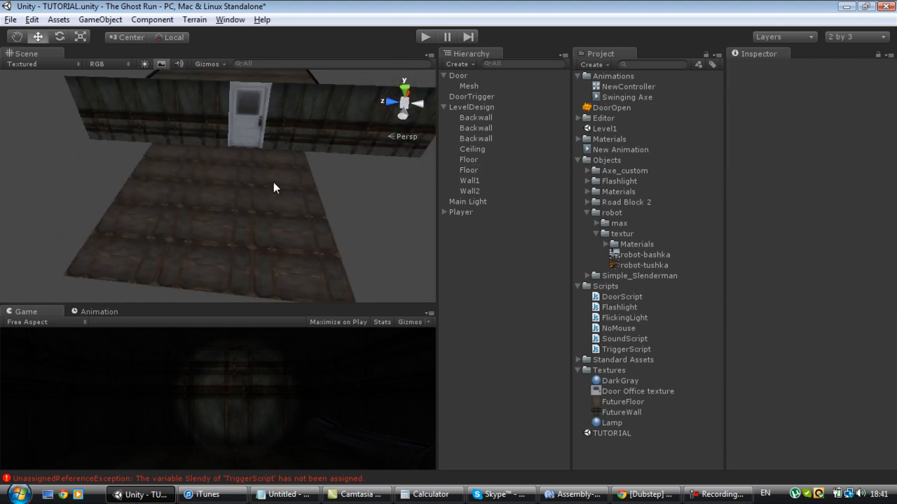
Duplicate the Floor and Wall2 pieces and slide the copies along X to extend the corridor.
{"action": "left_click", "coordinate": [468, 169]}
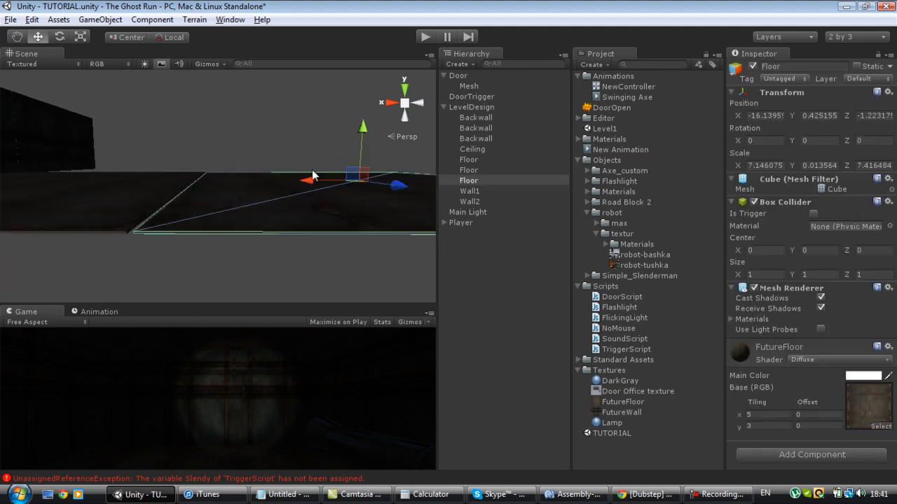
{"action": "left_click_drag", "start_coordinate": [311, 180], "coordinate": [302, 181]}
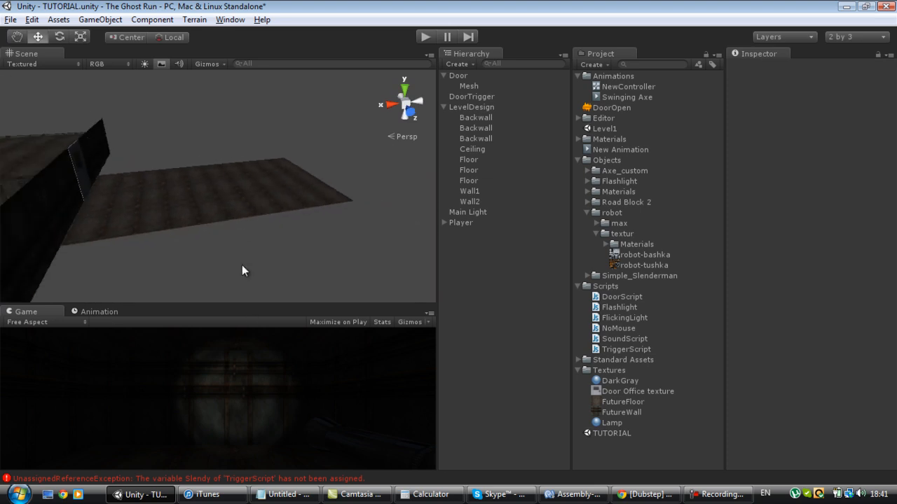
{"action": "left_click", "coordinate": [468, 170]}
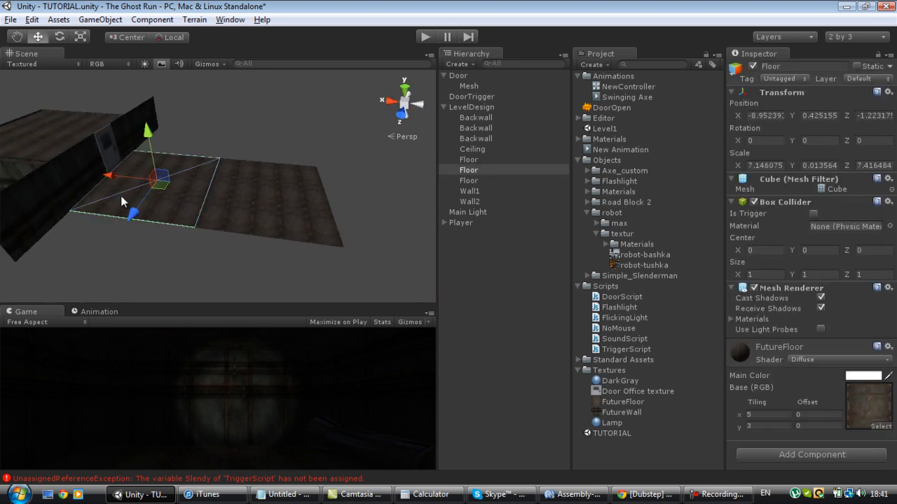
{"action": "left_click_drag", "start_coordinate": [126, 203], "coordinate": [322, 210]}
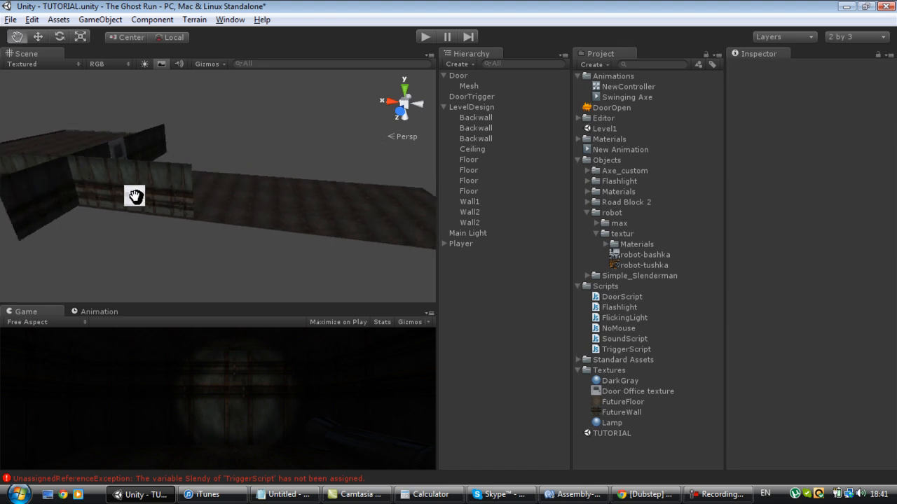
Move the Wall1 and Wall2 pieces into place along both floor edges to form the hallway.
{"action": "left_click", "coordinate": [470, 232]}
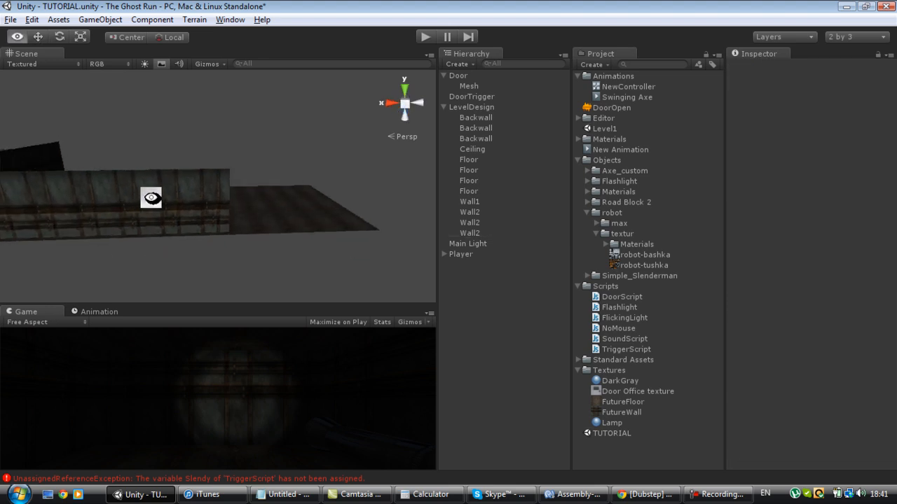
{"action": "left_click", "coordinate": [471, 244]}
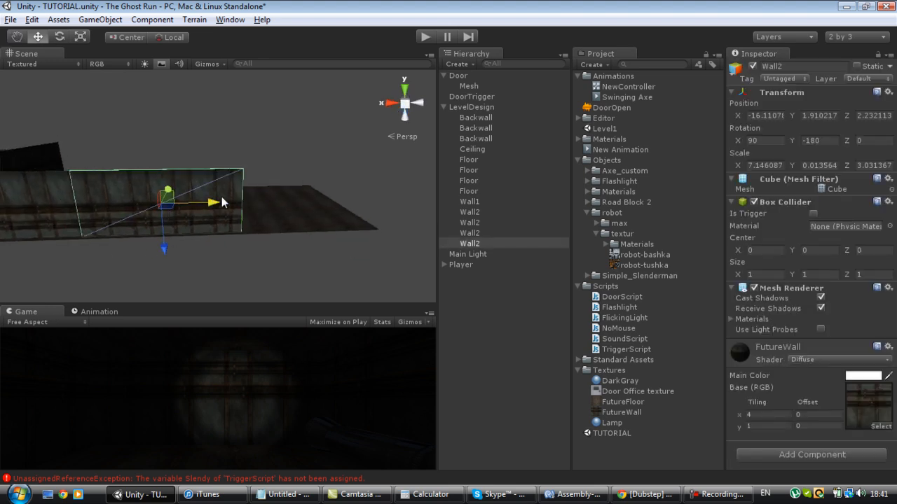
{"action": "left_click_drag", "start_coordinate": [213, 202], "coordinate": [356, 208]}
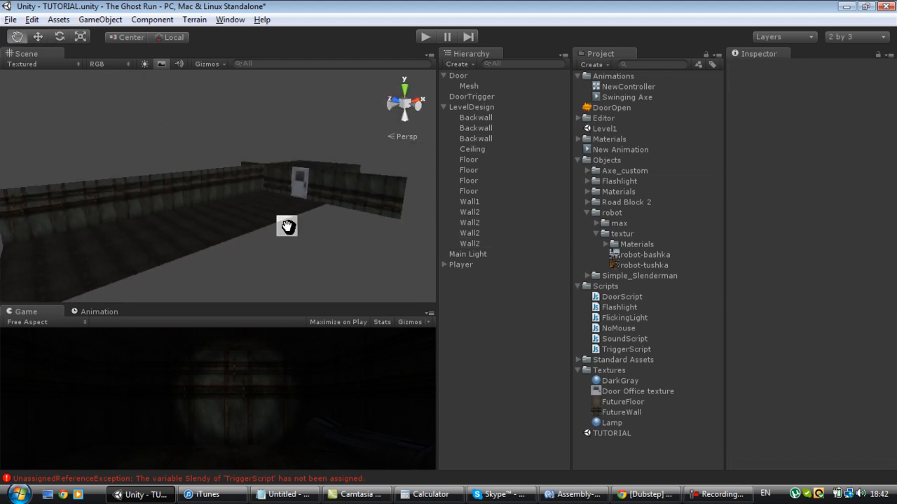
{"action": "left_click", "coordinate": [468, 211]}
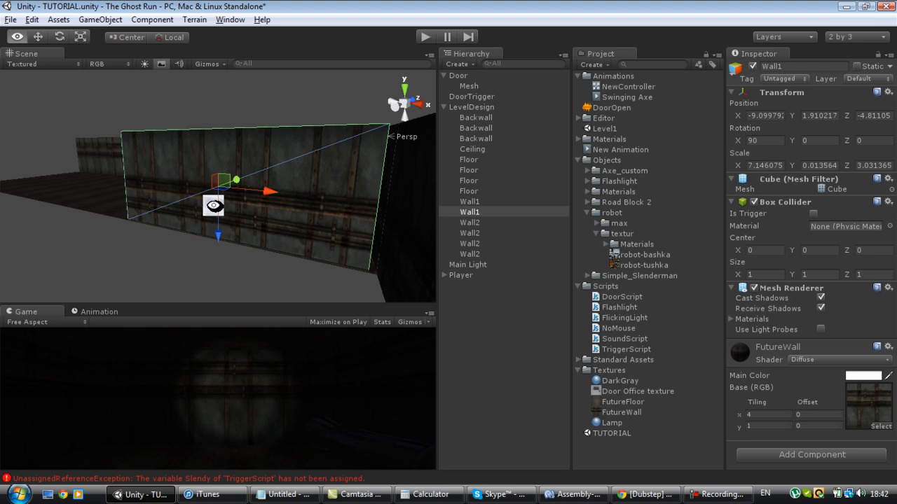
{"action": "left_click_drag", "start_coordinate": [241, 181], "coordinate": [271, 191]}
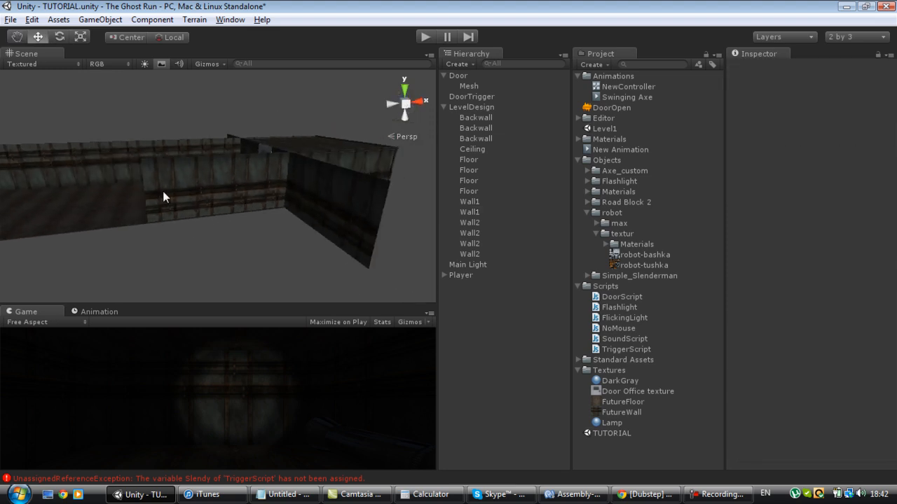
{"action": "left_click", "coordinate": [469, 221]}
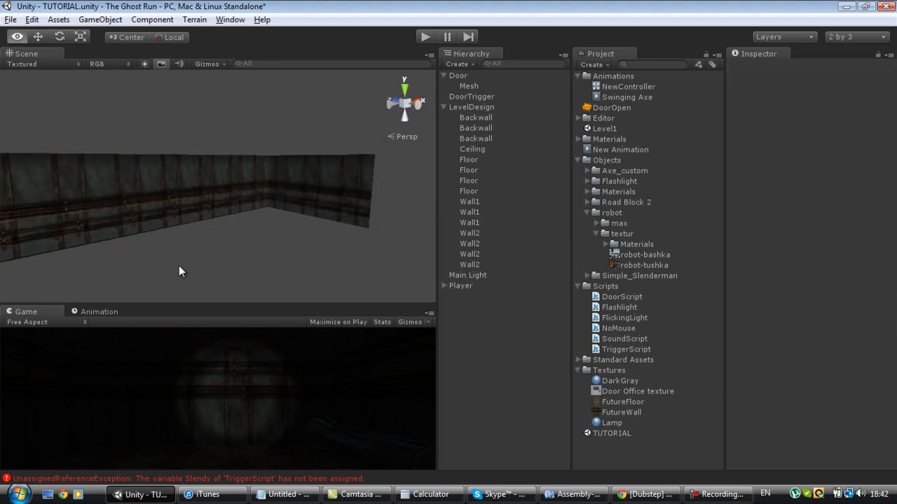
{"action": "left_click", "coordinate": [468, 222]}
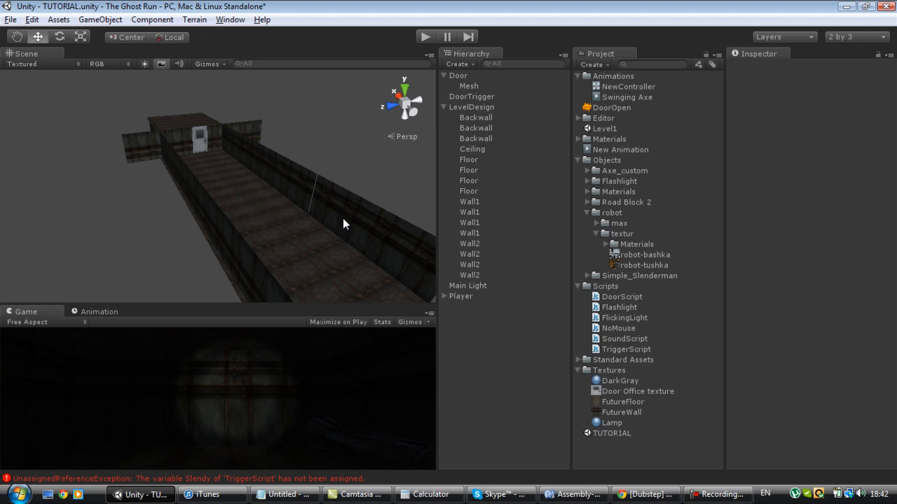
Slide a Floor piece farther along the corridor to lengthen it.
{"action": "left_click", "coordinate": [469, 232]}
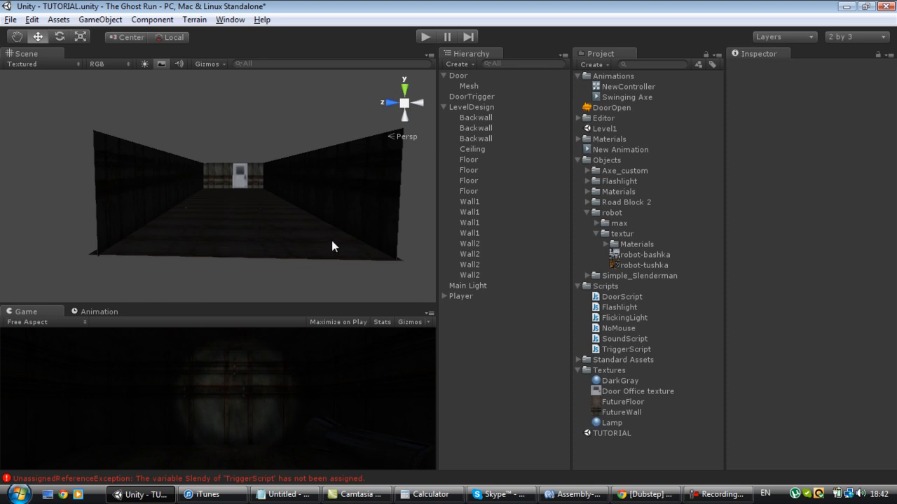
{"action": "left_click", "coordinate": [468, 169]}
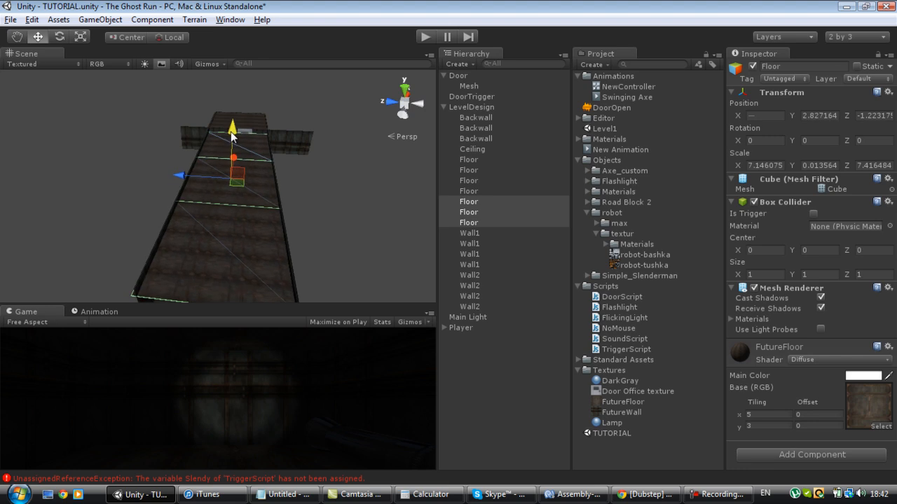
{"action": "left_click_drag", "start_coordinate": [231, 129], "coordinate": [231, 115]}
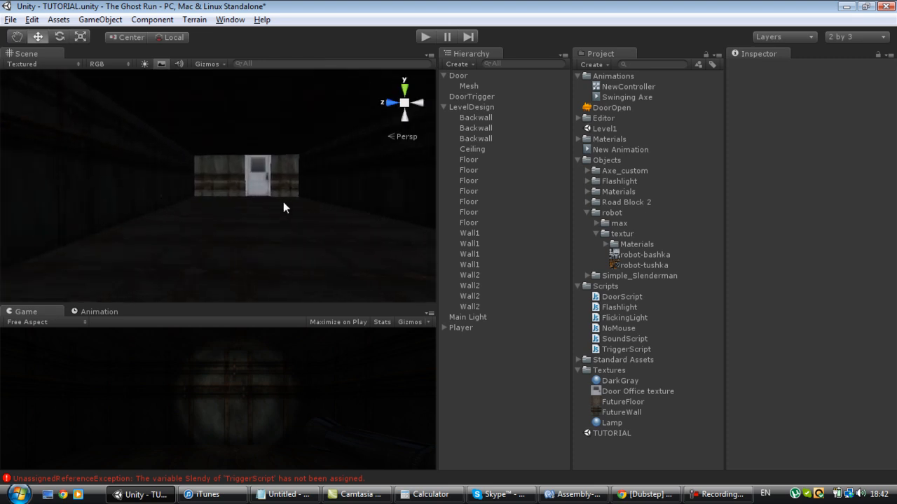
{"action": "left_click", "coordinate": [470, 295]}
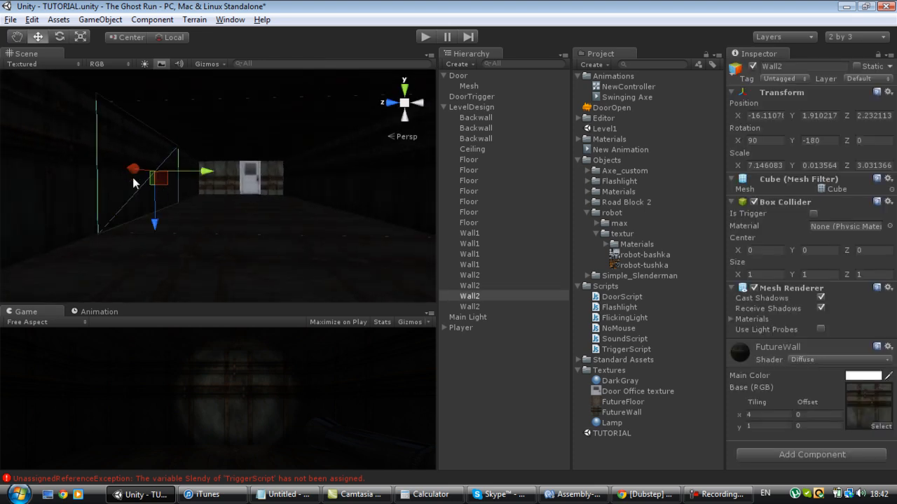
{"action": "left_click", "coordinate": [468, 191]}
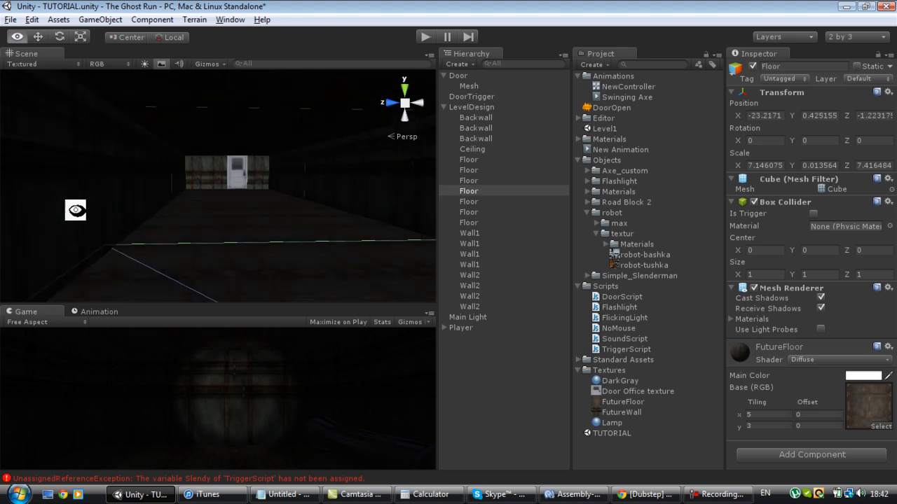
Move another Floor piece toward the hallway's far end, making six floor sections in all.
{"action": "left_click", "coordinate": [470, 305]}
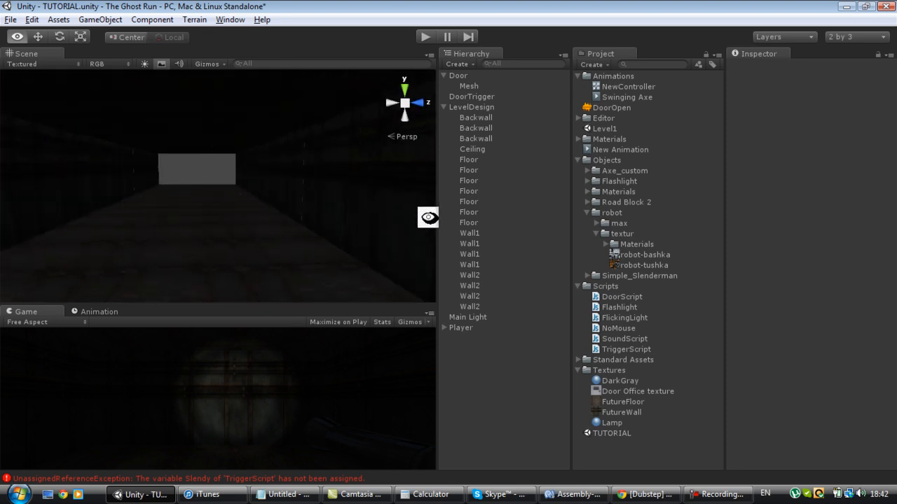
{"action": "left_click", "coordinate": [468, 181]}
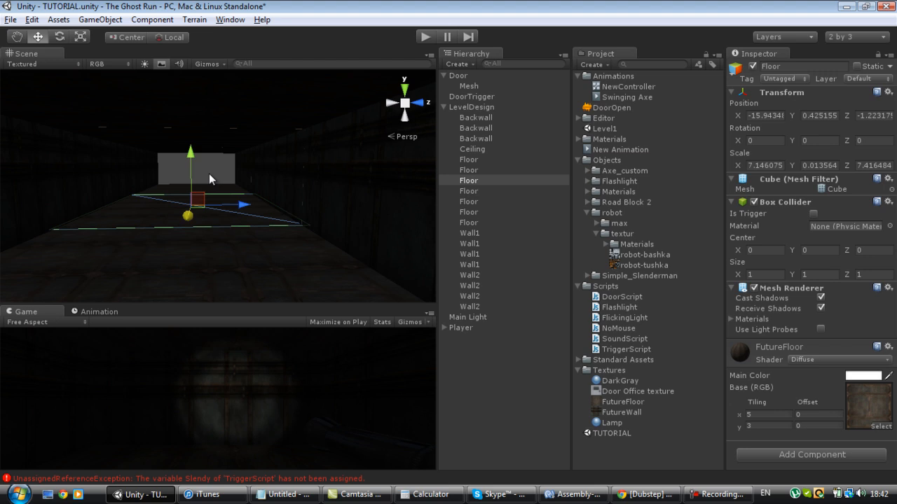
{"action": "left_click_drag", "start_coordinate": [213, 178], "coordinate": [196, 194]}
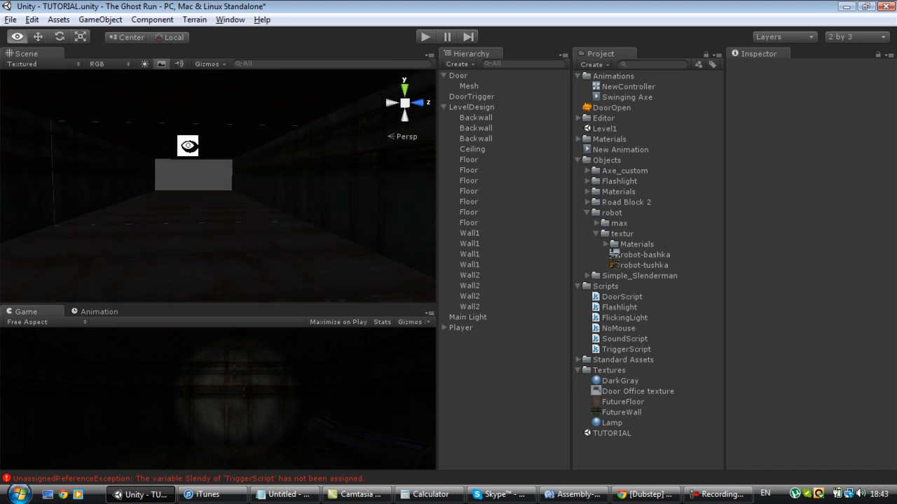
{"action": "left_click", "coordinate": [469, 253]}
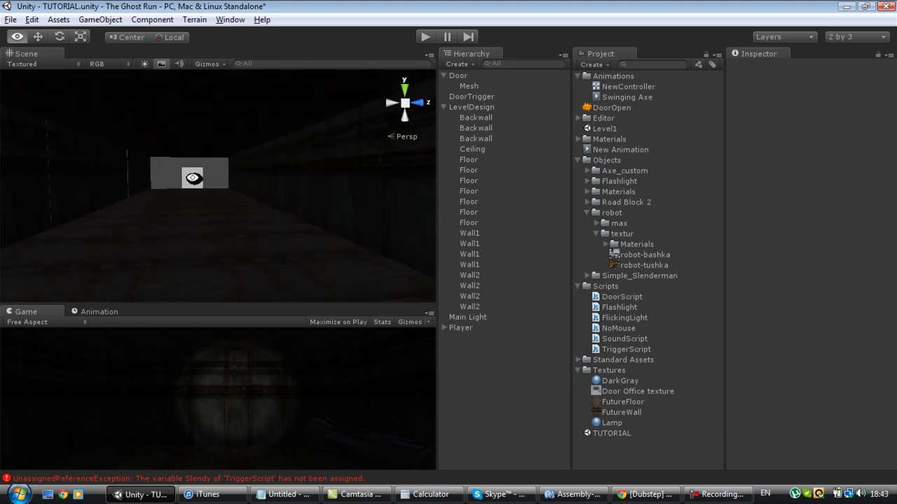
Create a new Cube via GameObject > Create Other and flatten its Y scale to about 0.15.
{"action": "left_click", "coordinate": [145, 65]}
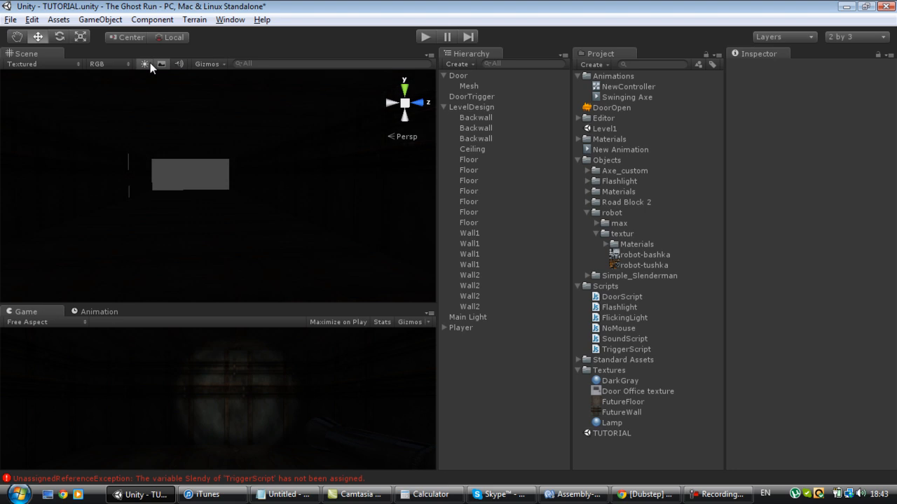
{"action": "left_click", "coordinate": [469, 263]}
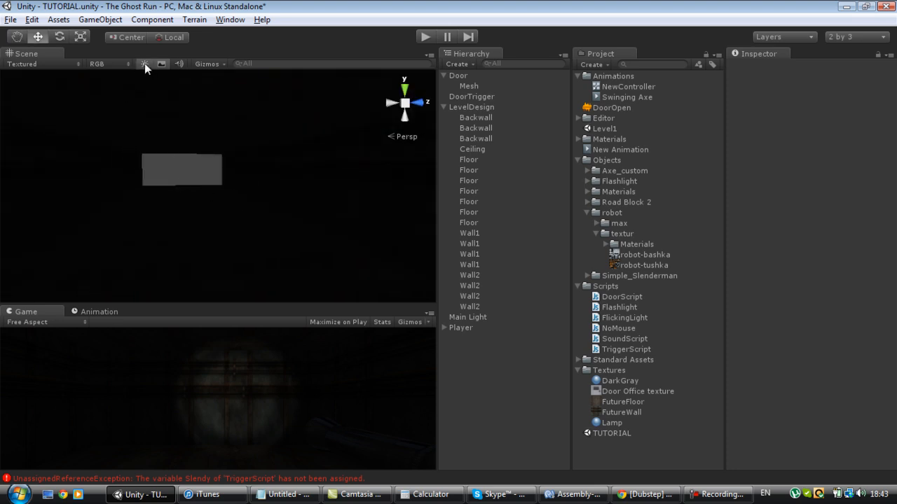
{"action": "left_click", "coordinate": [100, 19]}
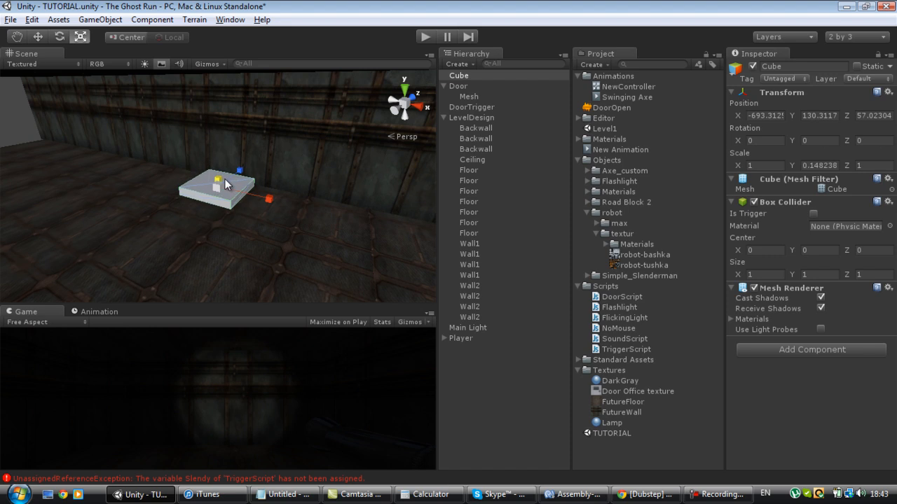
Scale the Cube to about 2.58, 0.15, 0.76, rotate it -90 on Y, and move it along the hallway floor.
{"action": "left_click_drag", "start_coordinate": [249, 196], "coordinate": [381, 225]}
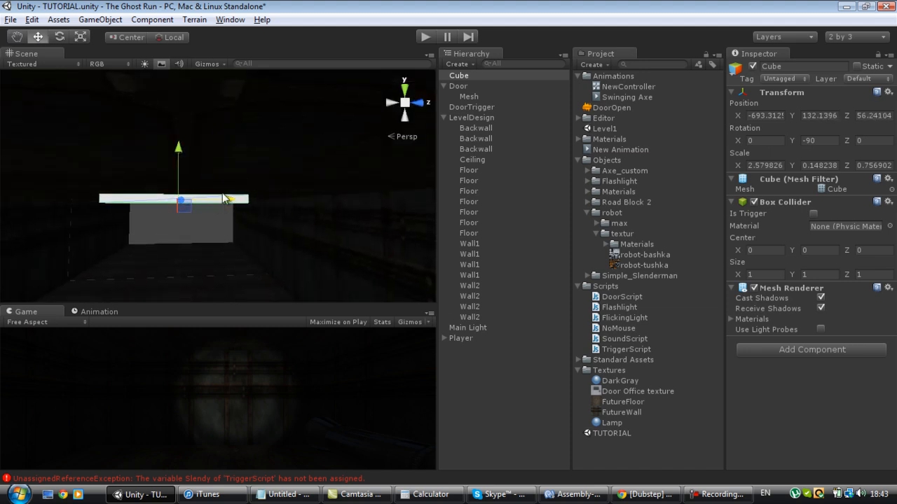
{"action": "left_click_drag", "start_coordinate": [224, 199], "coordinate": [175, 221]}
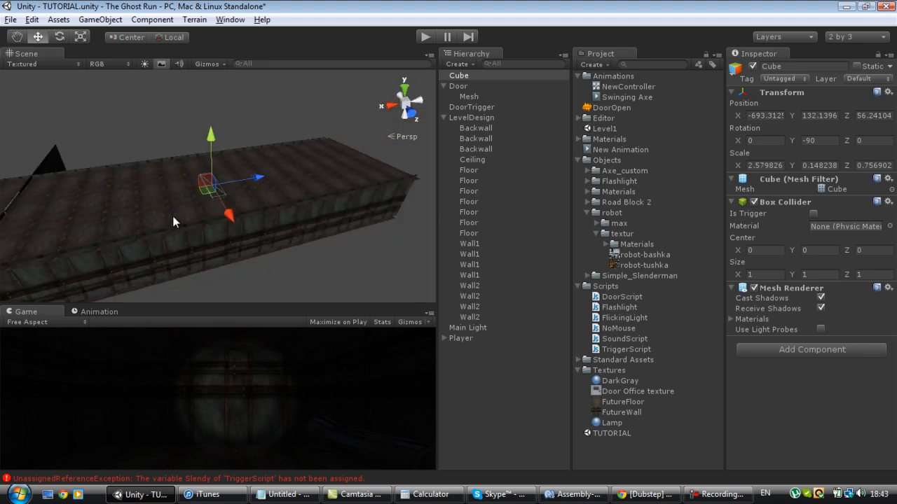
{"action": "left_click", "coordinate": [468, 221]}
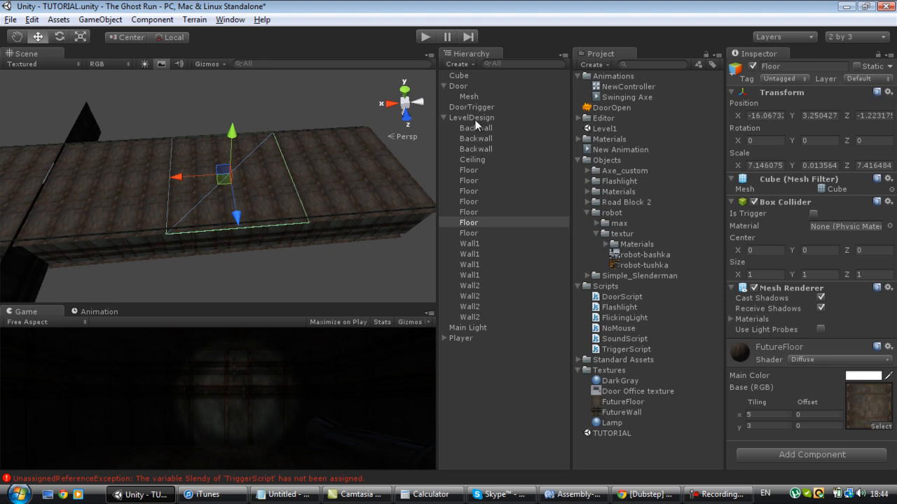
{"action": "left_click", "coordinate": [459, 75]}
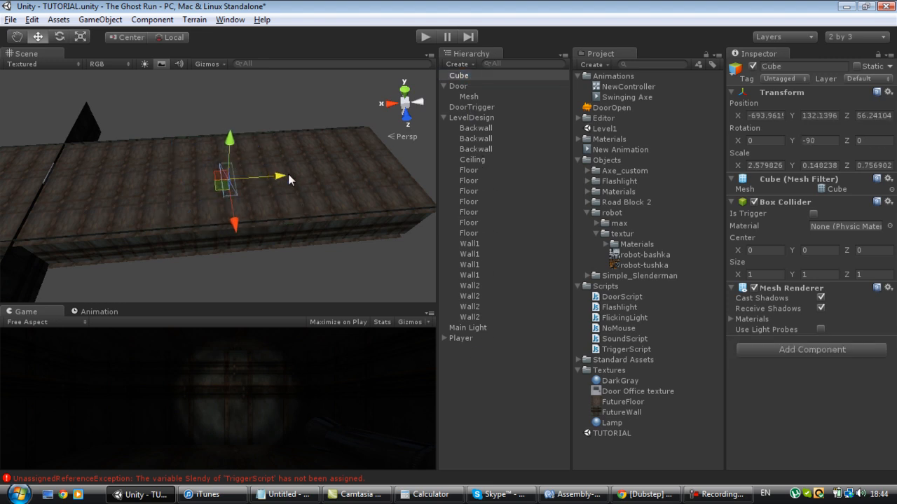
{"action": "left_click_drag", "start_coordinate": [280, 175], "coordinate": [334, 171]}
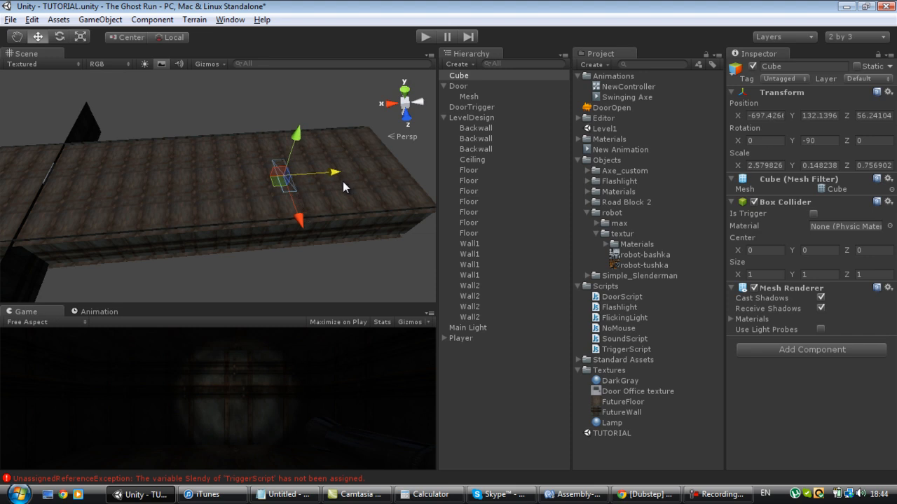
{"action": "left_click", "coordinate": [468, 212]}
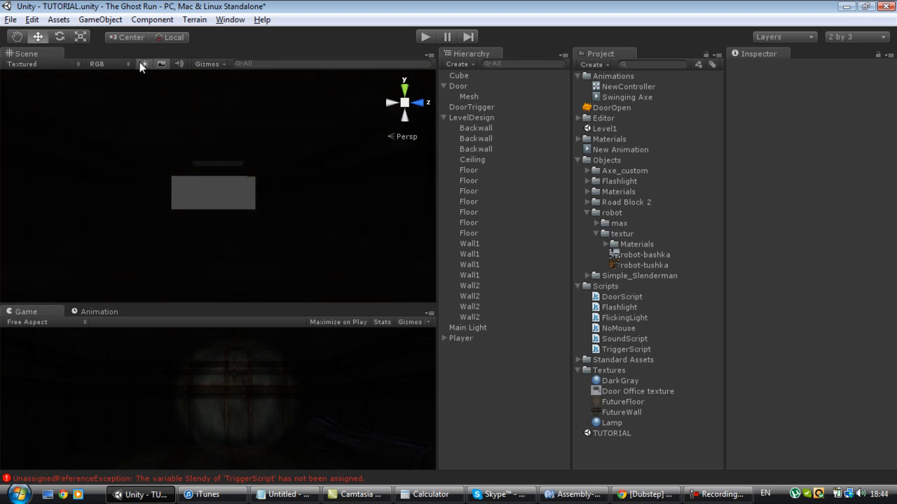
Add a Point light over the slab, preview the FlickingLight script, and switch to MonoDevelop.
{"action": "left_click", "coordinate": [459, 76]}
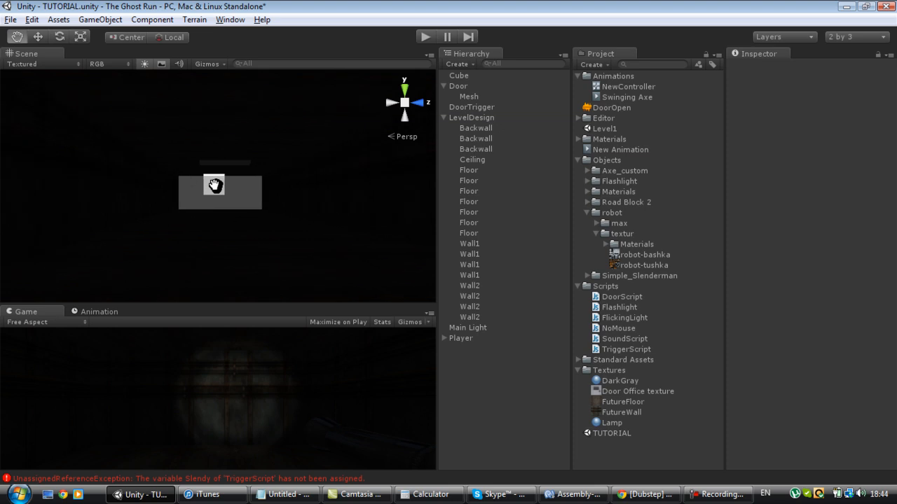
{"action": "left_click", "coordinate": [100, 19]}
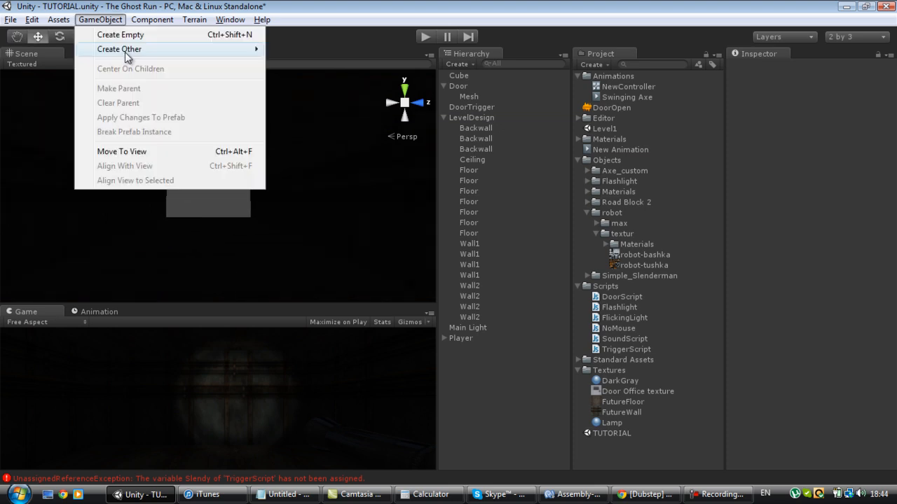
{"action": "left_click", "coordinate": [119, 49]}
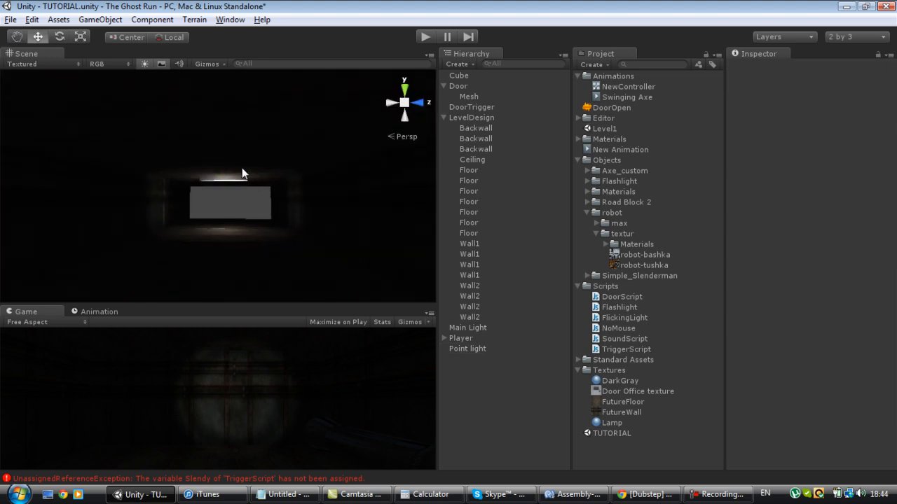
{"action": "mouse_move", "coordinate": [631, 325]}
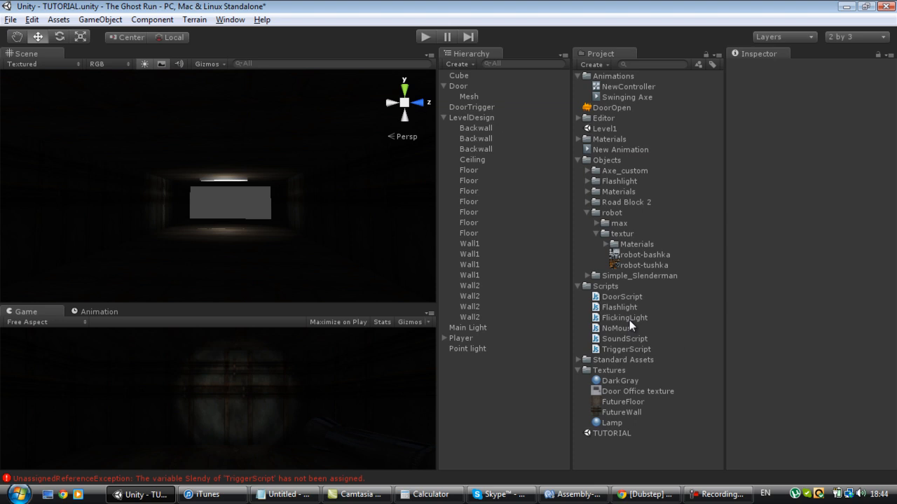
{"action": "left_click", "coordinate": [622, 317]}
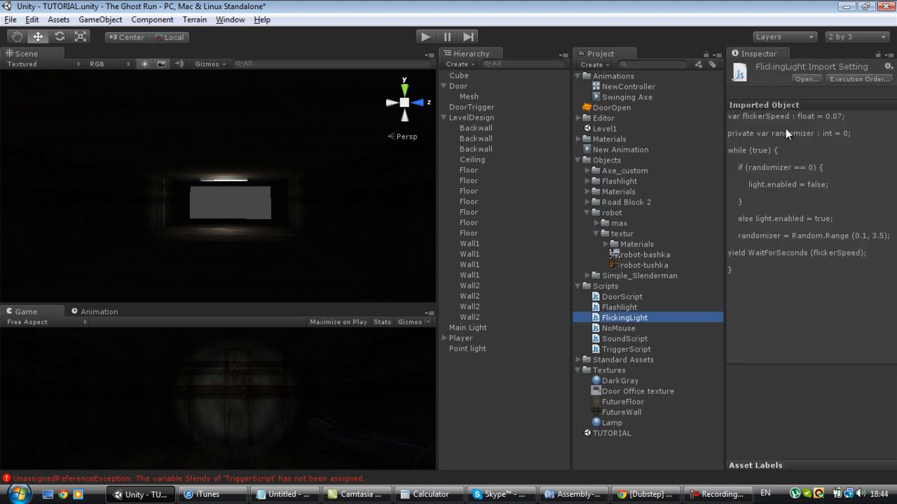
{"action": "mouse_move", "coordinate": [657, 389]}
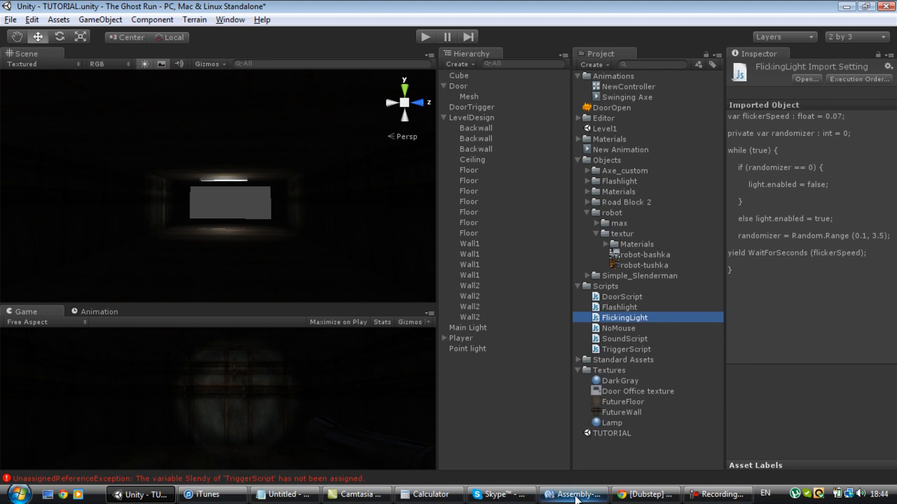
{"action": "left_click", "coordinate": [573, 494]}
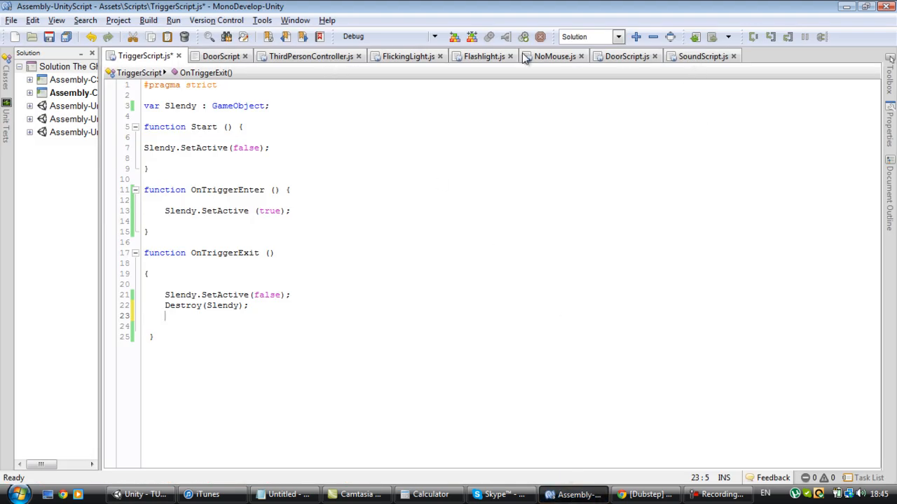
Show FlickingLight.js in MonoDevelop and select all of its flicker-loop code.
{"action": "left_click", "coordinate": [406, 56]}
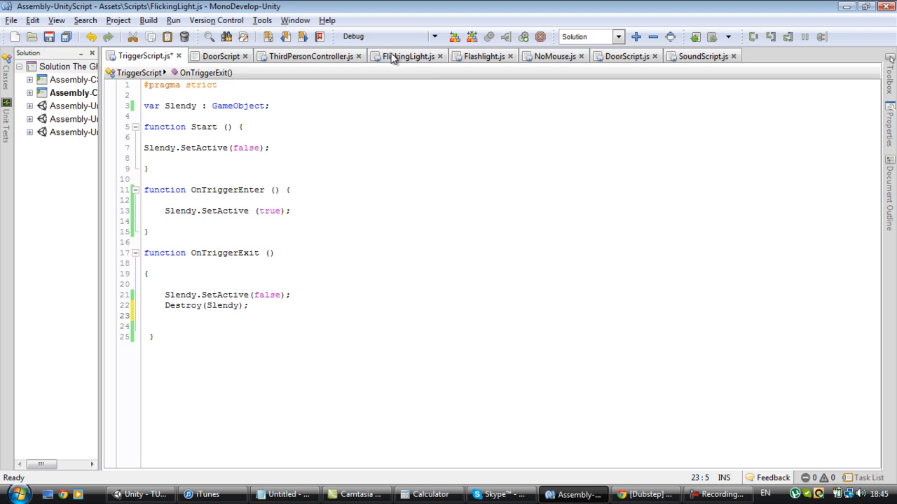
{"action": "left_click", "coordinate": [29, 107]}
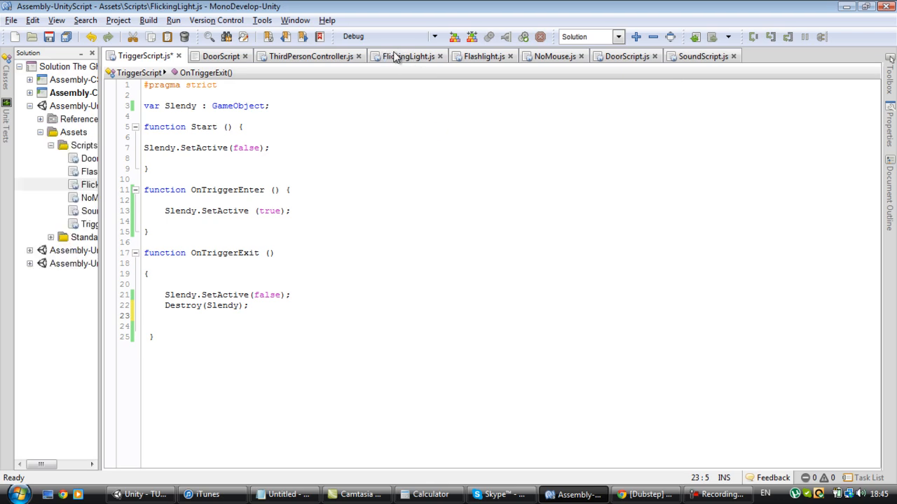
{"action": "left_click", "coordinate": [407, 56]}
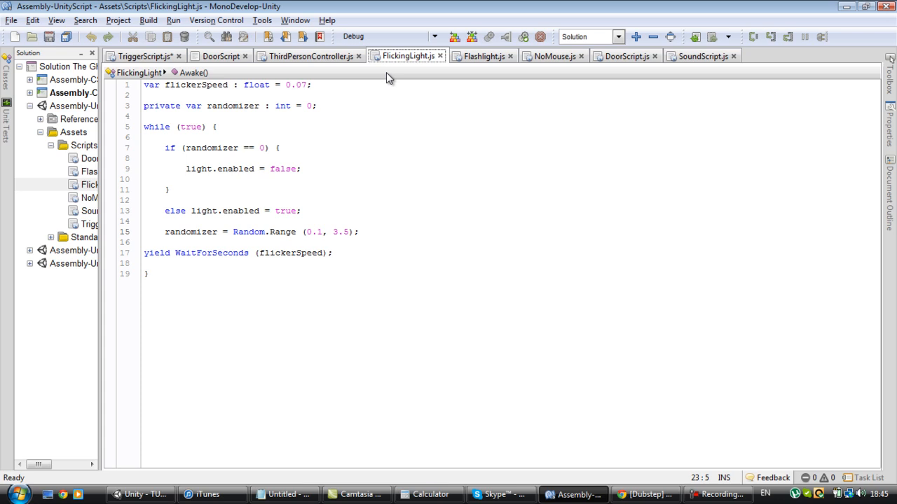
{"action": "key", "text": "ctrl+a"}
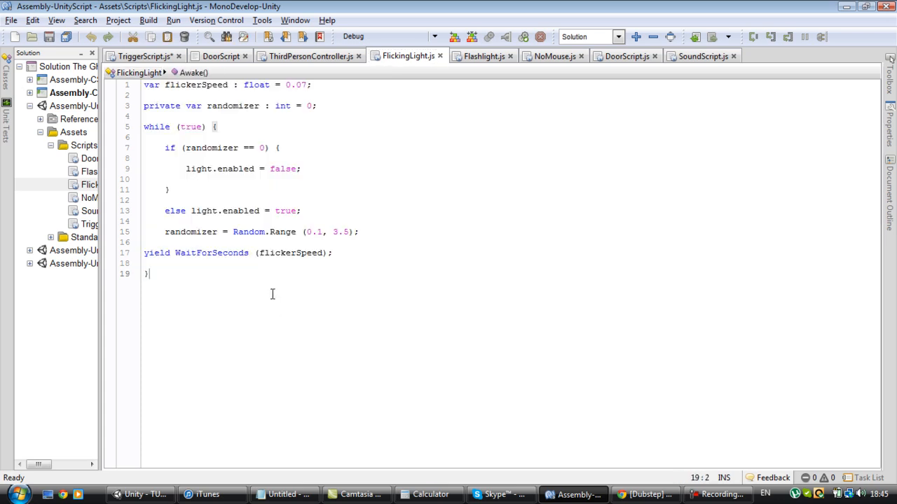
{"action": "mouse_move", "coordinate": [269, 297]}
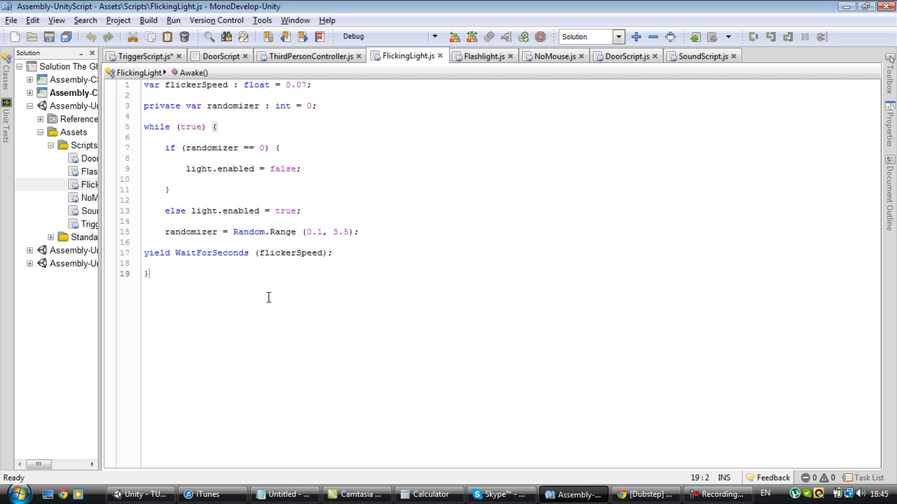
{"action": "mouse_move", "coordinate": [846, 6]}
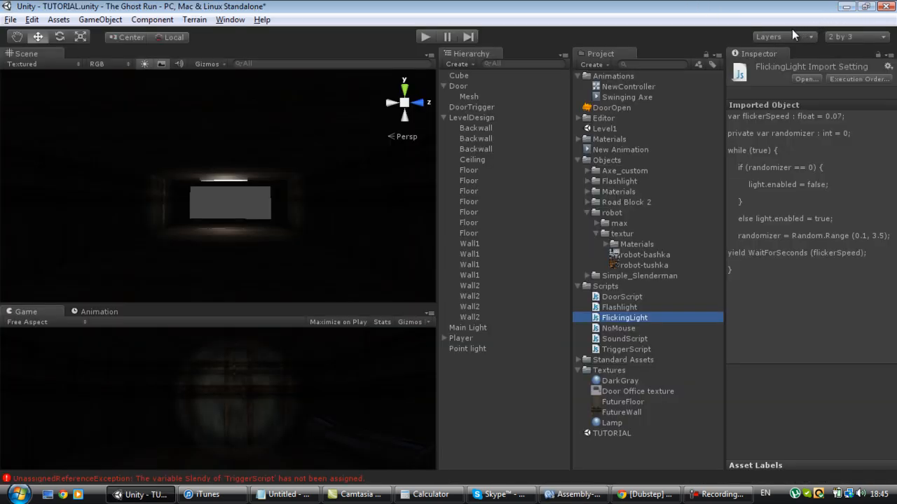
Attach the FlickingLight script to Point light and set Flicker Speed to 0.1.
{"action": "left_click", "coordinate": [443, 118]}
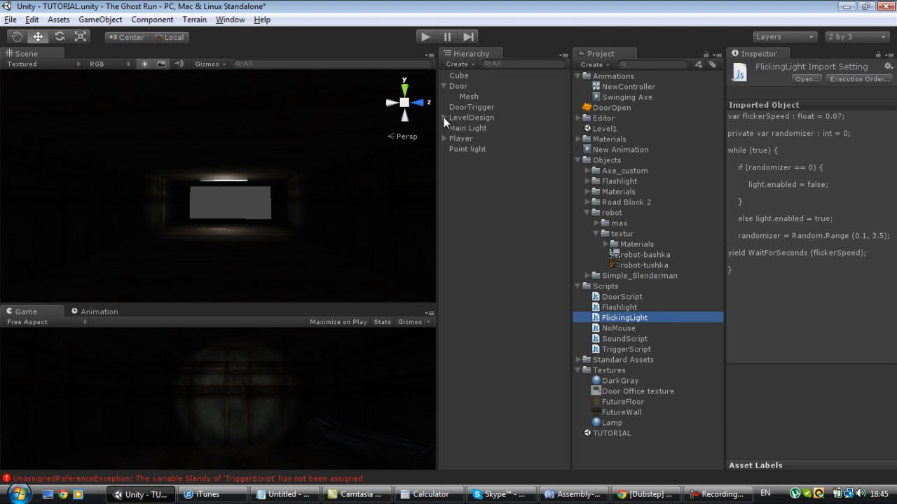
{"action": "left_click", "coordinate": [467, 149]}
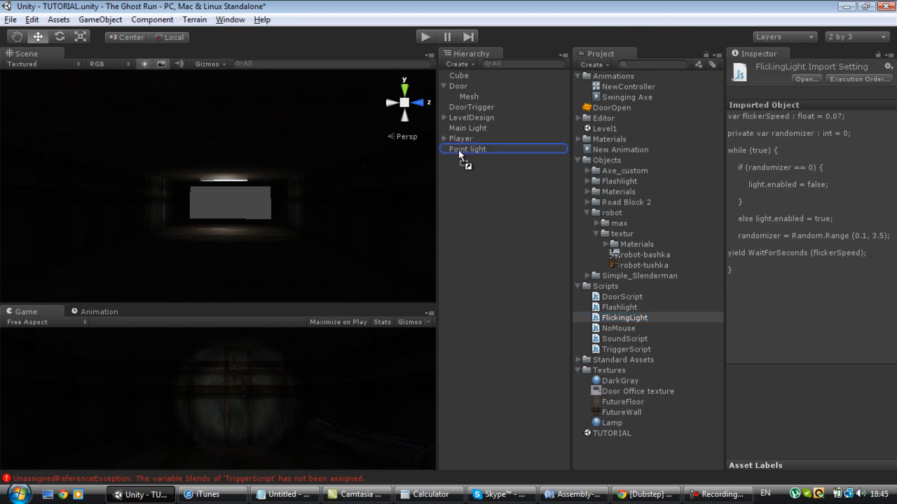
{"action": "left_click", "coordinate": [468, 148]}
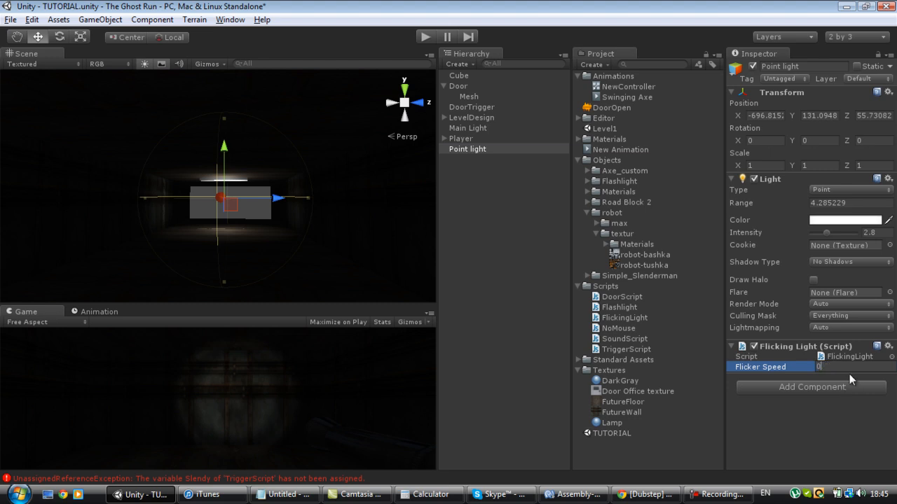
{"action": "type", "text": "0.1"}
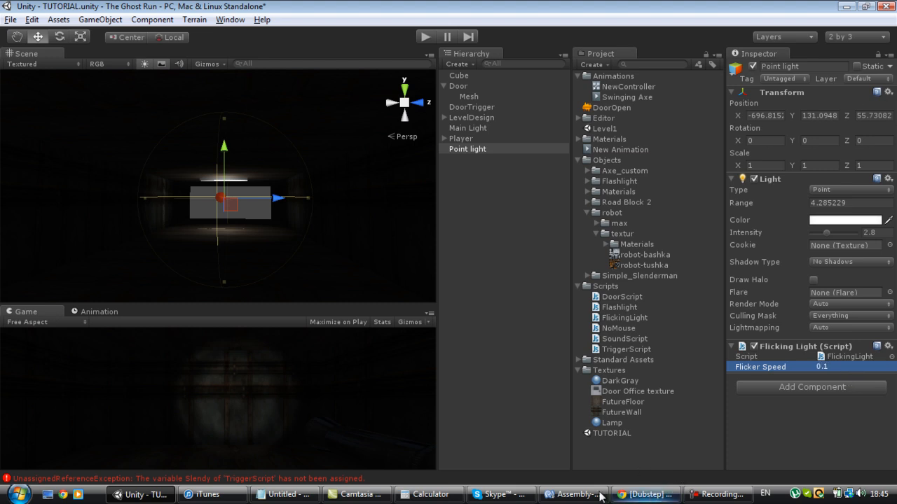
Check the FlickingLight script in MonoDevelop, then return to the Unity editor.
{"action": "left_click", "coordinate": [573, 493]}
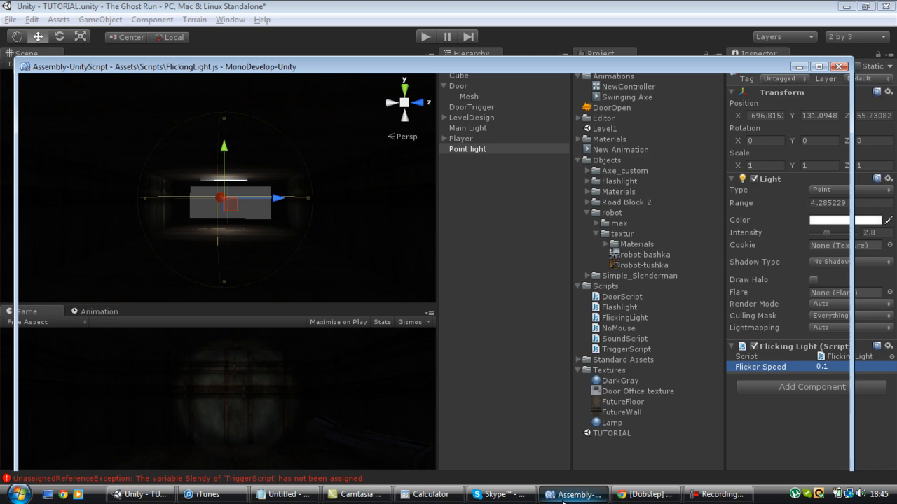
{"action": "left_click", "coordinate": [572, 493]}
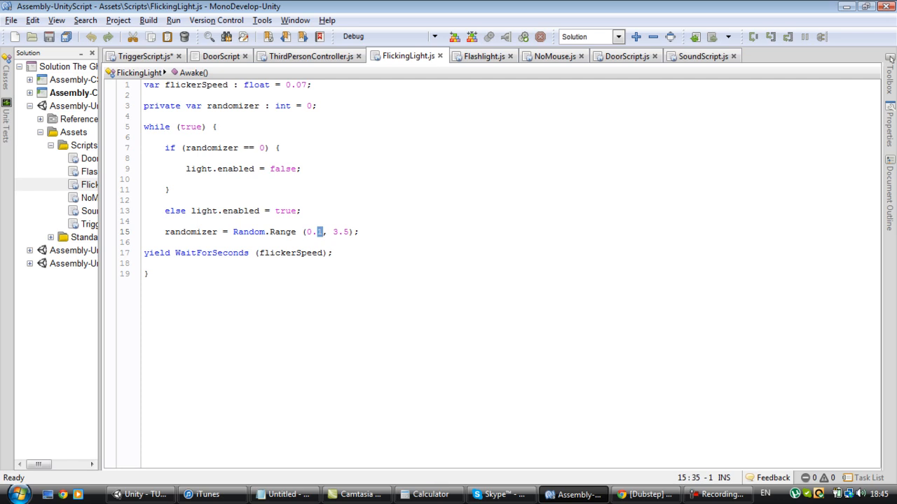
{"action": "left_click", "coordinate": [140, 493]}
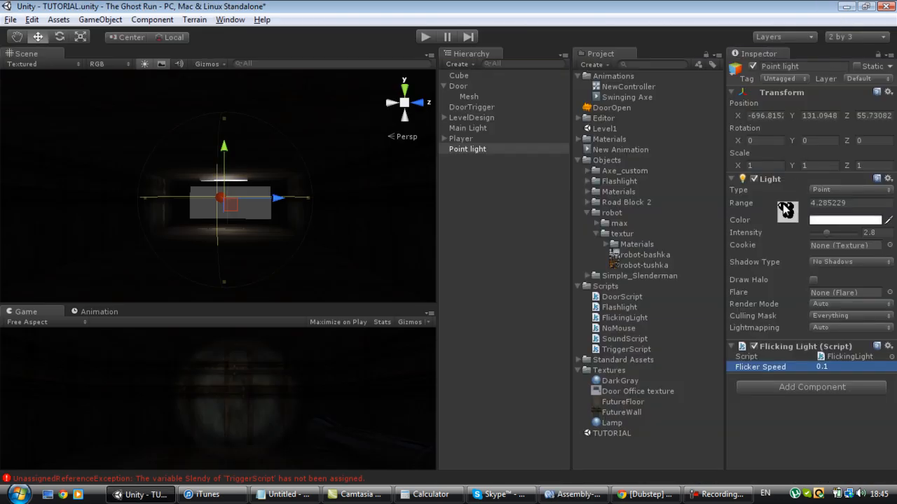
{"action": "left_click", "coordinate": [425, 37]}
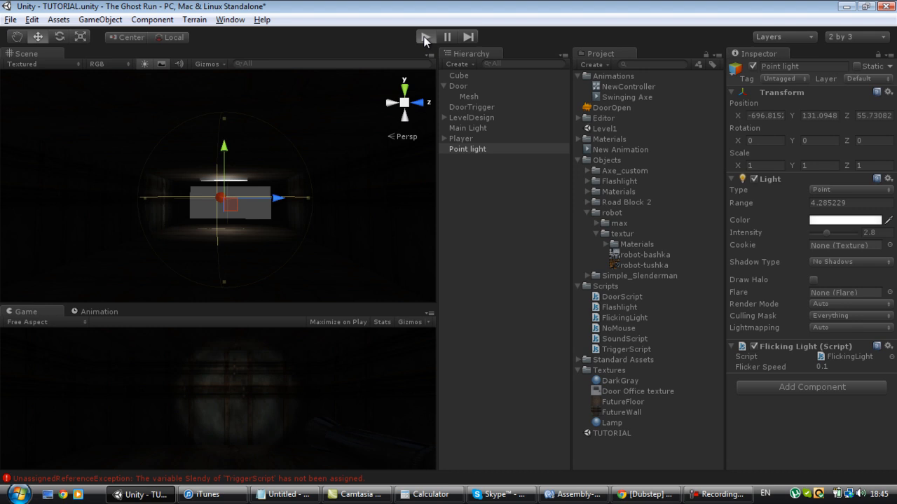
{"action": "mouse_move", "coordinate": [317, 395]}
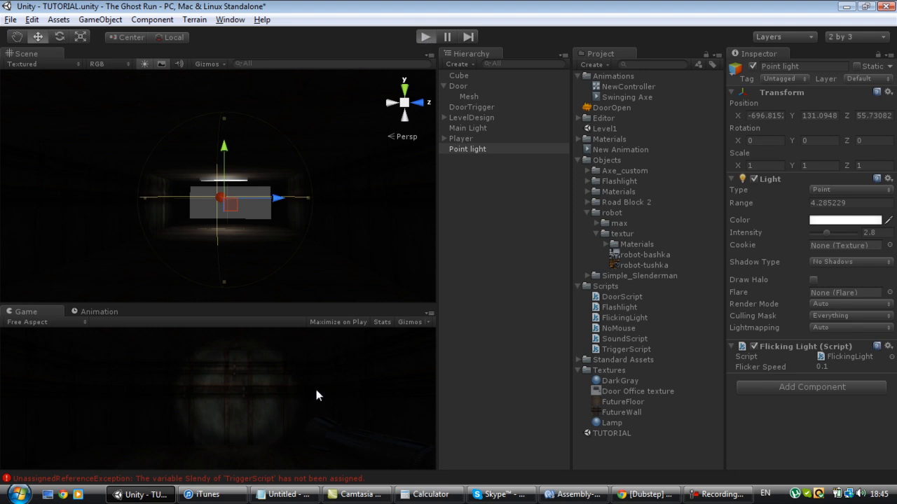
{"action": "left_click", "coordinate": [426, 36]}
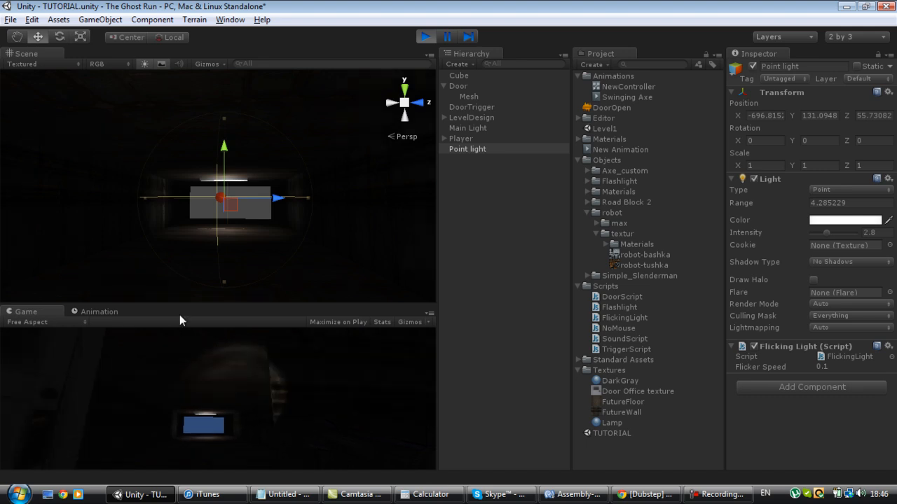
{"action": "left_click", "coordinate": [426, 37]}
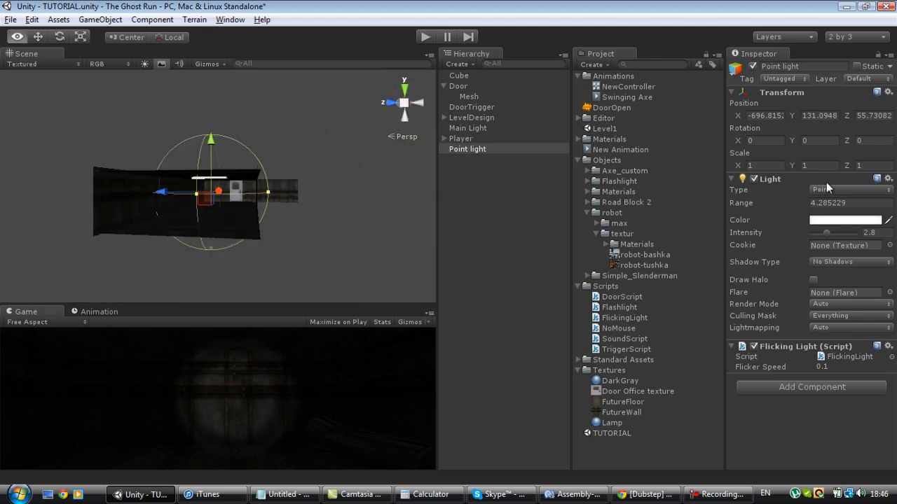
Look down the corridor and select the Backwall and Floor pieces, settling on the far Floor section.
{"action": "left_click", "coordinate": [477, 159]}
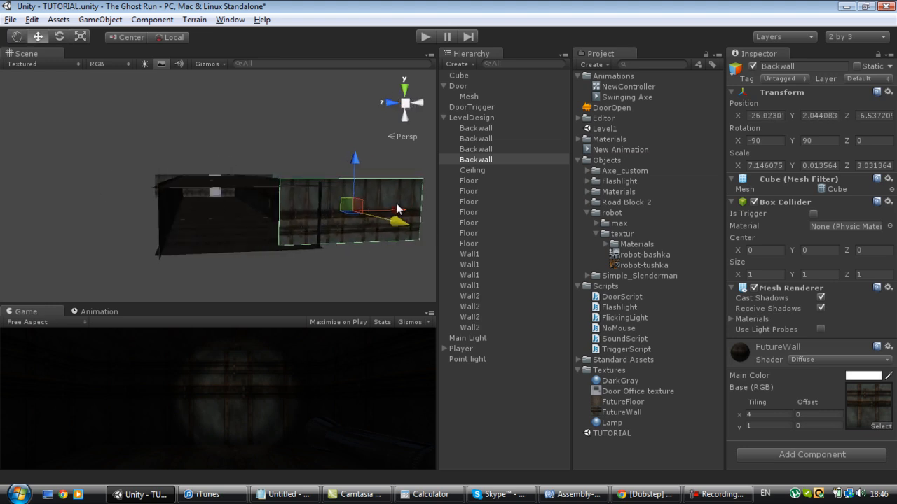
{"action": "left_click_drag", "start_coordinate": [395, 208], "coordinate": [294, 227]}
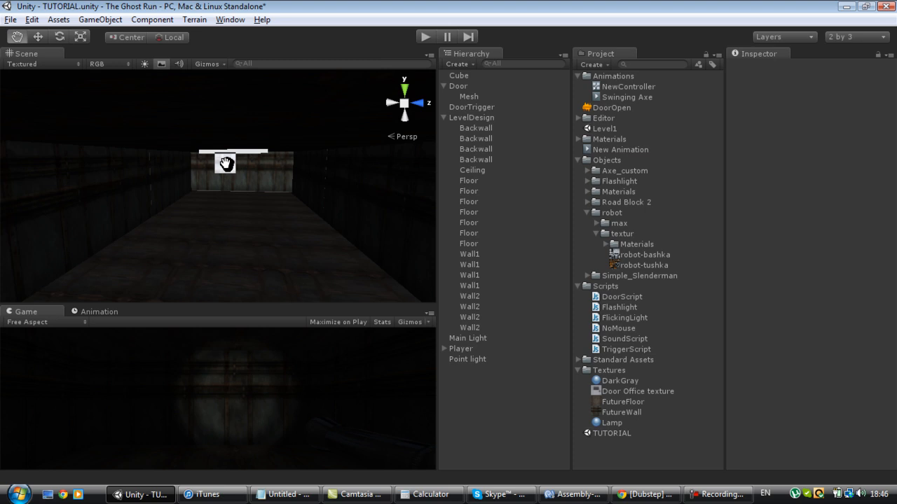
{"action": "left_click", "coordinate": [475, 159]}
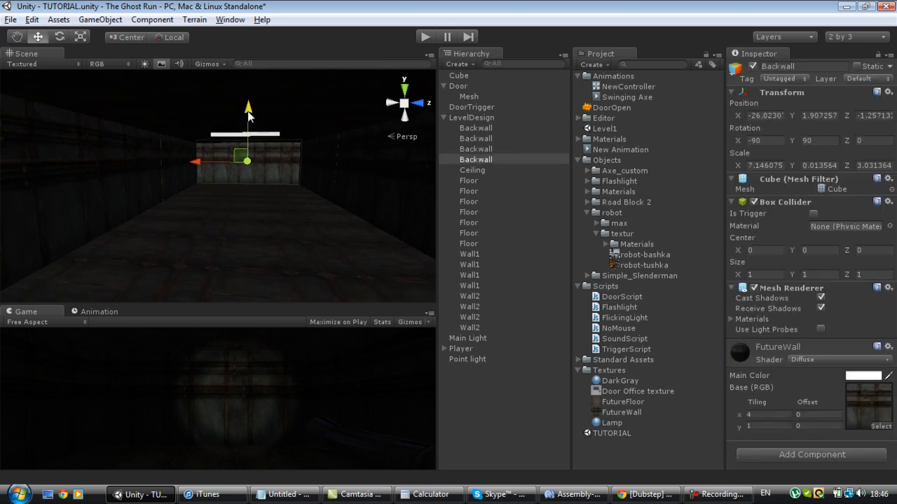
{"action": "left_click", "coordinate": [467, 202]}
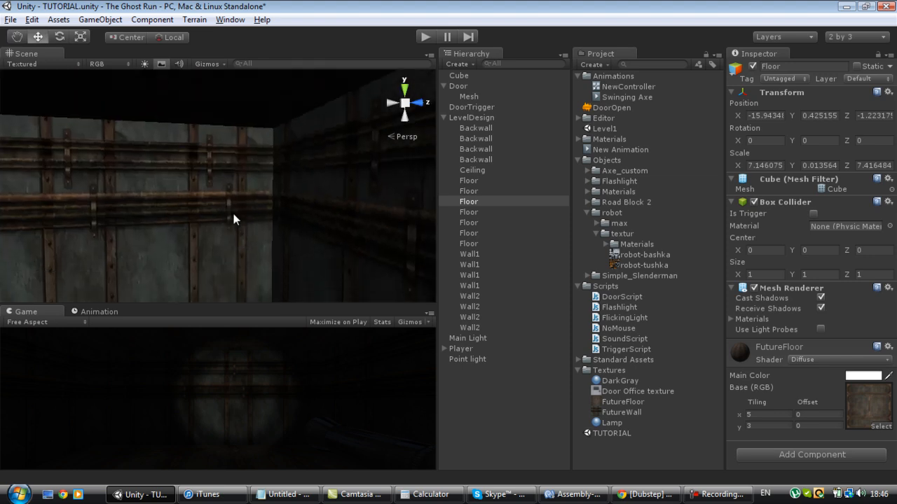
{"action": "left_click", "coordinate": [475, 160]}
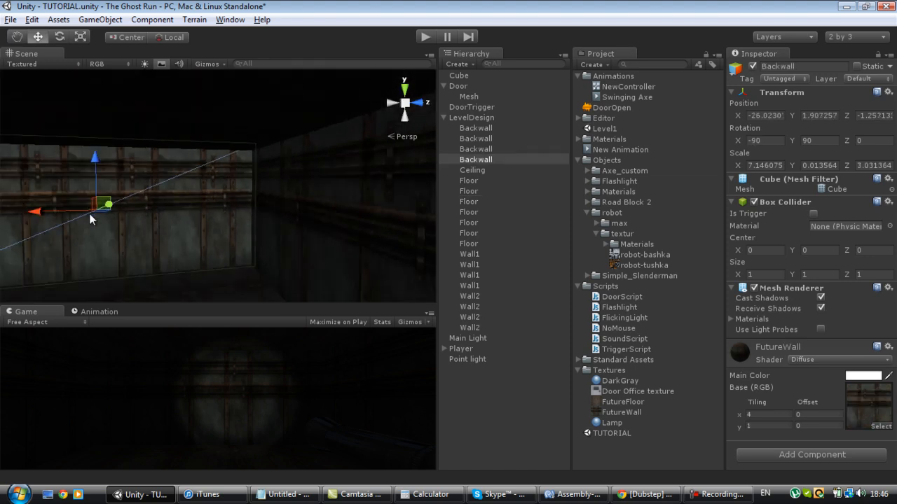
{"action": "left_click", "coordinate": [468, 202]}
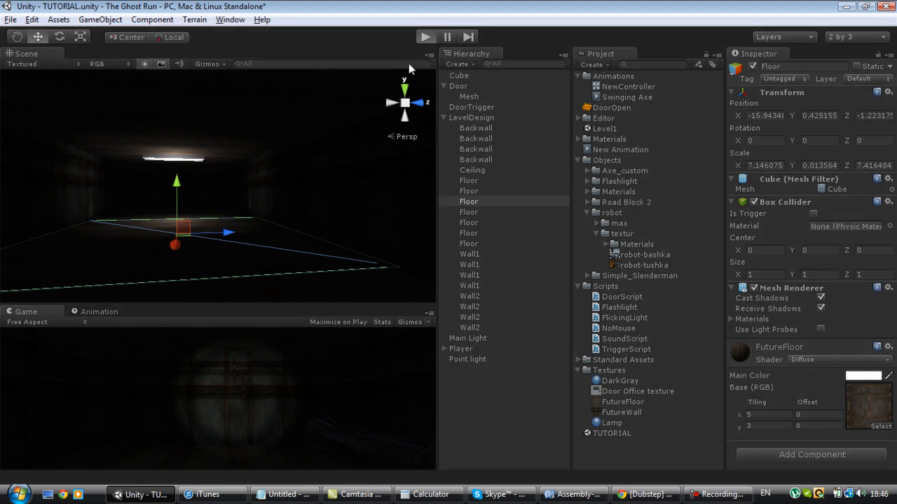
Run a test play of the hallway and stop it.
{"action": "left_click", "coordinate": [426, 37]}
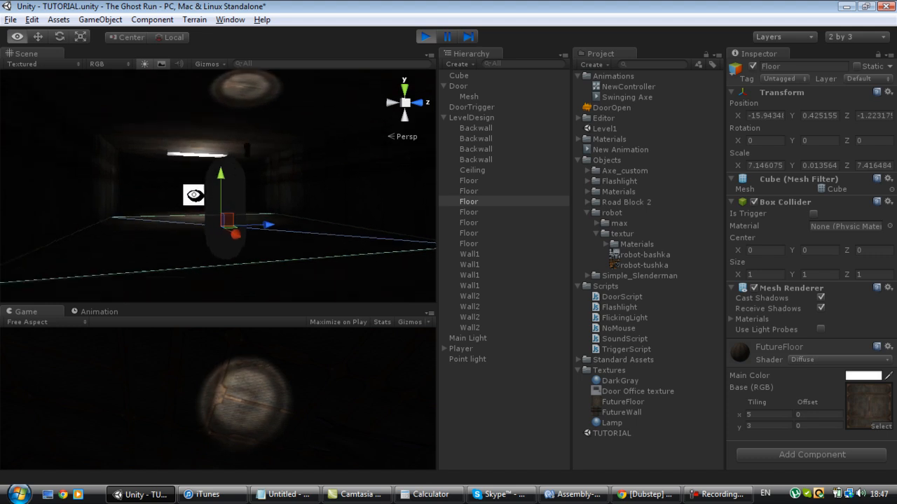
{"action": "left_click", "coordinate": [426, 37]}
{"action": "type", "text": "JumpscareBricj"}
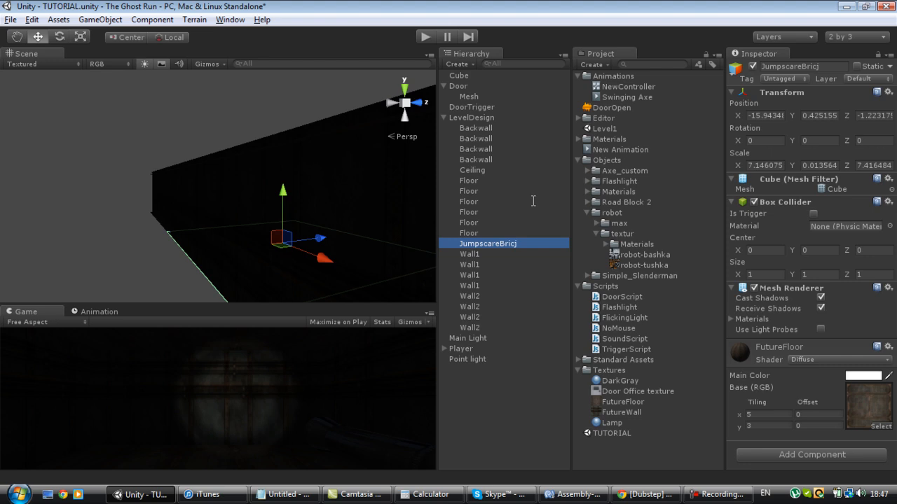
Rename the floor piece to JumpscareBrick and collapse LevelDesign and Door, selecting Main Light.
{"action": "double_click", "coordinate": [487, 243]}
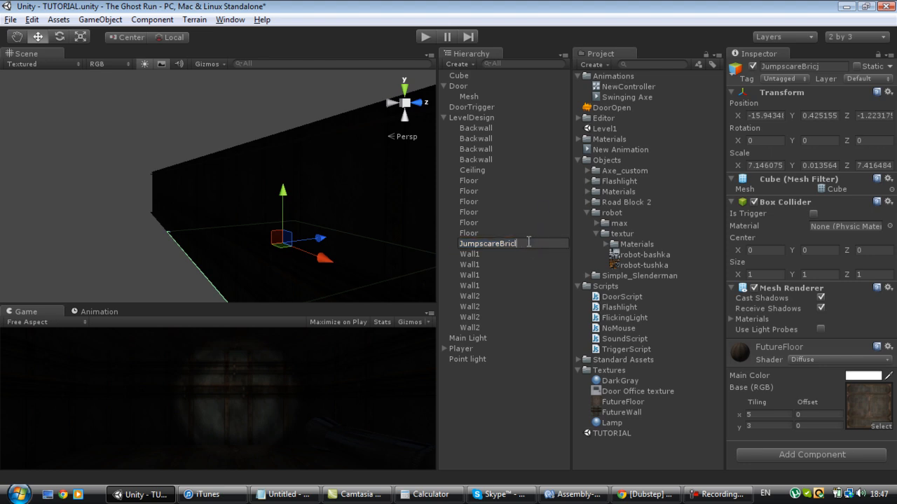
{"action": "key", "text": "Return"}
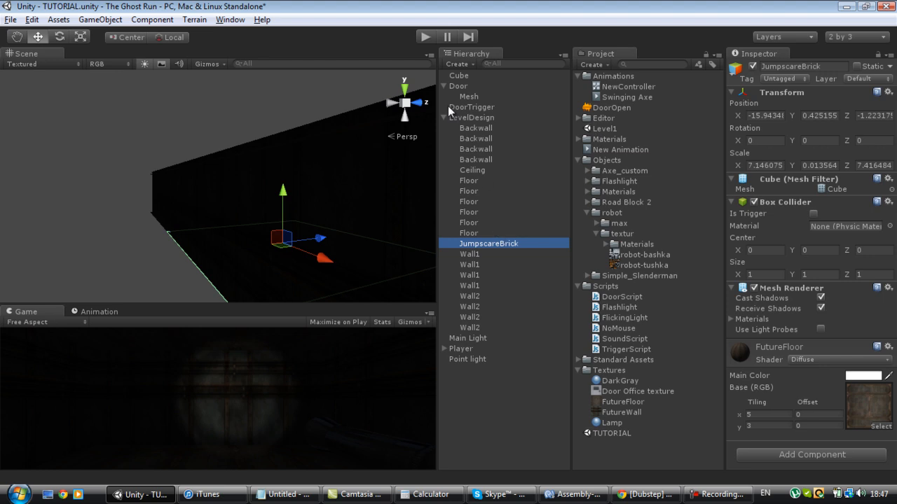
{"action": "left_click", "coordinate": [447, 118]}
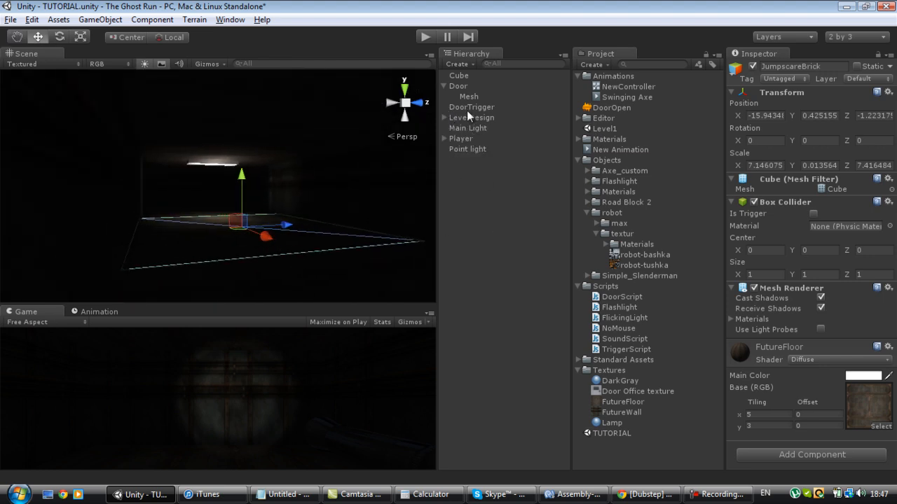
{"action": "left_click", "coordinate": [468, 128]}
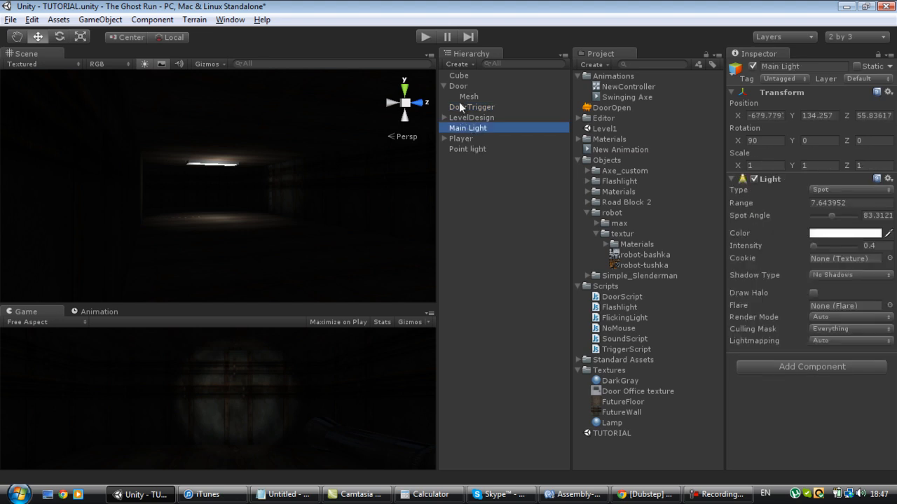
{"action": "left_click", "coordinate": [458, 76]}
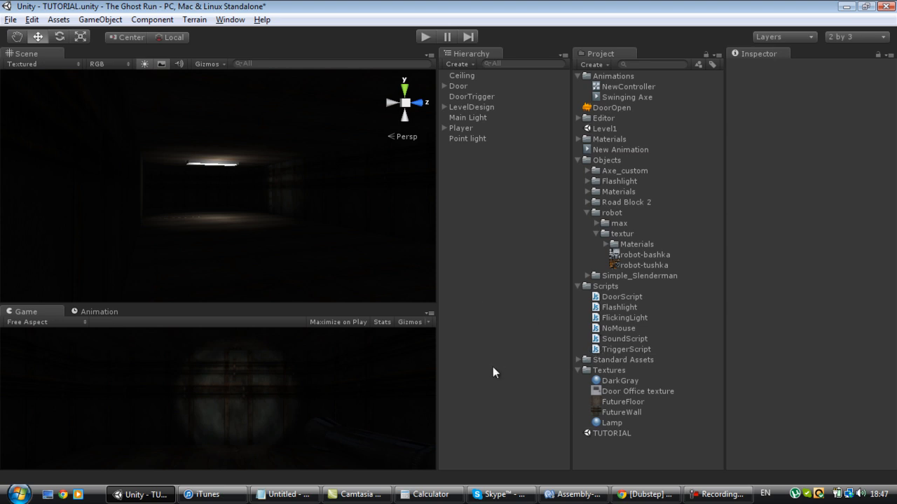
{"action": "mouse_move", "coordinate": [395, 351]}
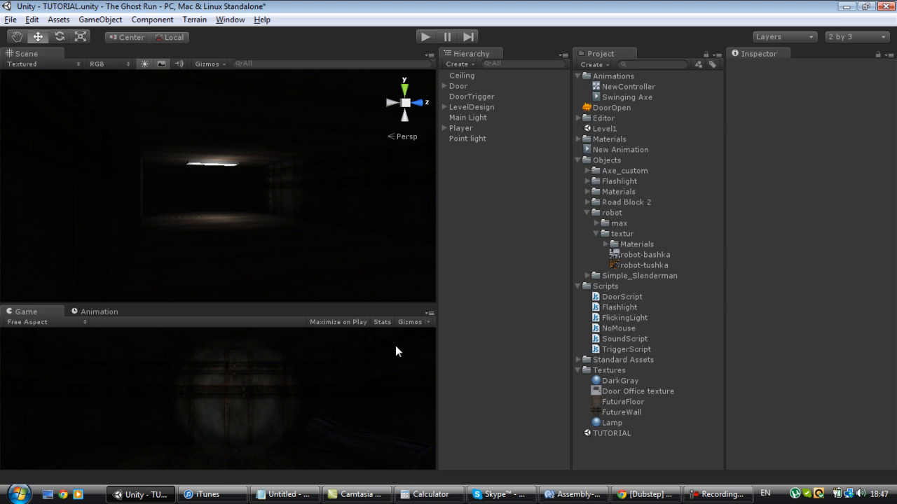
{"action": "mouse_move", "coordinate": [511, 255]}
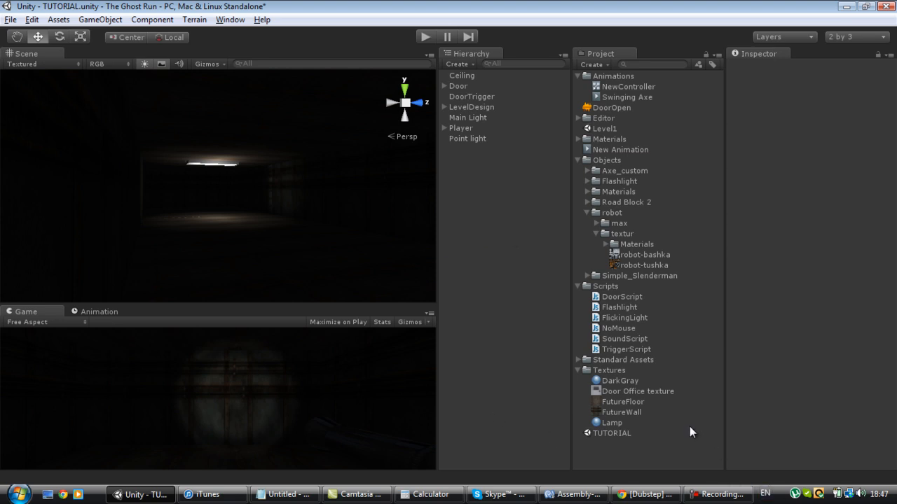
{"action": "mouse_move", "coordinate": [675, 426]}
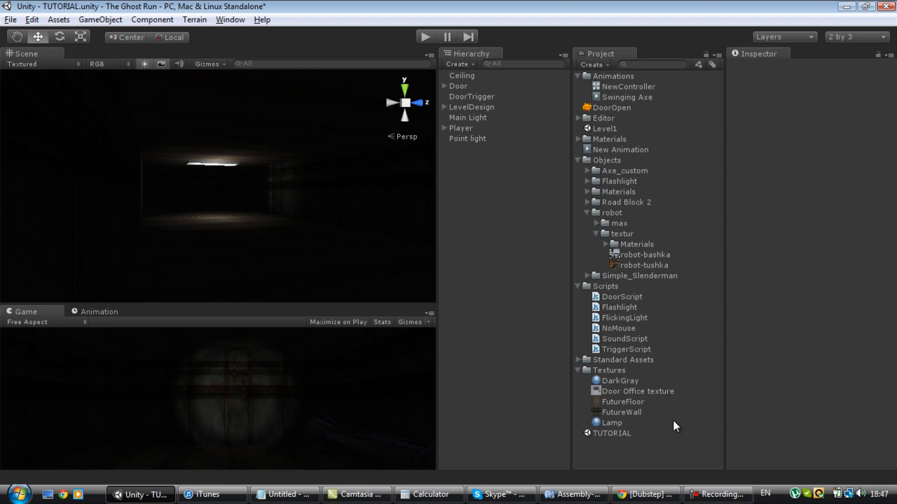
{"action": "mouse_move", "coordinate": [366, 266]}
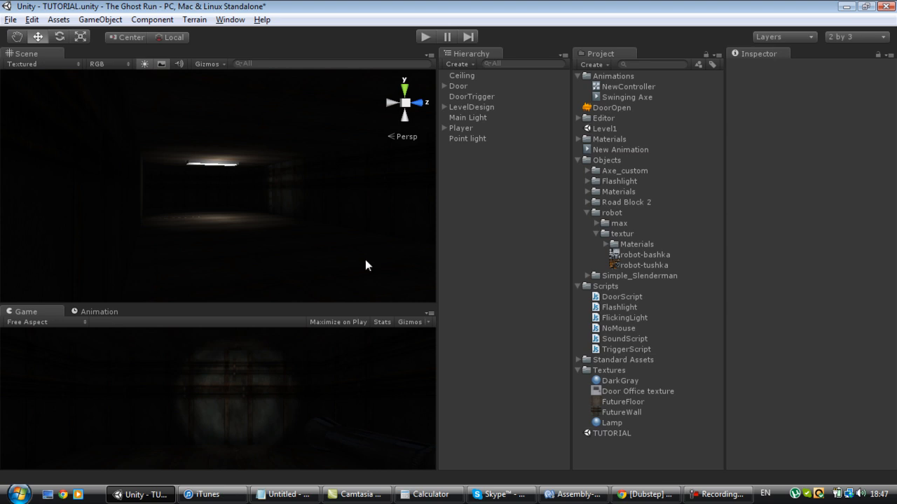
{"action": "mouse_move", "coordinate": [678, 390]}
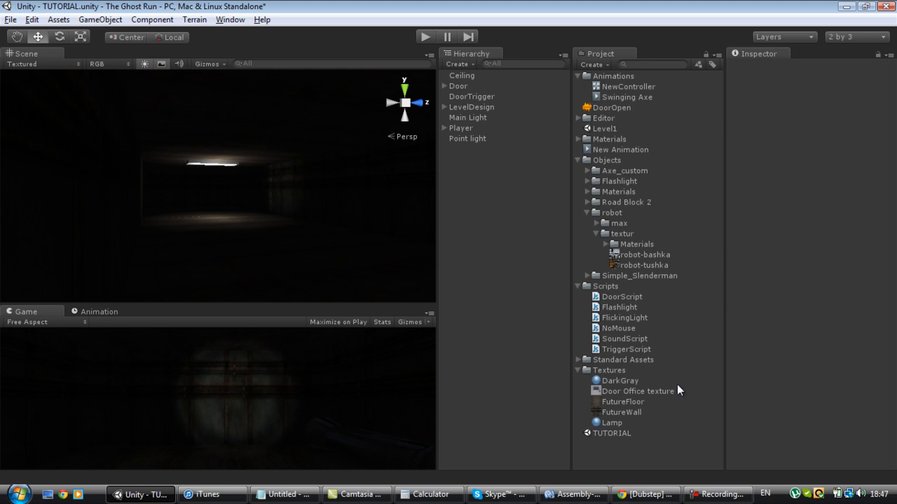
{"action": "mouse_move", "coordinate": [624, 196]}
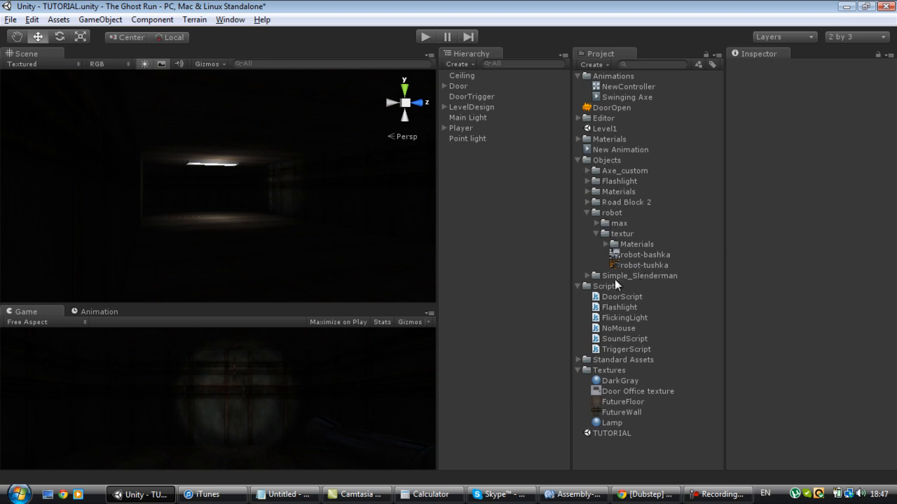
Set the slenderman model's Rig Animation Type to Humanoid and apply the import settings.
{"action": "left_click", "coordinate": [587, 275]}
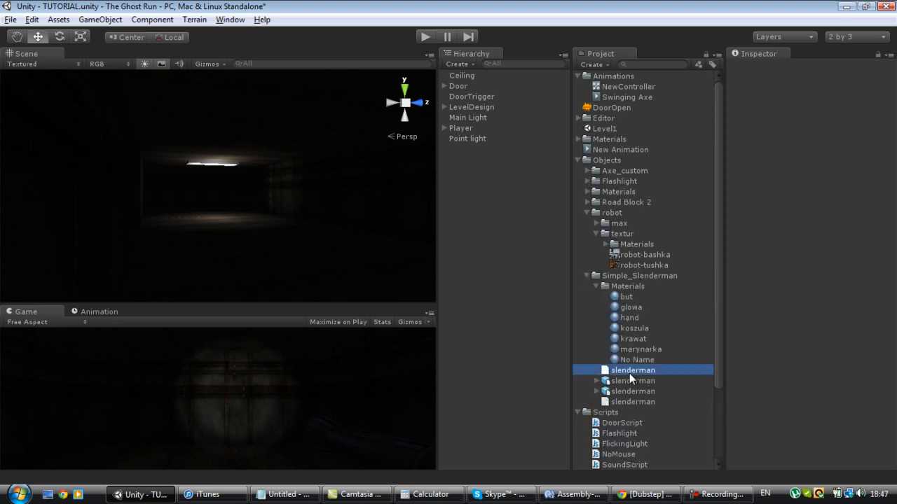
{"action": "left_click", "coordinate": [633, 391]}
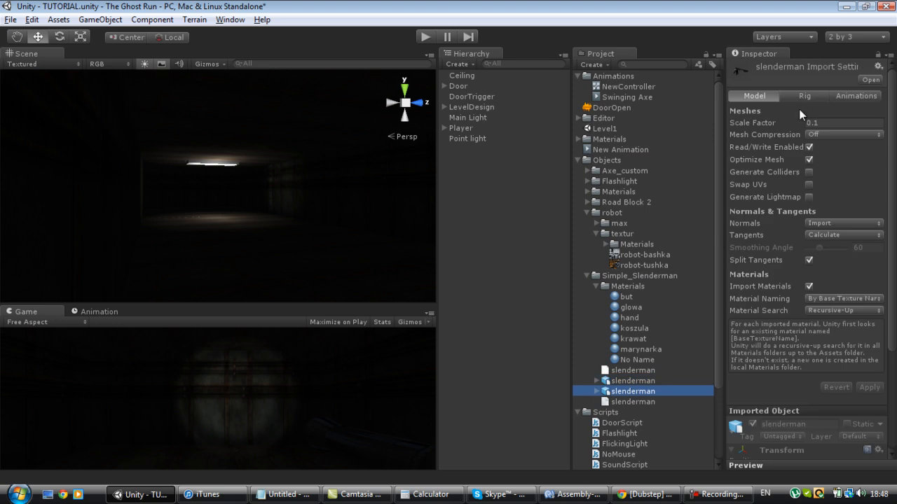
{"action": "left_click", "coordinate": [807, 95]}
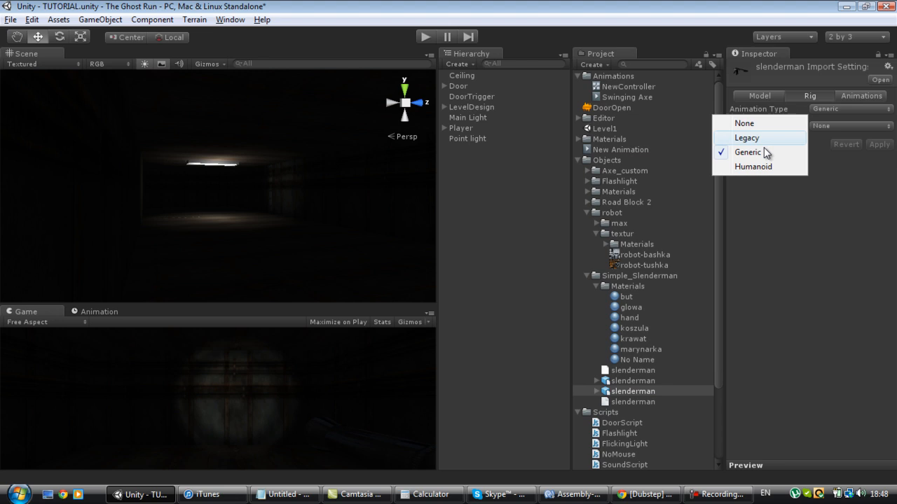
{"action": "left_click", "coordinate": [753, 165]}
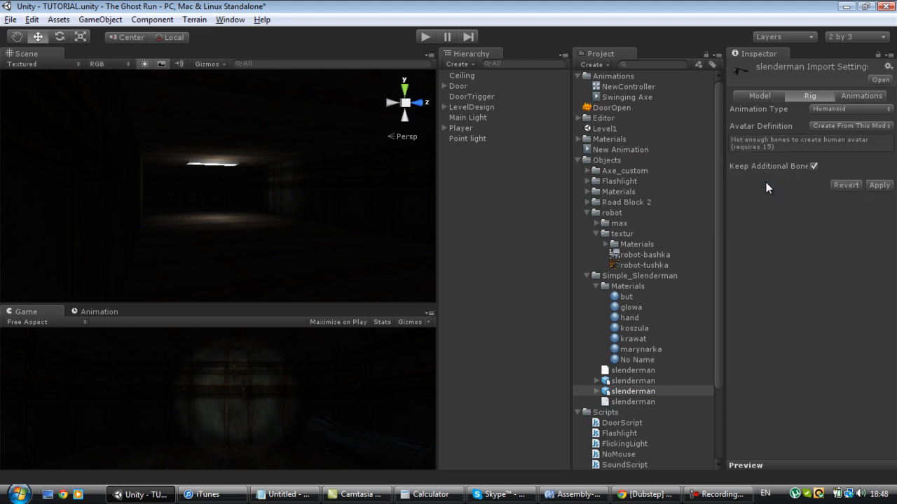
{"action": "mouse_move", "coordinate": [814, 241]}
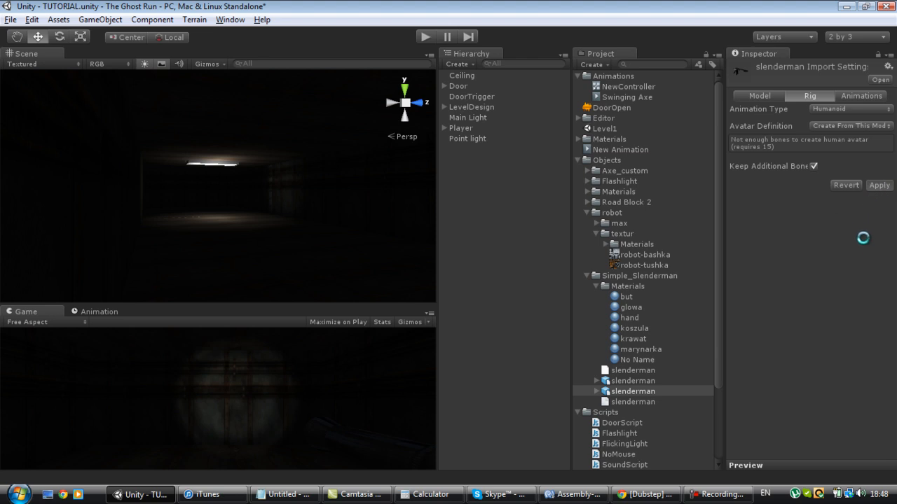
{"action": "left_click", "coordinate": [878, 185]}
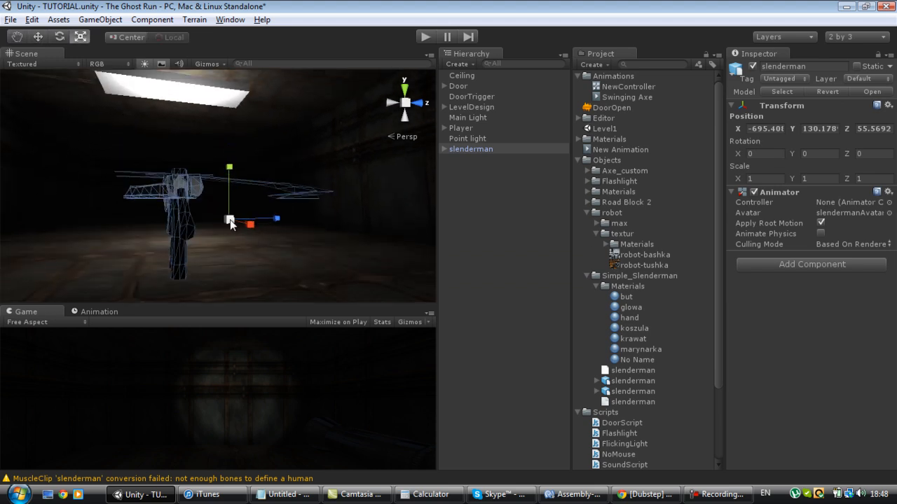
Select the slenderman model among the hallway objects and edit its Y rotation value.
{"action": "left_click", "coordinate": [477, 233]}
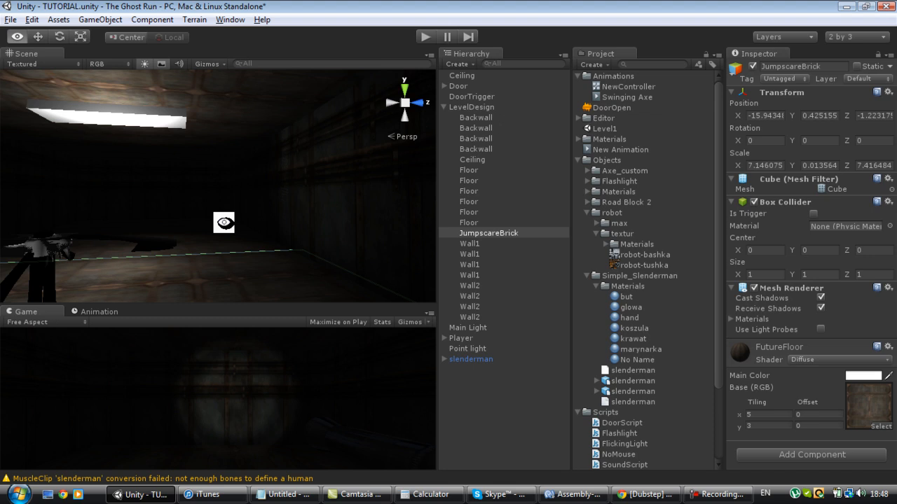
{"action": "left_click", "coordinate": [471, 358]}
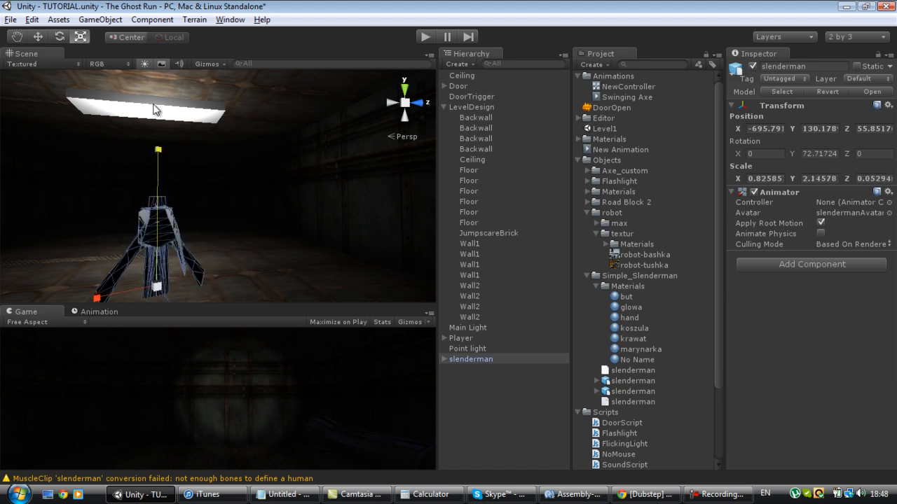
{"action": "left_click", "coordinate": [476, 148]}
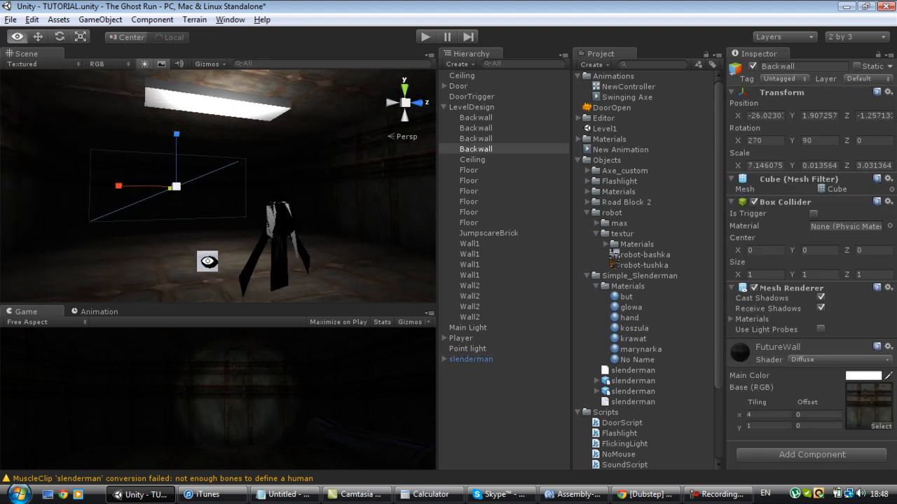
{"action": "left_click", "coordinate": [471, 359]}
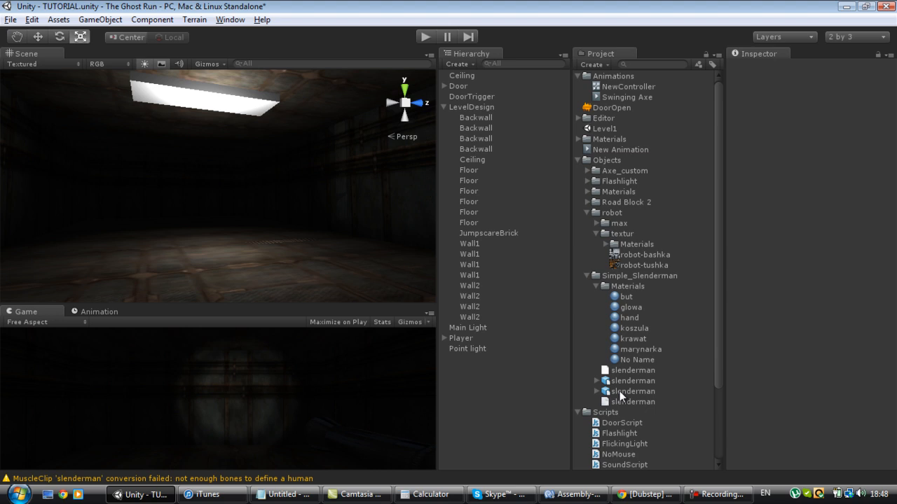
{"action": "left_click", "coordinate": [633, 381]}
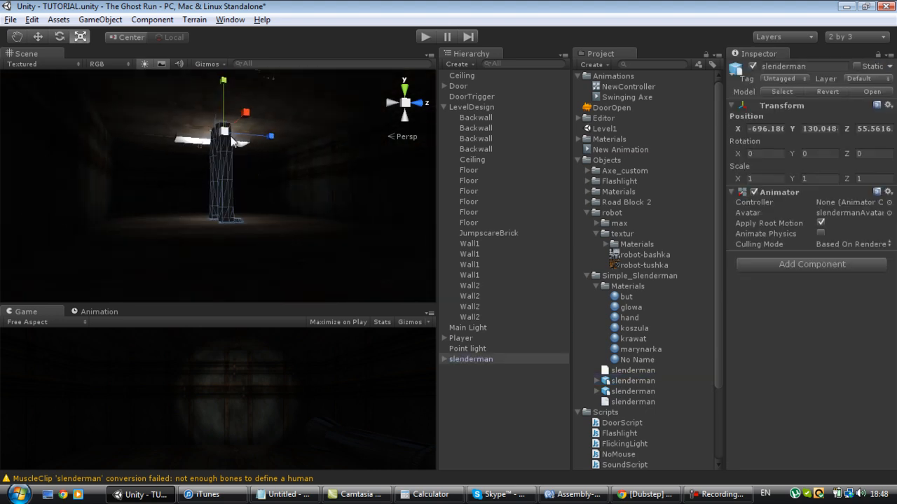
{"action": "left_click", "coordinate": [477, 148]}
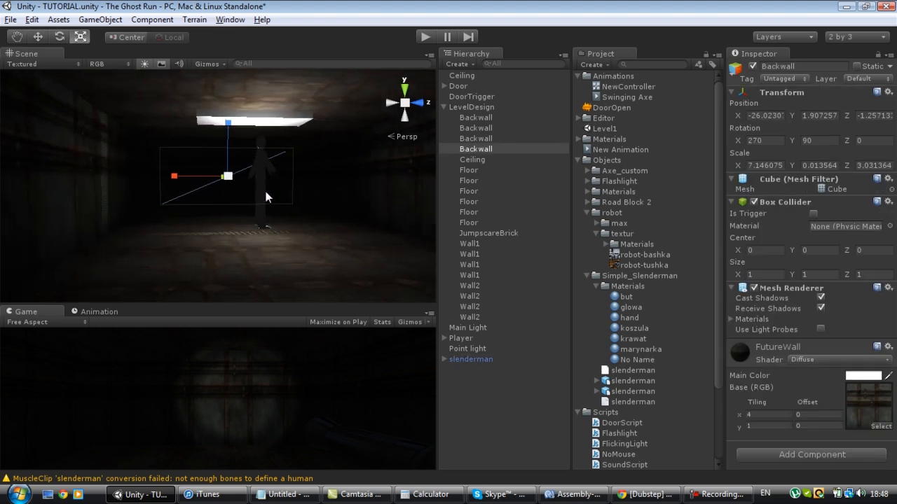
{"action": "left_click", "coordinate": [470, 359]}
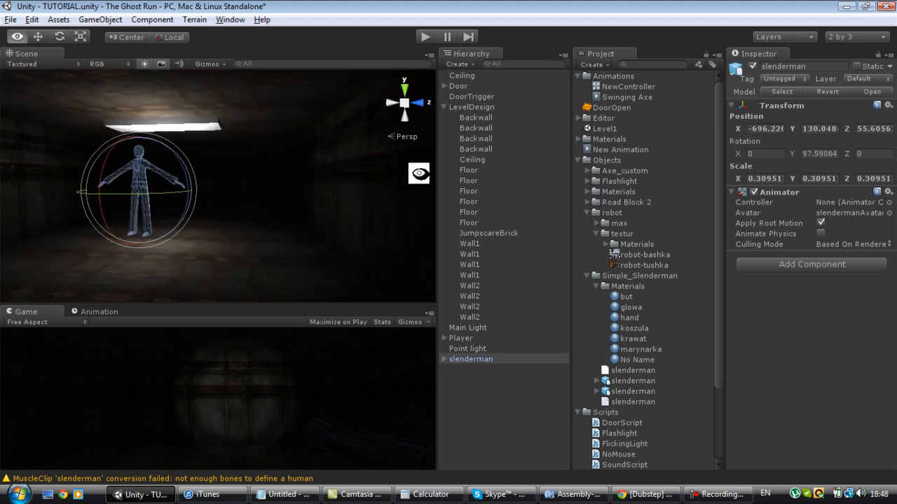
{"action": "triple_click", "coordinate": [811, 152]}
{"action": "type", "text": "90"}
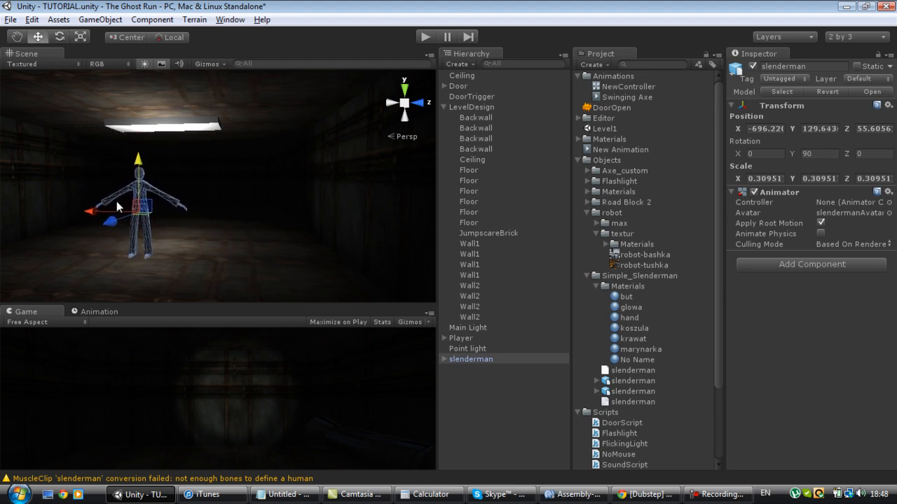
Move the slenderman sideways and further down the hallway between the walls.
{"action": "left_click_drag", "start_coordinate": [119, 205], "coordinate": [157, 221]}
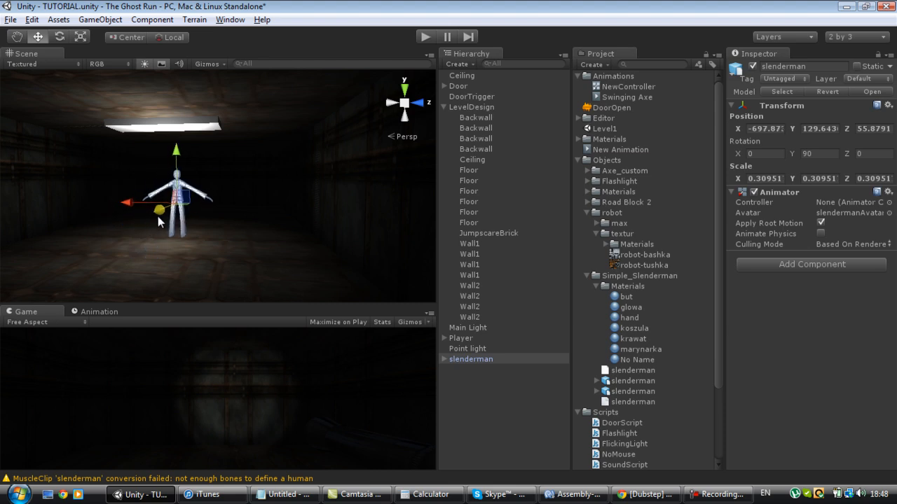
{"action": "left_click", "coordinate": [476, 148]}
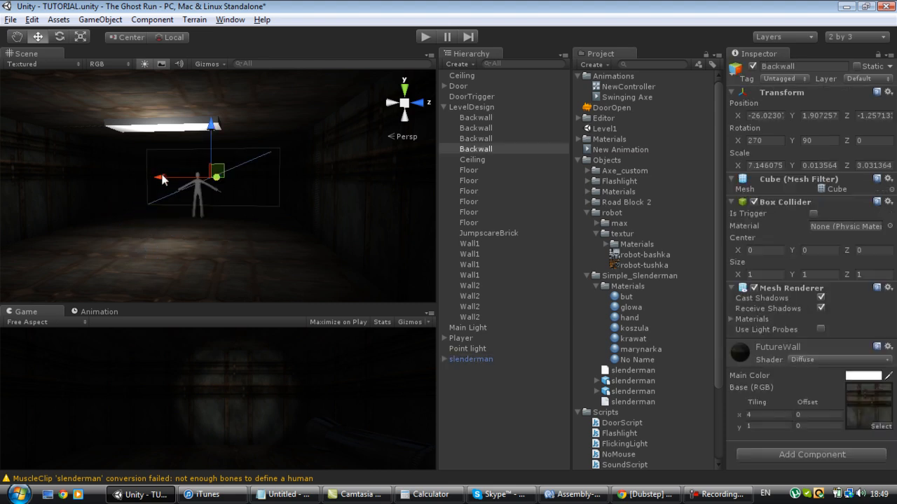
{"action": "left_click", "coordinate": [471, 358]}
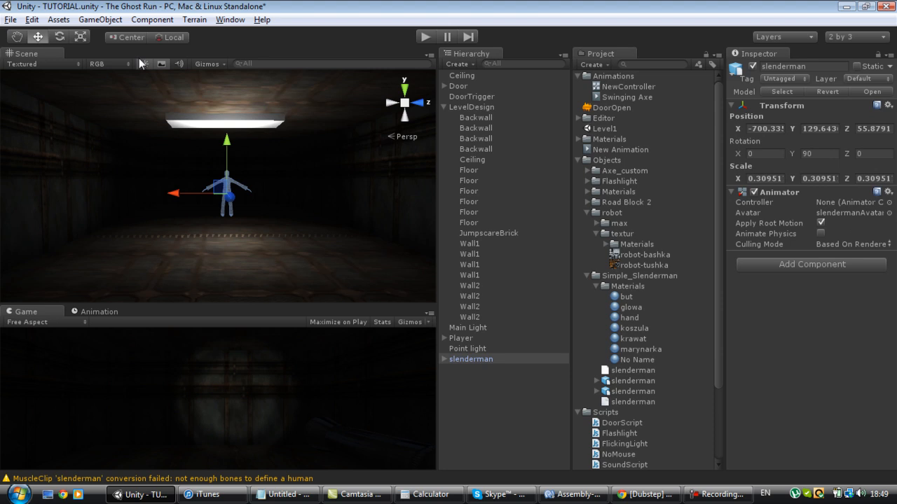
{"action": "left_click_drag", "start_coordinate": [210, 194], "coordinate": [227, 195]}
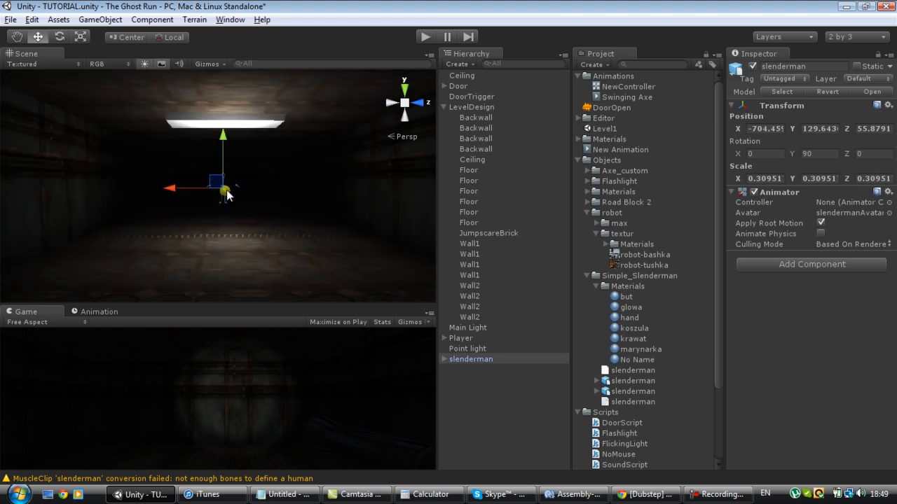
{"action": "left_click", "coordinate": [468, 190]}
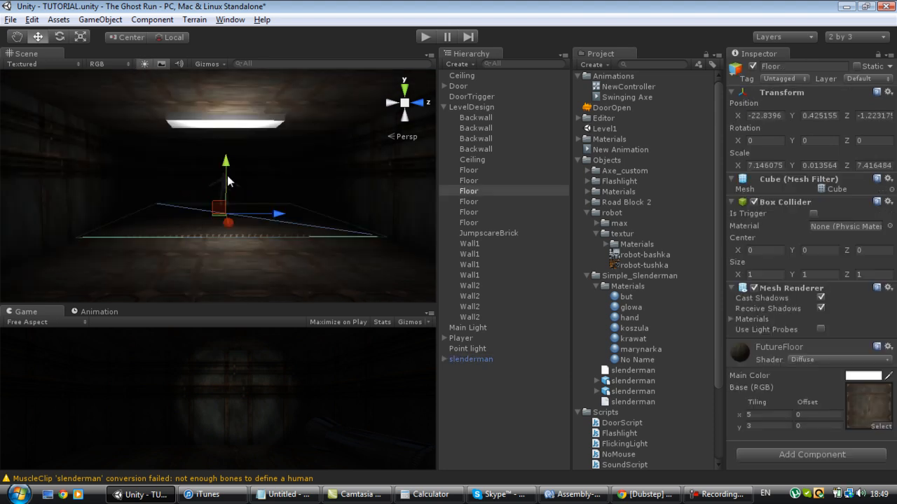
{"action": "left_click", "coordinate": [471, 359]}
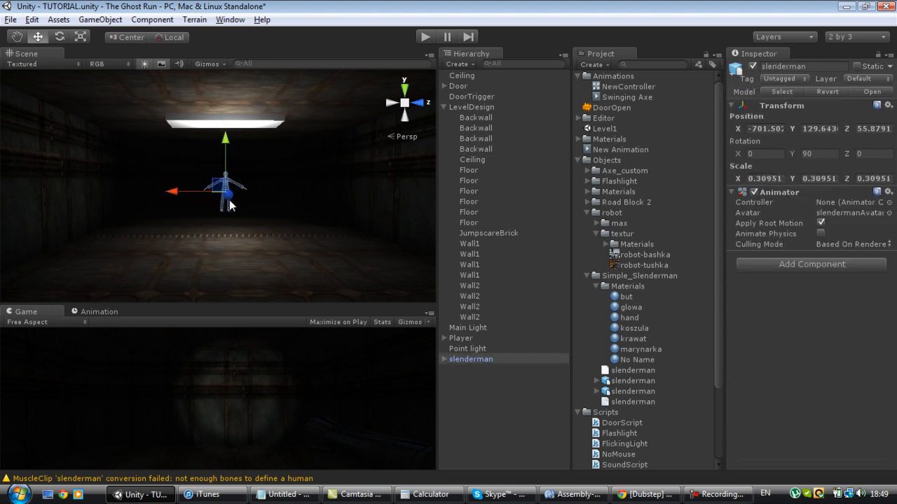
{"action": "left_click", "coordinate": [468, 274]}
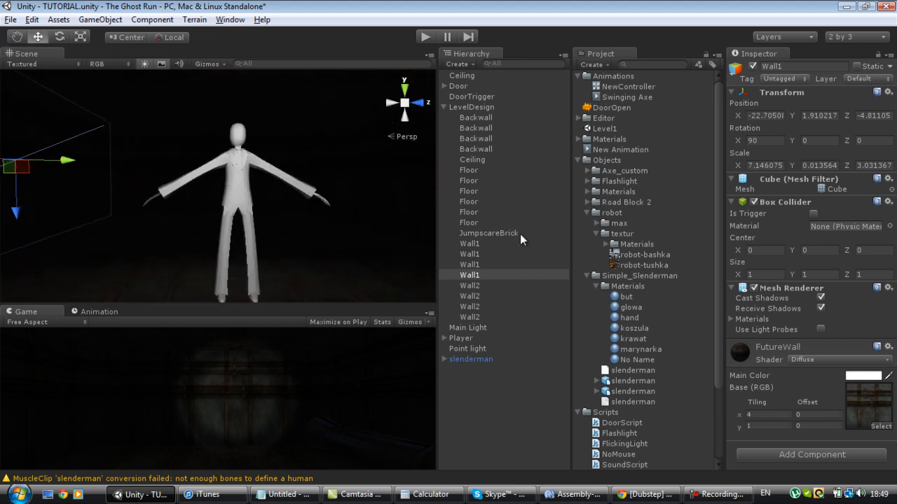
Inspect the old slenderman's default mesh part before swapping in Slender Model Max.
{"action": "left_click", "coordinate": [471, 358]}
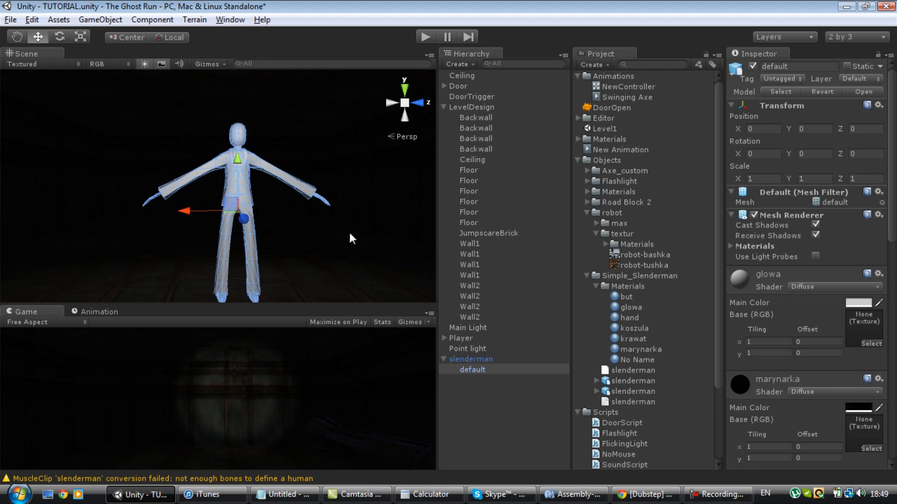
{"action": "mouse_move", "coordinate": [241, 139]}
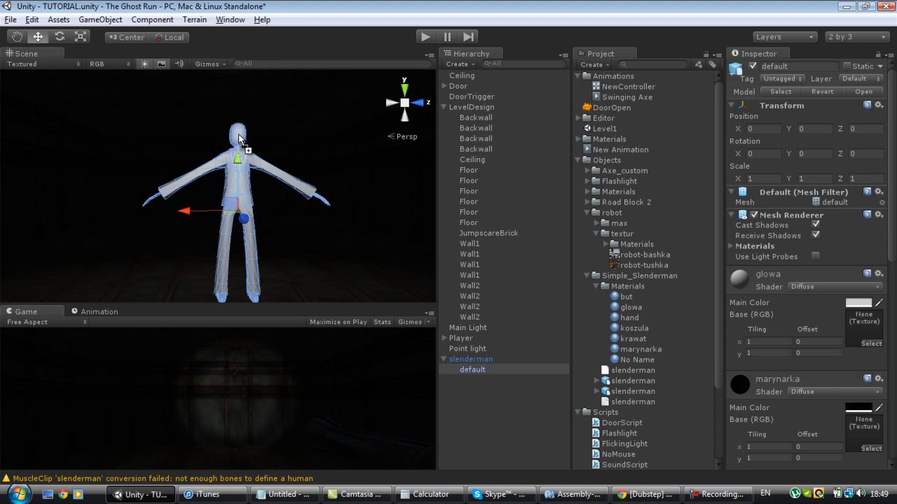
{"action": "mouse_move", "coordinate": [810, 245]}
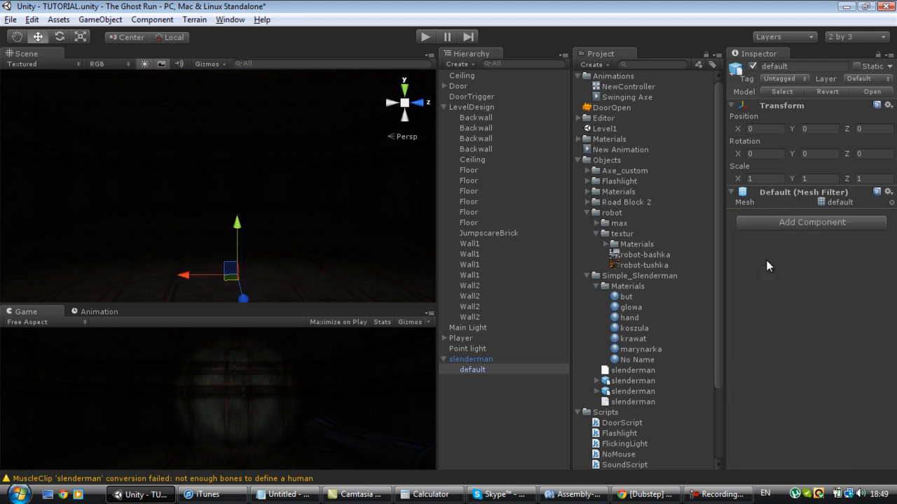
{"action": "mouse_move", "coordinate": [771, 272]}
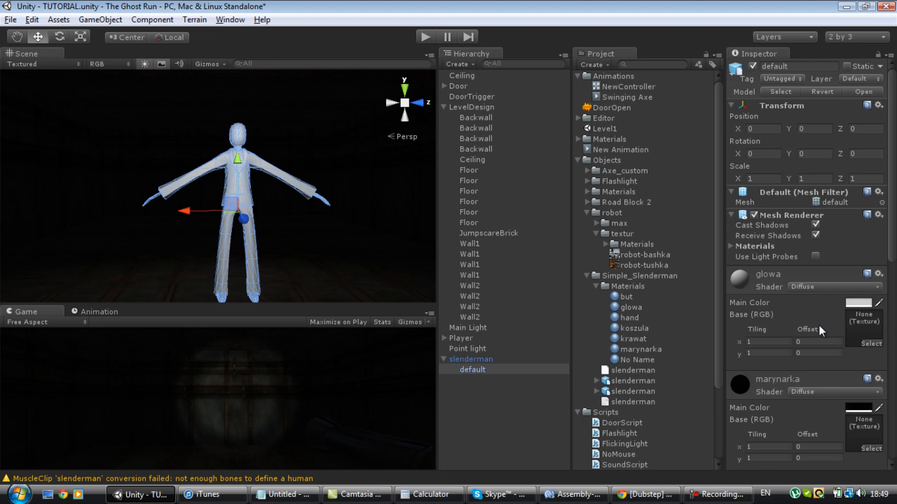
{"action": "scroll", "scroll_direction": "down", "scroll_amount": 3}
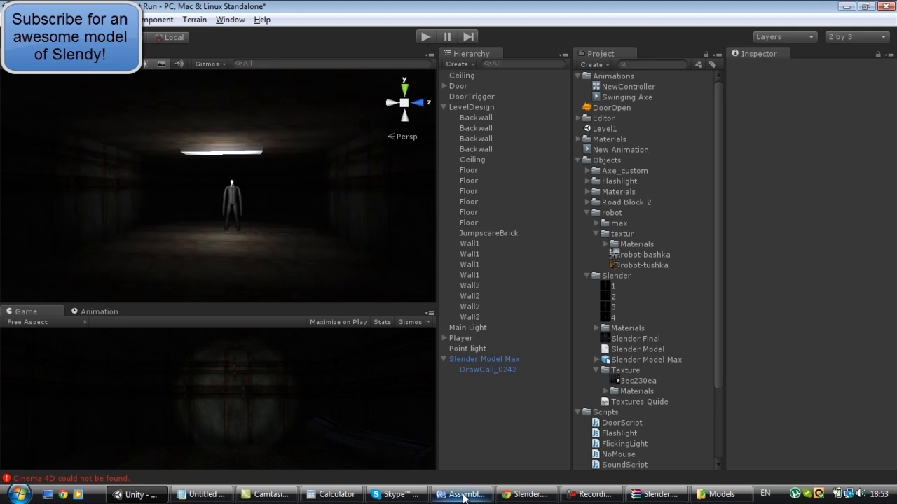
Switch to the Slender Model Download video page and scroll through its description links.
{"action": "left_click", "coordinate": [525, 493]}
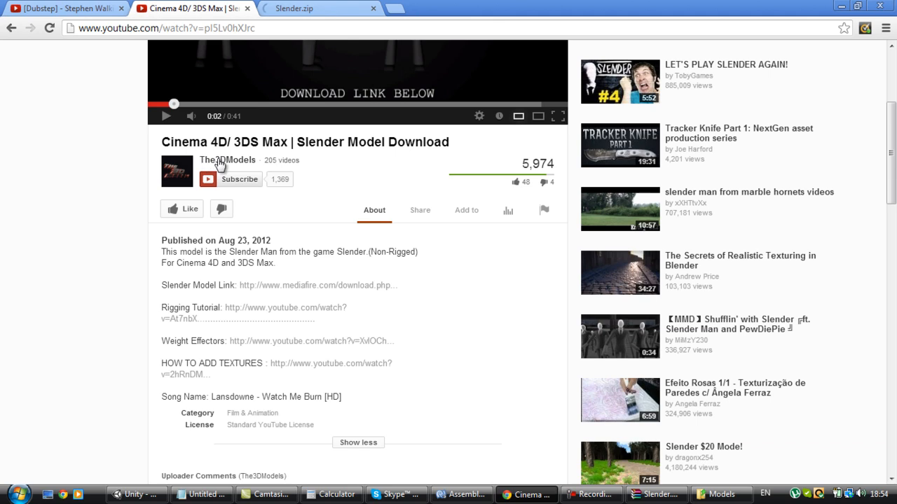
{"action": "double_click", "coordinate": [227, 159]}
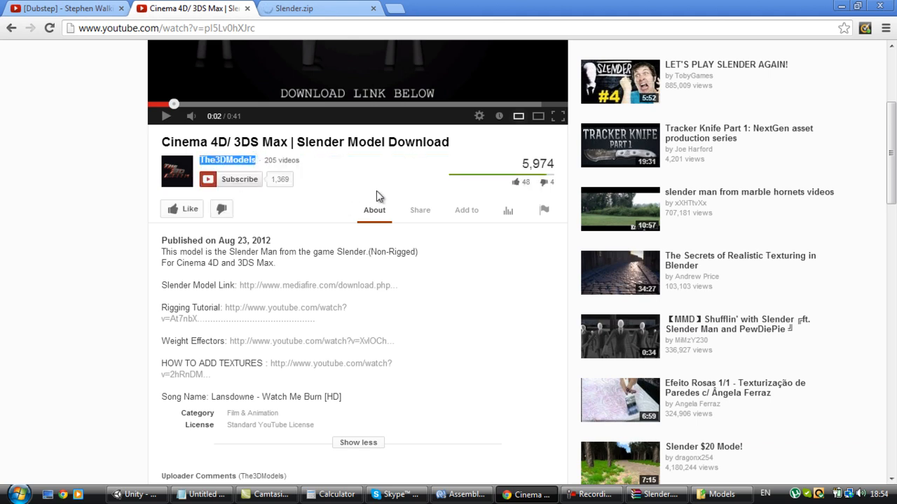
{"action": "scroll", "scroll_direction": "down", "scroll_amount": 3}
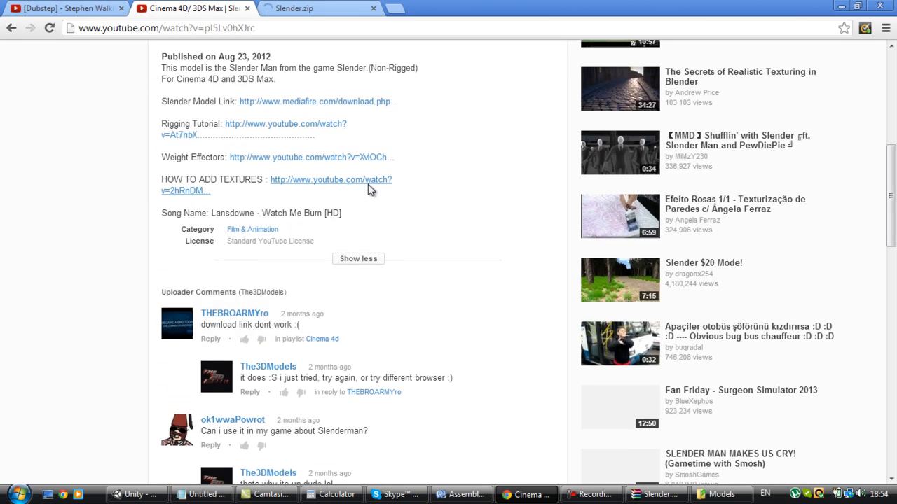
{"action": "scroll", "scroll_direction": "up", "scroll_amount": 3}
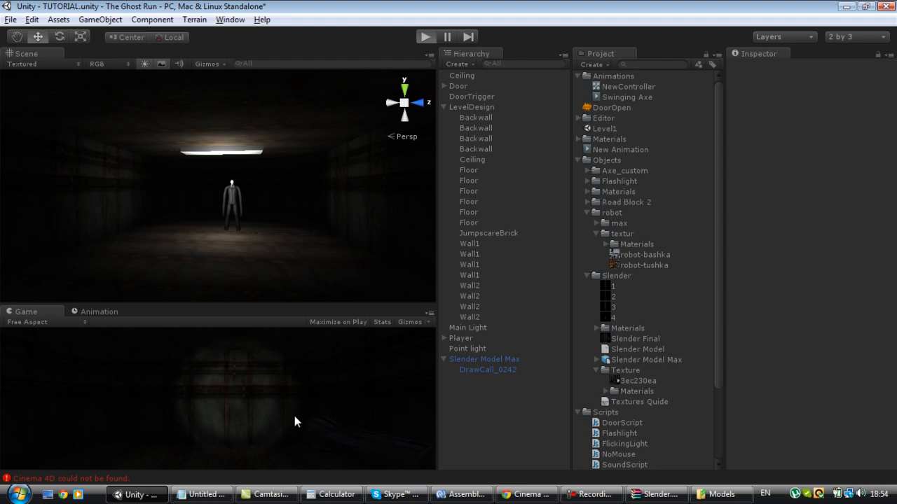
{"action": "left_click", "coordinate": [426, 37]}
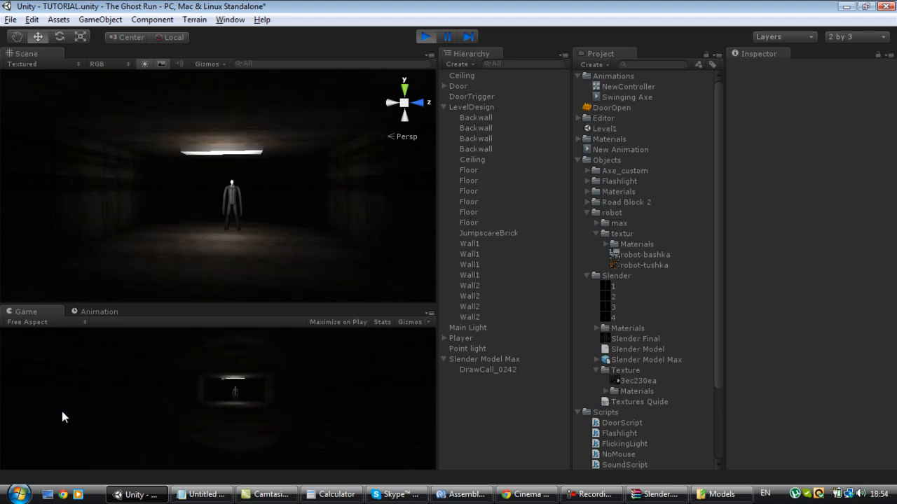
{"action": "left_click", "coordinate": [425, 37]}
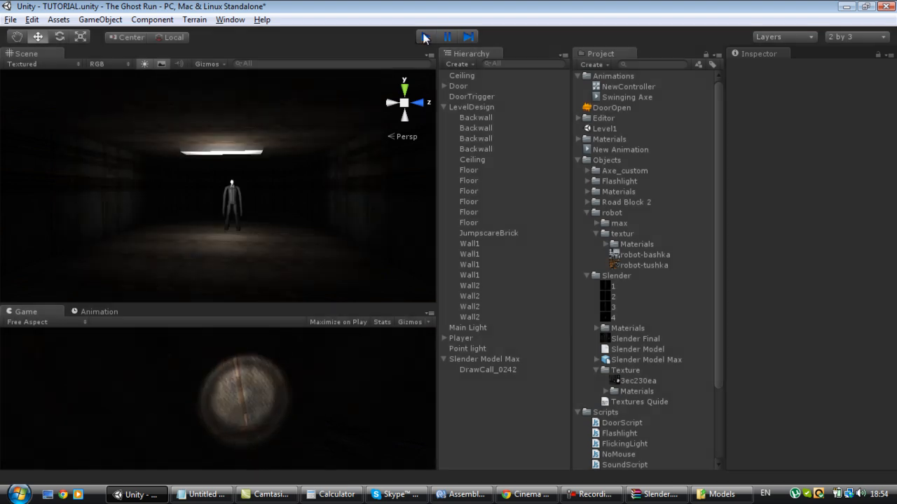
{"action": "left_click", "coordinate": [426, 37]}
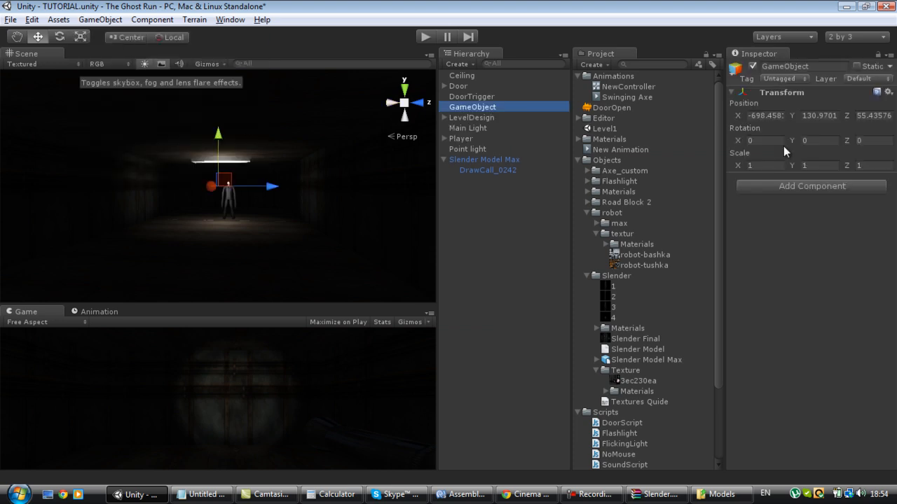
Add a Box Collider to the empty object, tick Is Trigger, and select the JumpscareBrick piece.
{"action": "left_click", "coordinate": [810, 185]}
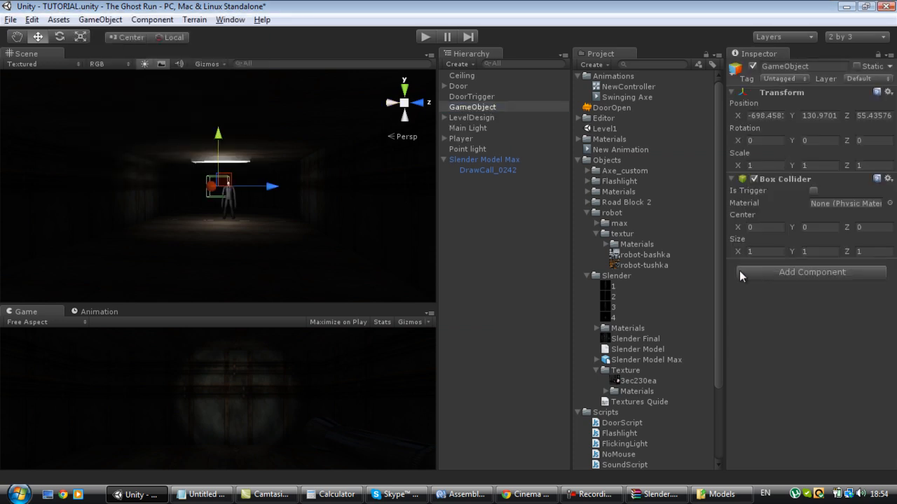
{"action": "left_click", "coordinate": [813, 191]}
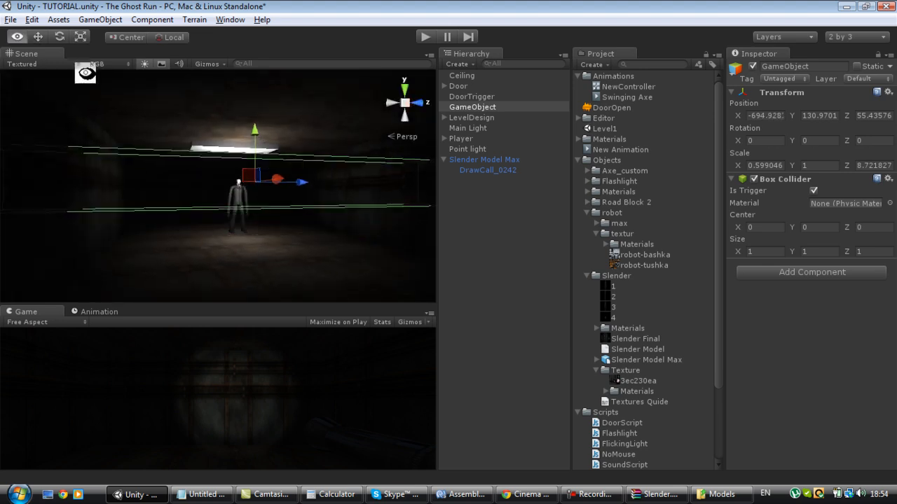
{"action": "left_click", "coordinate": [488, 244]}
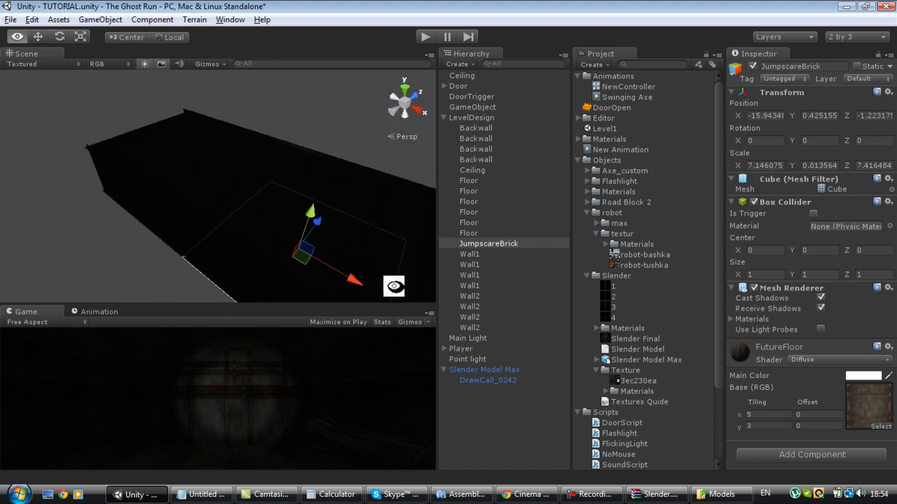
{"action": "left_click", "coordinate": [468, 221]}
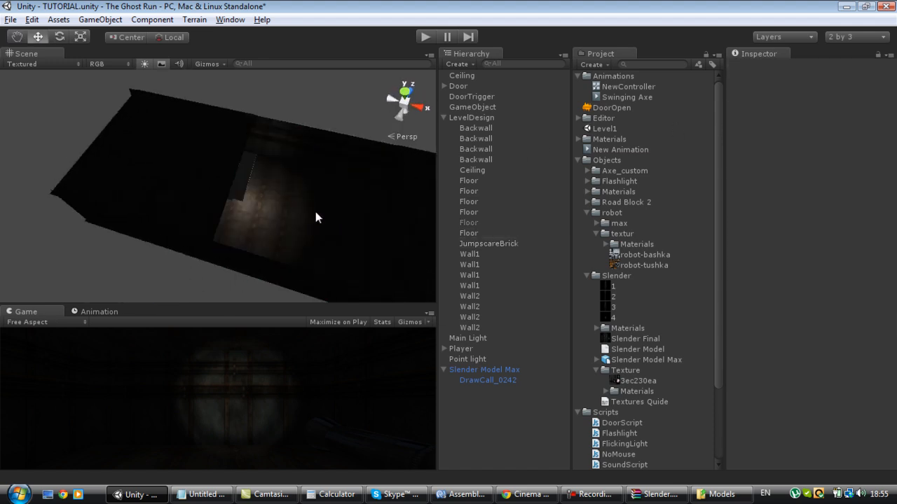
{"action": "left_click", "coordinate": [487, 244]}
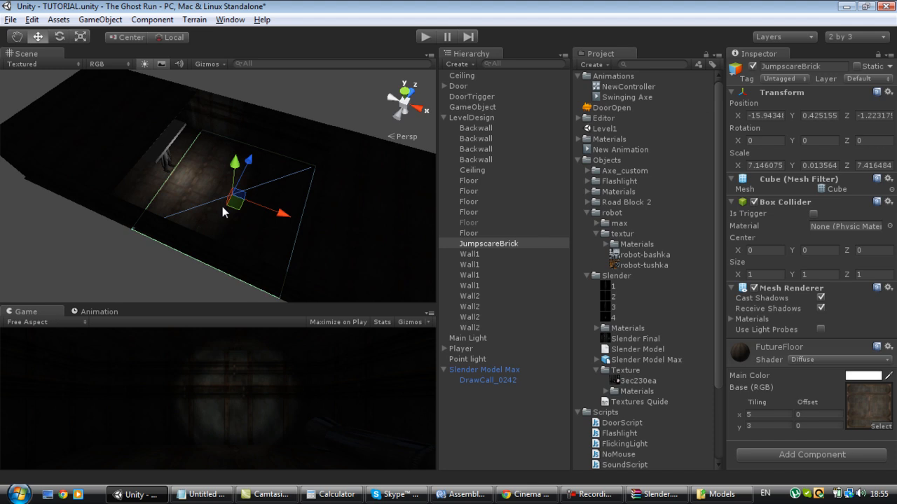
{"action": "mouse_move", "coordinate": [251, 243]}
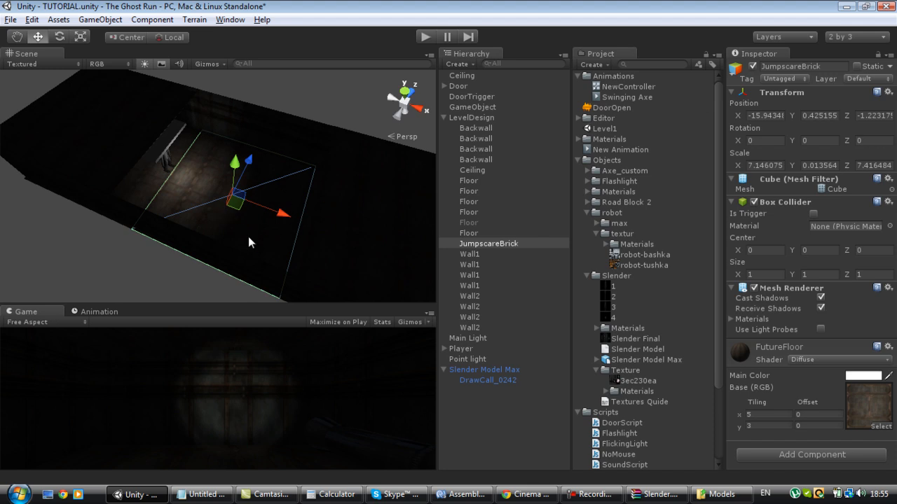
{"action": "mouse_move", "coordinate": [272, 191]}
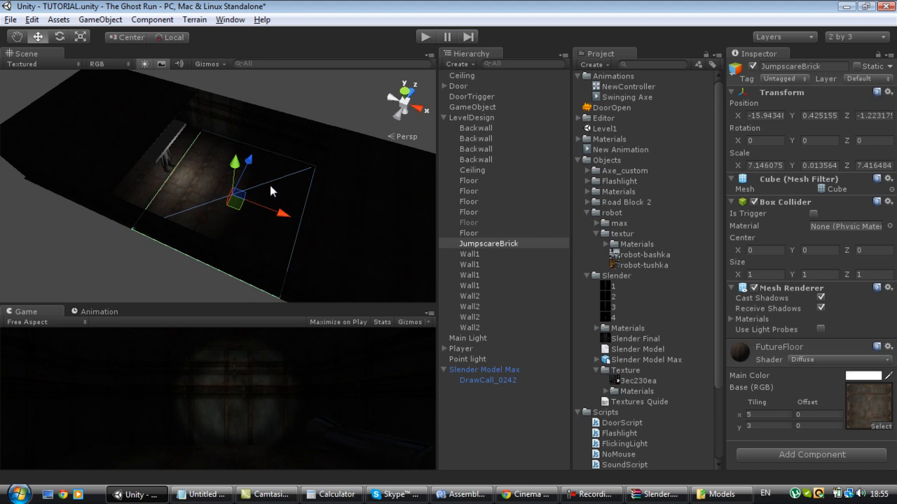
{"action": "mouse_move", "coordinate": [500, 109]}
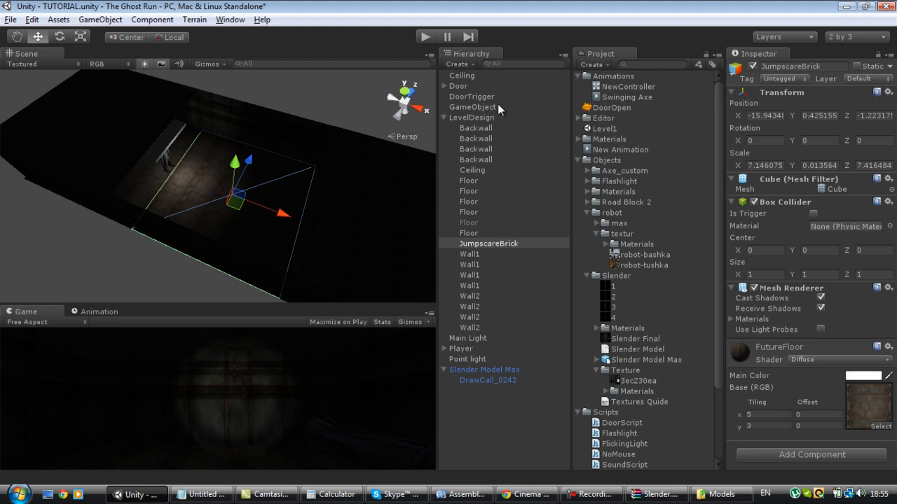
Rename the trigger object to SlendyTrigger and collapse the LevelDesign group.
{"action": "left_click", "coordinate": [472, 106]}
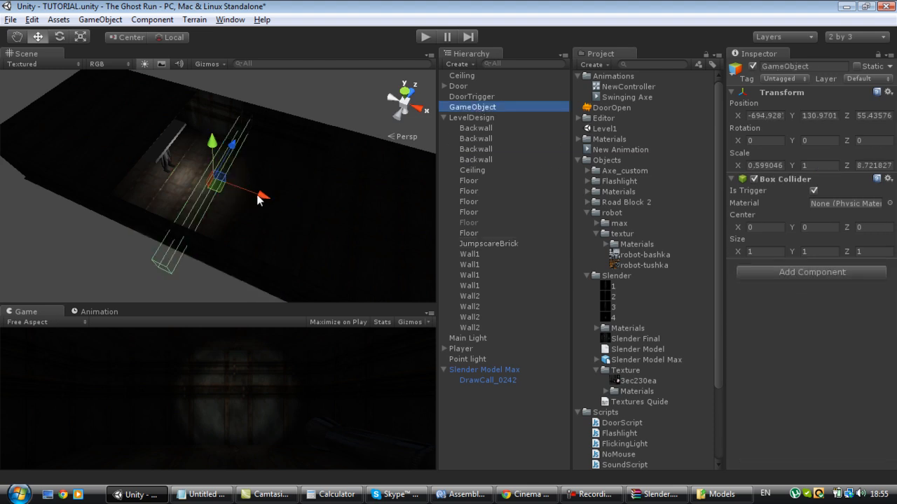
{"action": "left_click", "coordinate": [488, 244]}
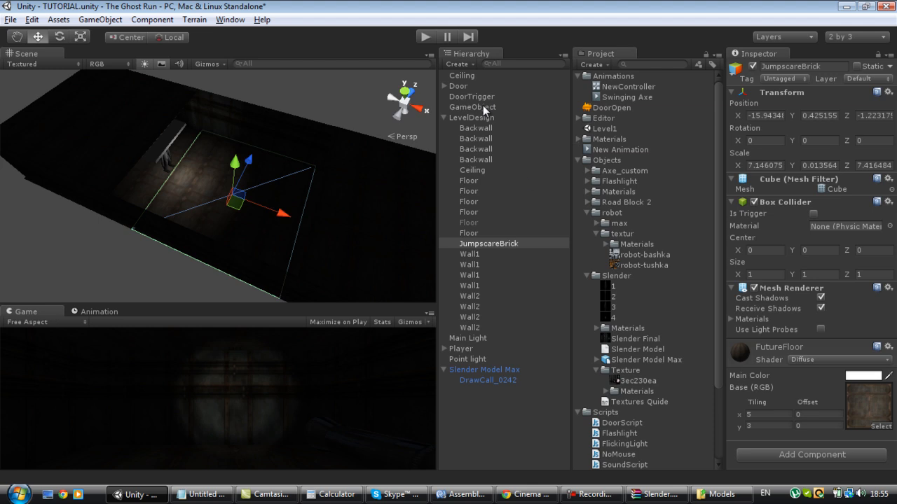
{"action": "left_click", "coordinate": [474, 107]}
{"action": "type", "text": "Slend"}
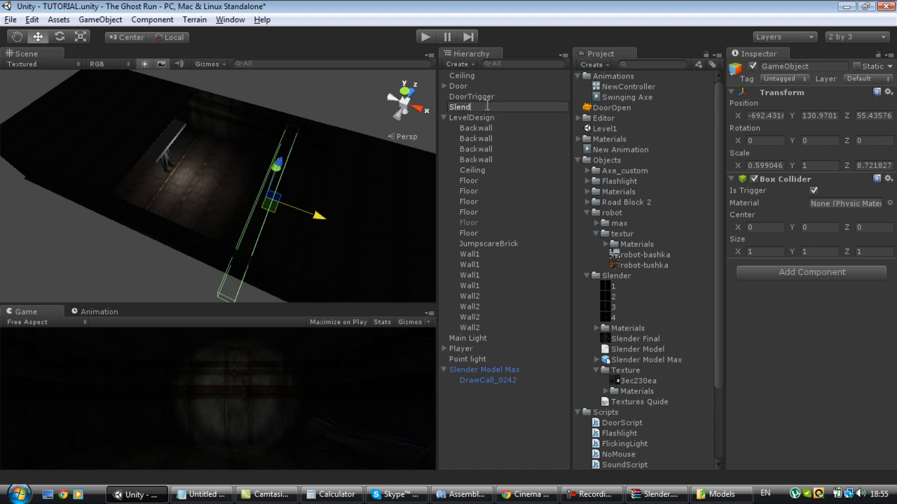
{"action": "type", "text": "yTrigger"}
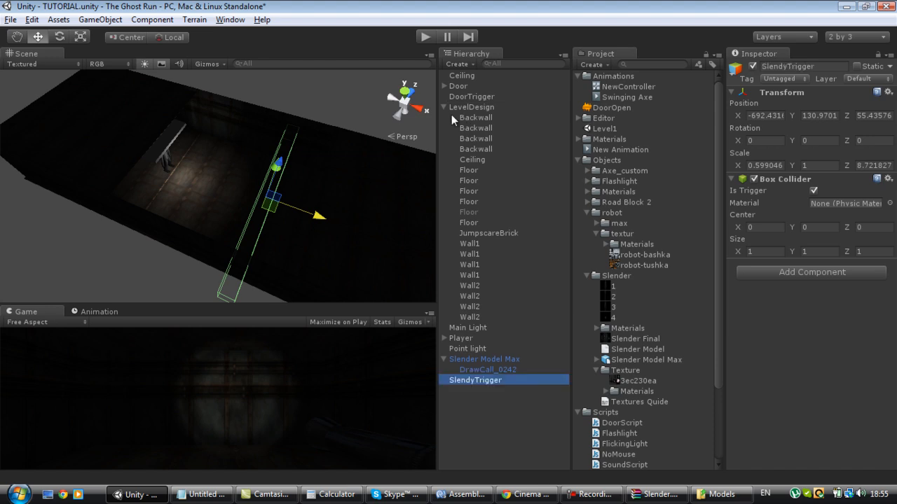
{"action": "left_click", "coordinate": [444, 107]}
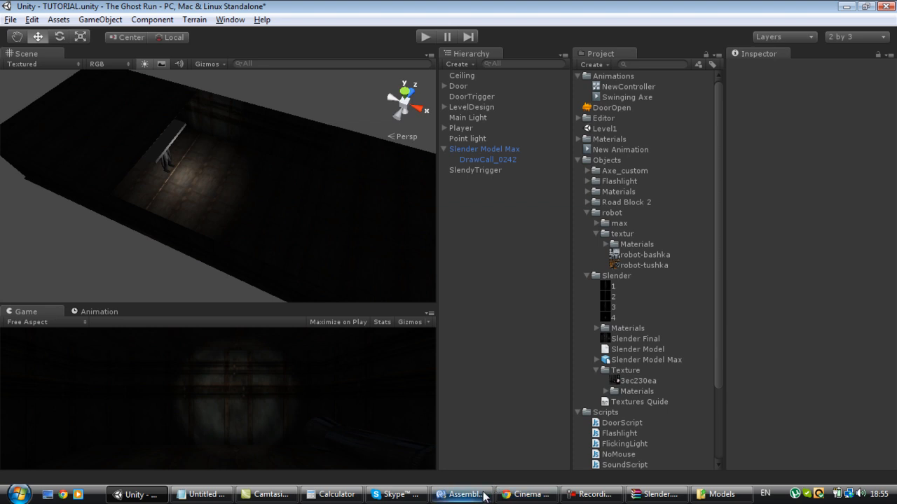
Reload the externally modified MonoDevelop project, review TriggerScript.js, and return to Unity.
{"action": "left_click", "coordinate": [461, 493]}
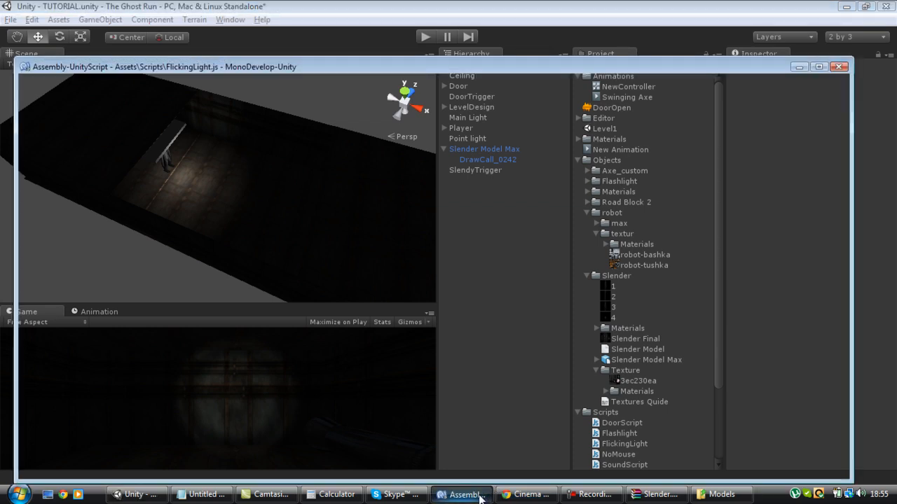
{"action": "left_click", "coordinate": [461, 494]}
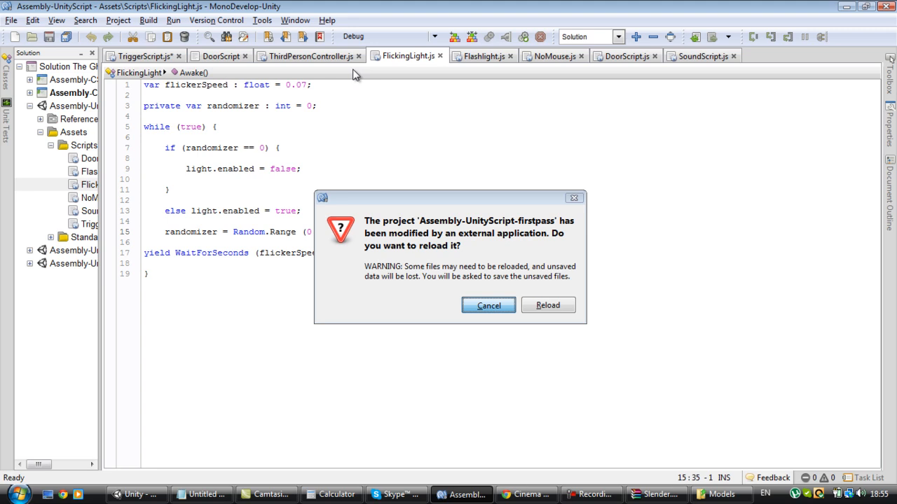
{"action": "mouse_move", "coordinate": [243, 9]}
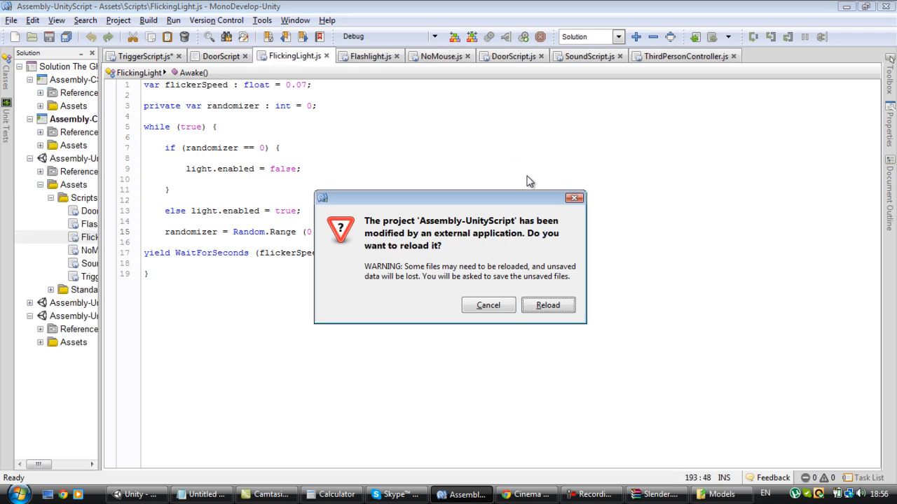
{"action": "left_click", "coordinate": [548, 306]}
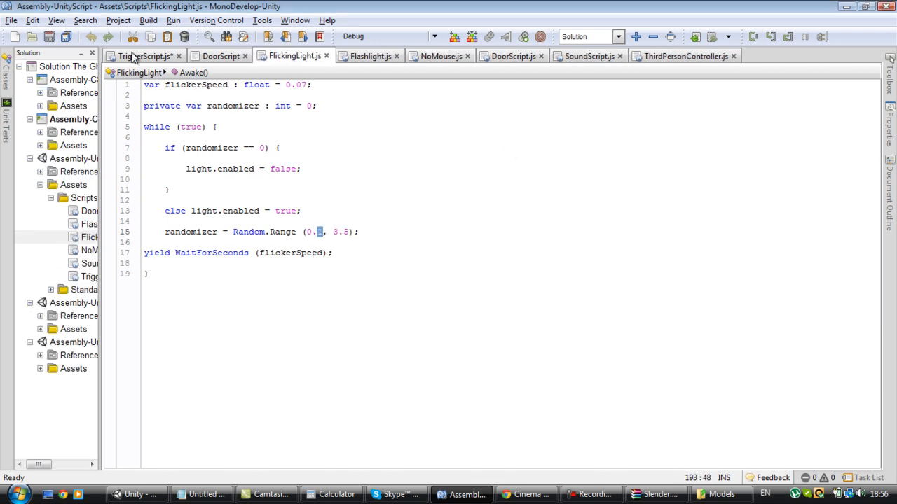
{"action": "left_click", "coordinate": [146, 56]}
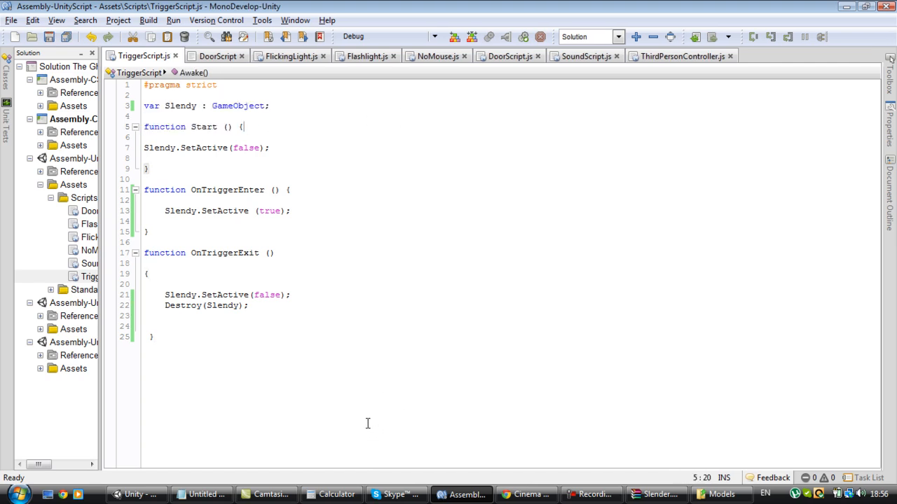
{"action": "left_click", "coordinate": [137, 493]}
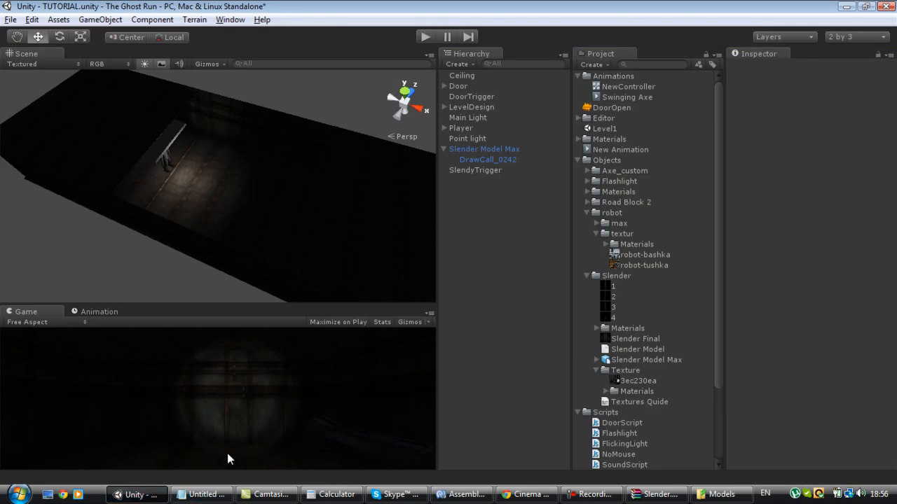
{"action": "mouse_move", "coordinate": [235, 283]}
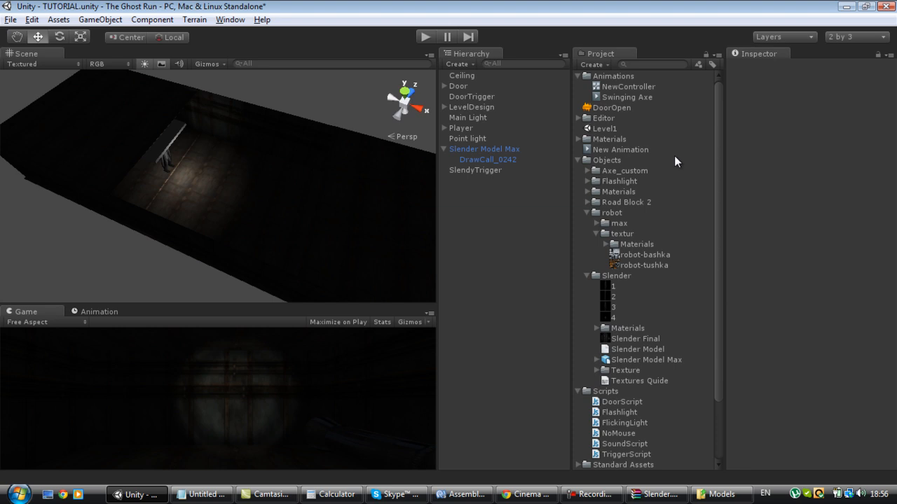
{"action": "mouse_move", "coordinate": [698, 307]}
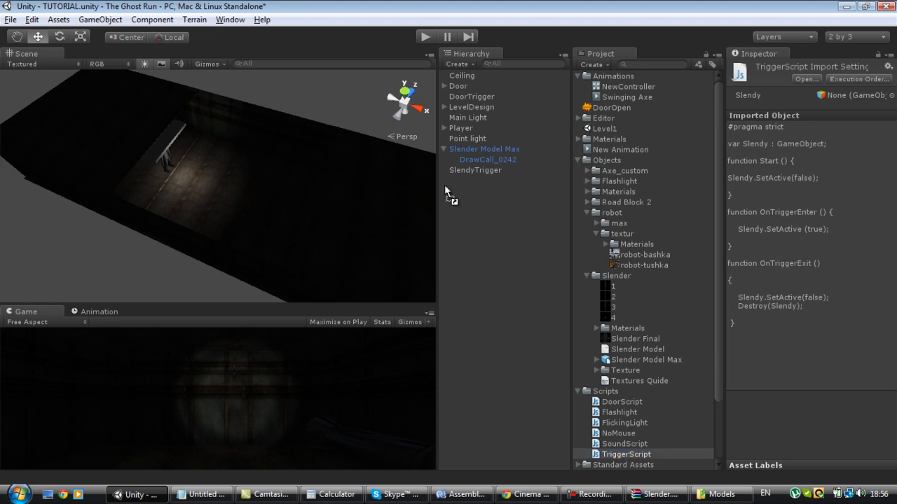
Inspect SlendyTrigger's TriggerScript with Slendy set to Slender Model Max, then deselect it.
{"action": "left_click", "coordinate": [475, 170]}
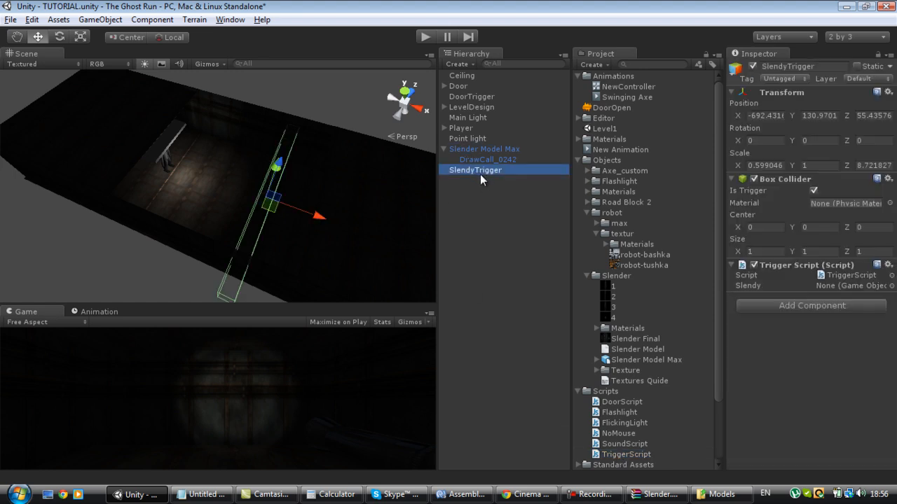
{"action": "mouse_move", "coordinate": [475, 151]}
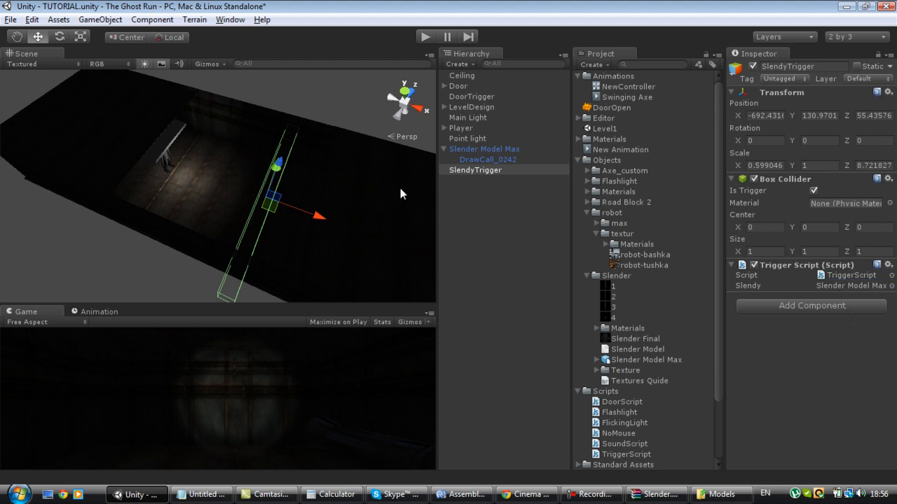
{"action": "left_click", "coordinate": [474, 159]}
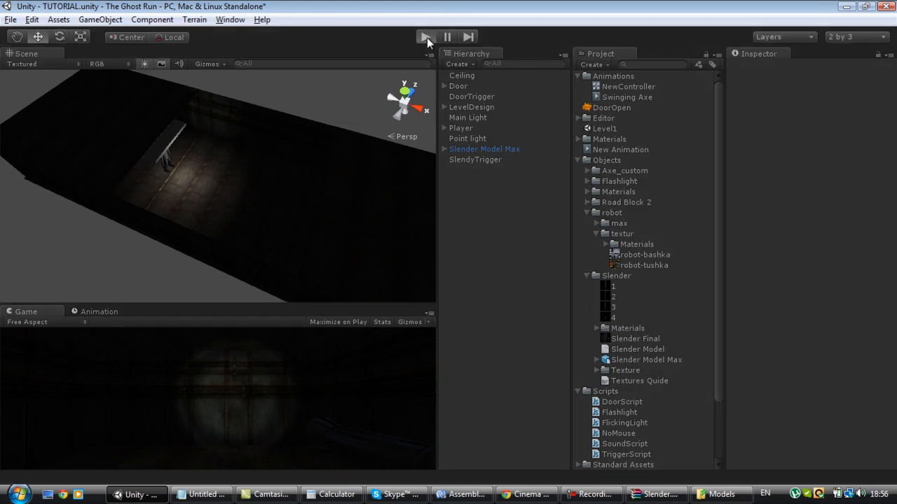
Run two play tests of the hallway scene and expand the LevelDesign group between them.
{"action": "left_click", "coordinate": [426, 36]}
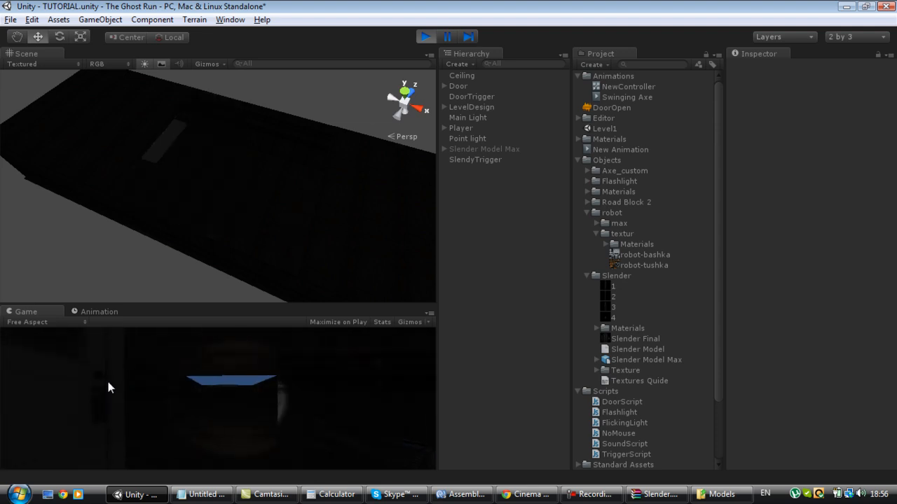
{"action": "left_click", "coordinate": [426, 37]}
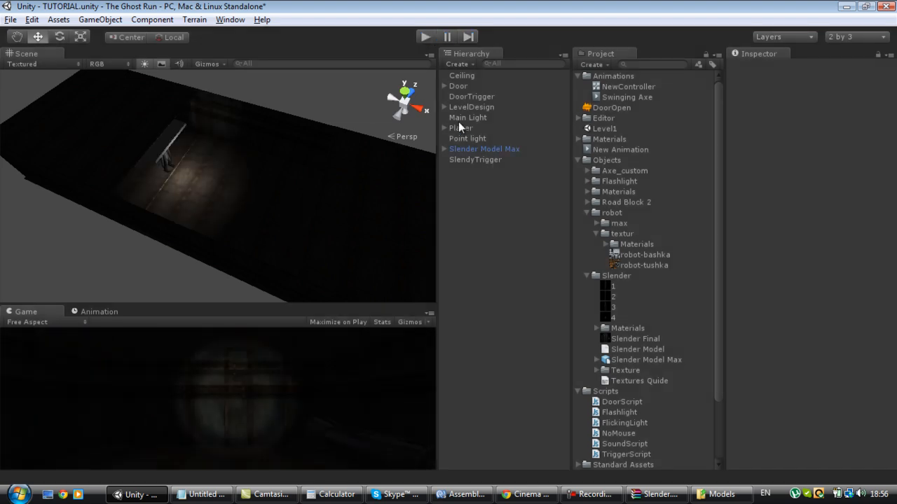
{"action": "left_click", "coordinate": [444, 106]}
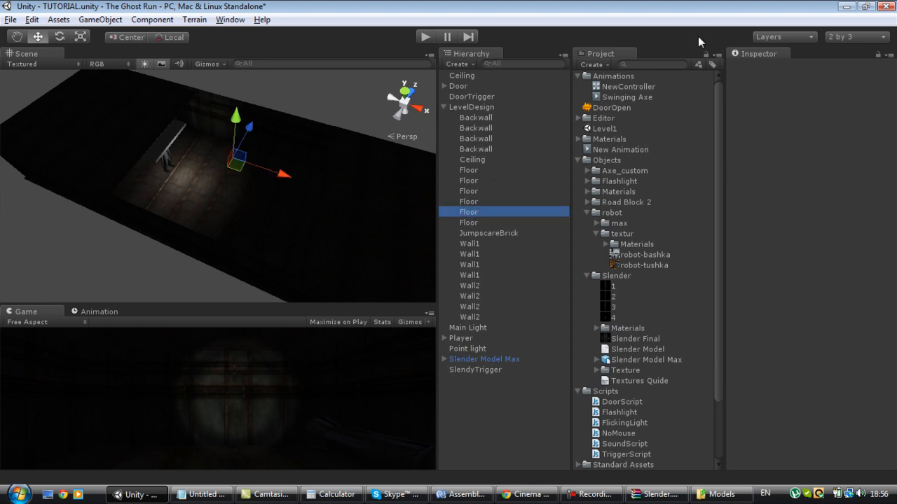
{"action": "left_click", "coordinate": [468, 211]}
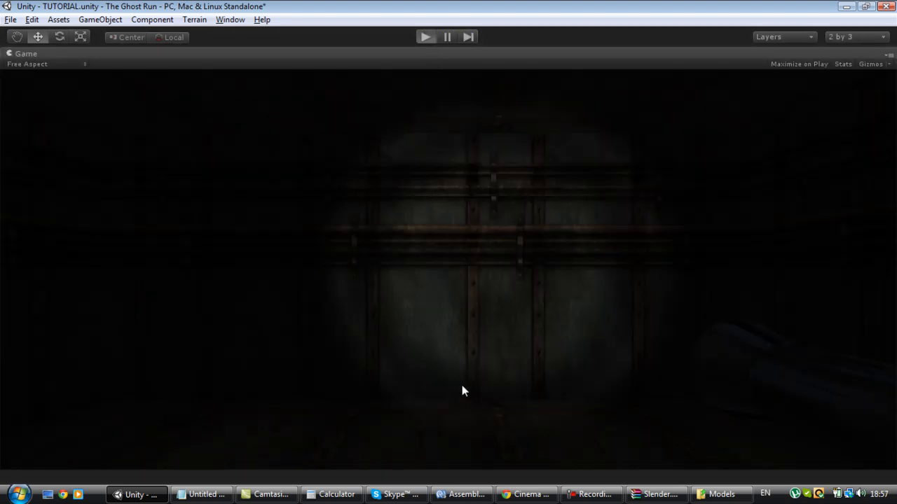
{"action": "left_click", "coordinate": [426, 37]}
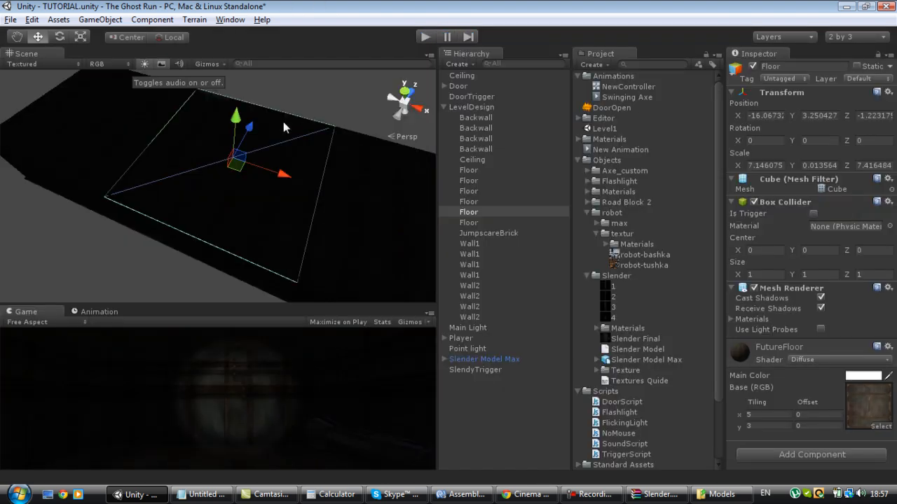
Scale Slender Model Max smaller and move it down and sideways onto the corridor floor.
{"action": "left_click", "coordinate": [95, 63]}
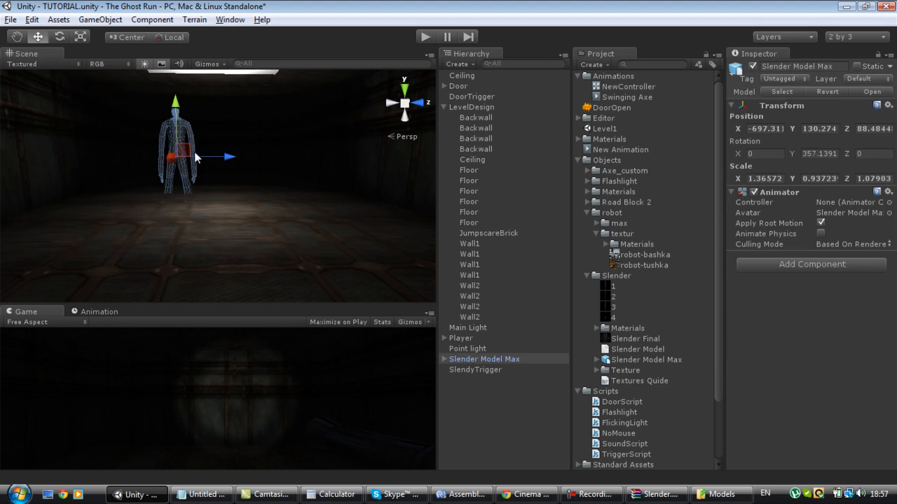
{"action": "left_click_drag", "start_coordinate": [197, 157], "coordinate": [218, 165]}
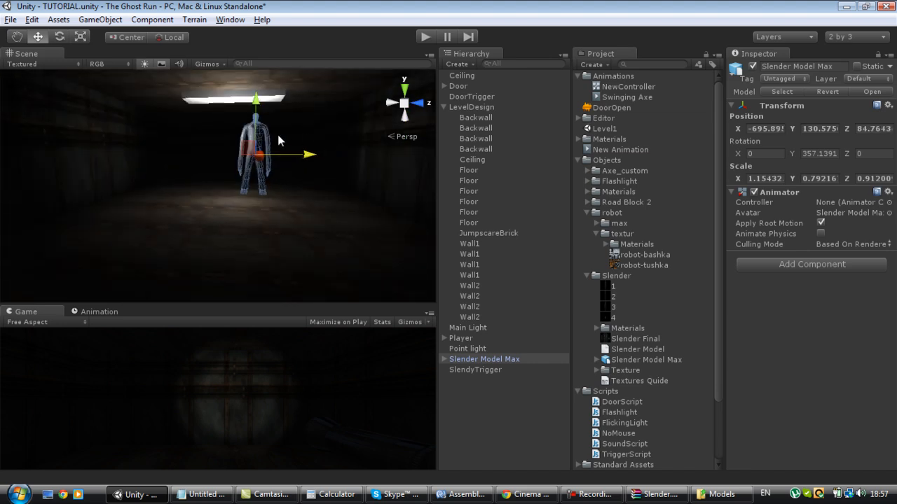
{"action": "left_click_drag", "start_coordinate": [294, 154], "coordinate": [306, 162]}
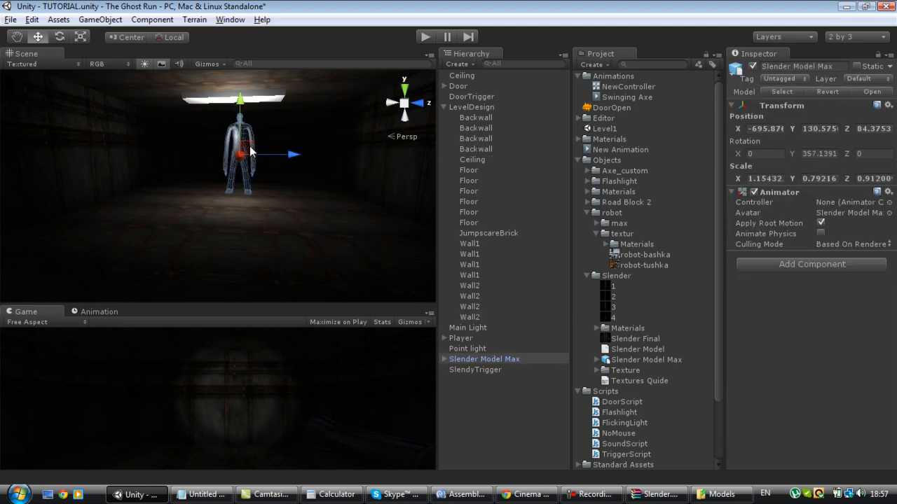
{"action": "left_click_drag", "start_coordinate": [252, 151], "coordinate": [289, 144]}
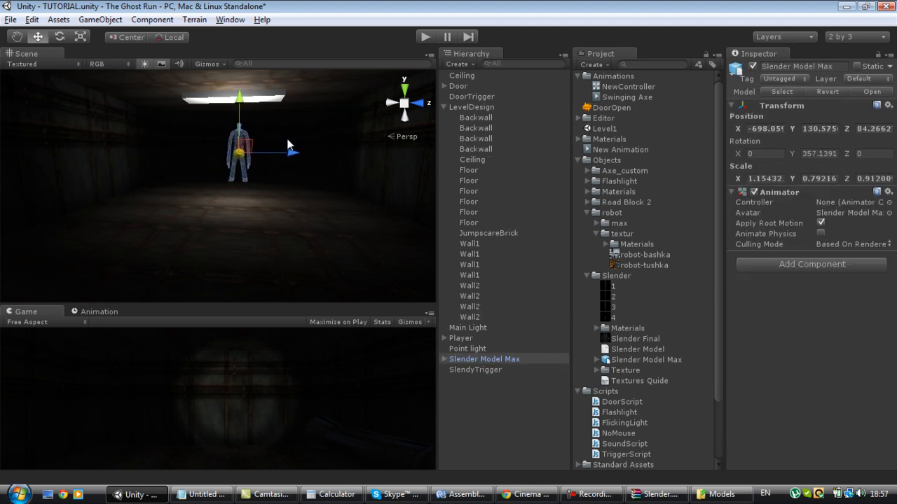
{"action": "left_click", "coordinate": [469, 306]}
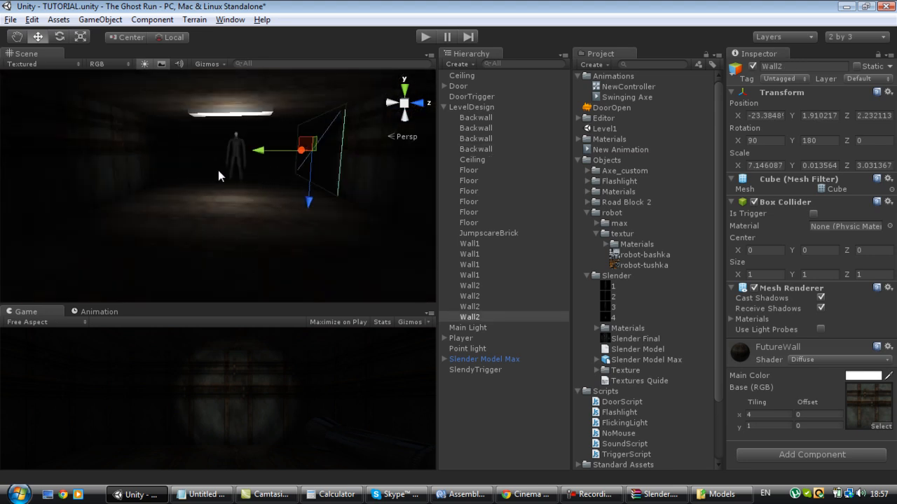
{"action": "mouse_move", "coordinate": [318, 254]}
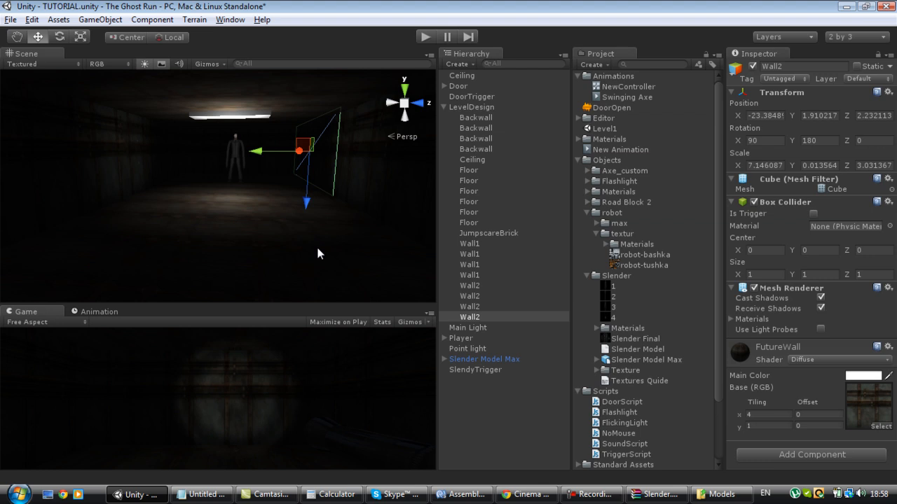
{"action": "mouse_move", "coordinate": [353, 190]}
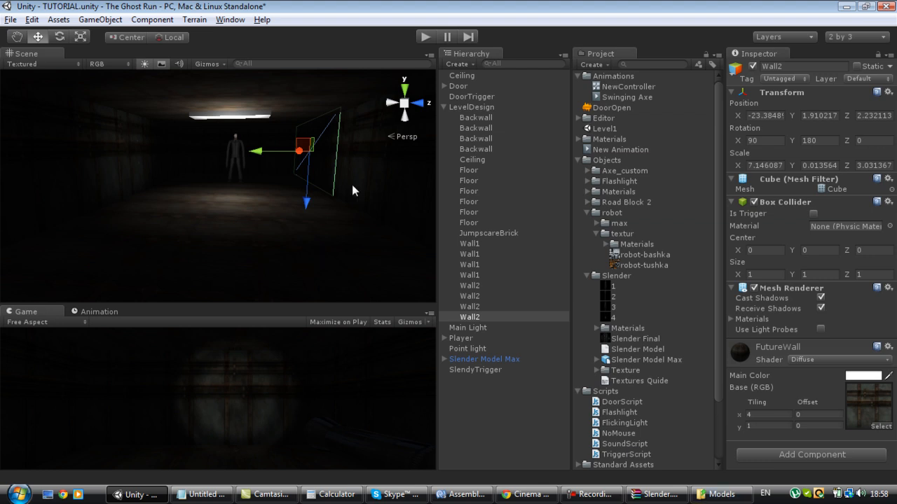
{"action": "mouse_move", "coordinate": [275, 106]}
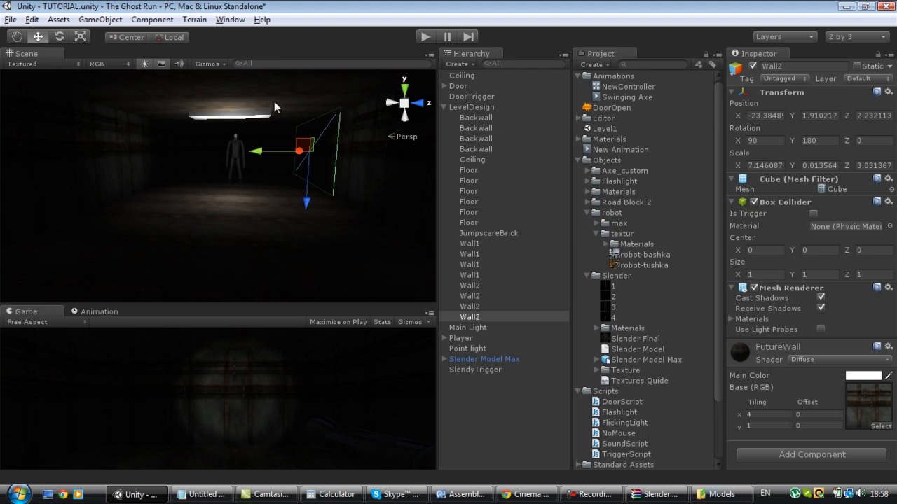
{"action": "mouse_move", "coordinate": [168, 144]}
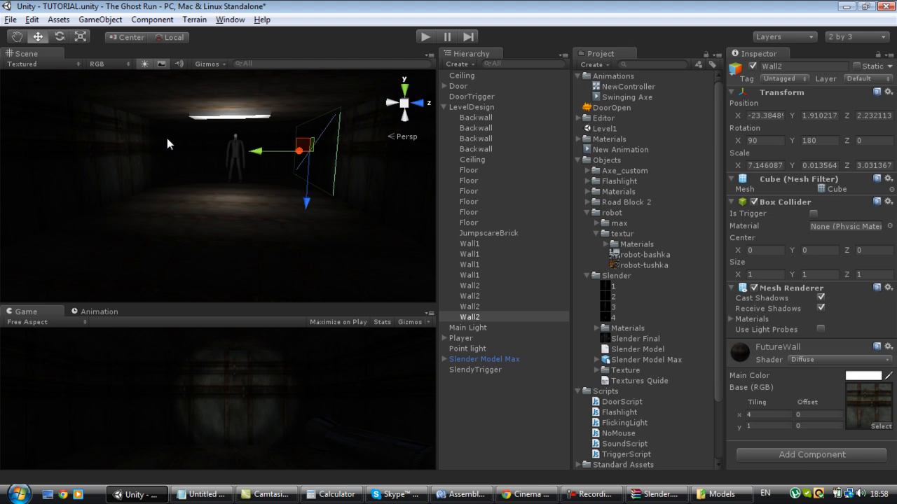
{"action": "mouse_move", "coordinate": [155, 151]}
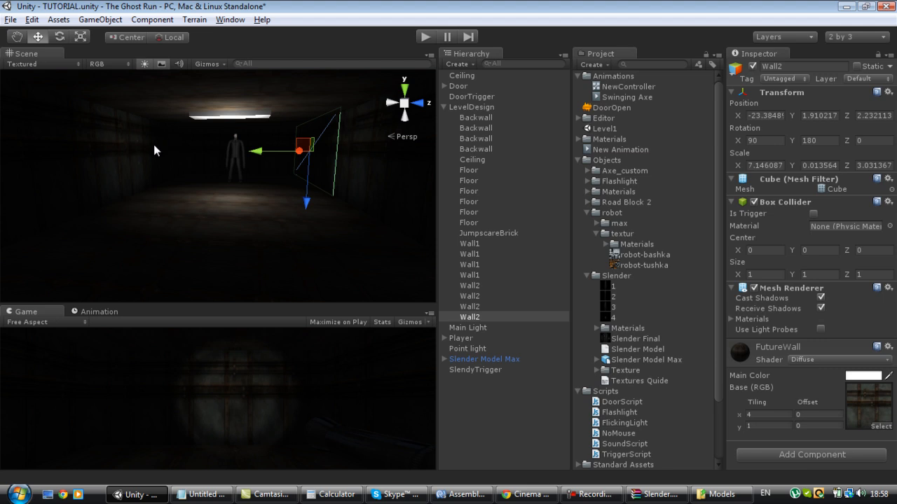
{"action": "mouse_move", "coordinate": [153, 165]}
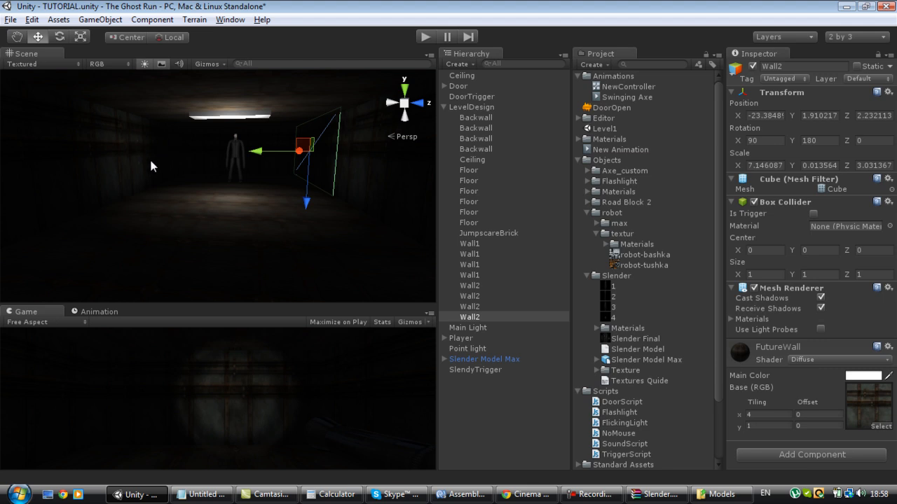
{"action": "mouse_move", "coordinate": [285, 174]}
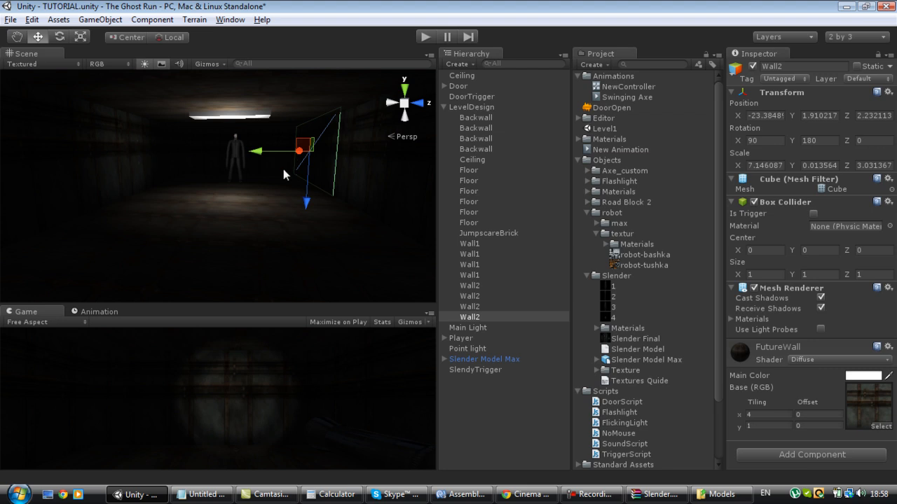
{"action": "mouse_move", "coordinate": [199, 155]}
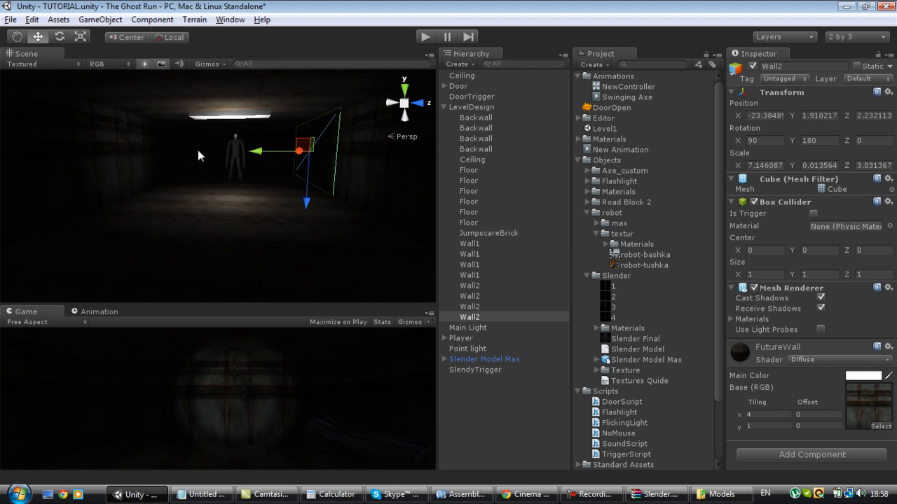
{"action": "mouse_move", "coordinate": [392, 493]}
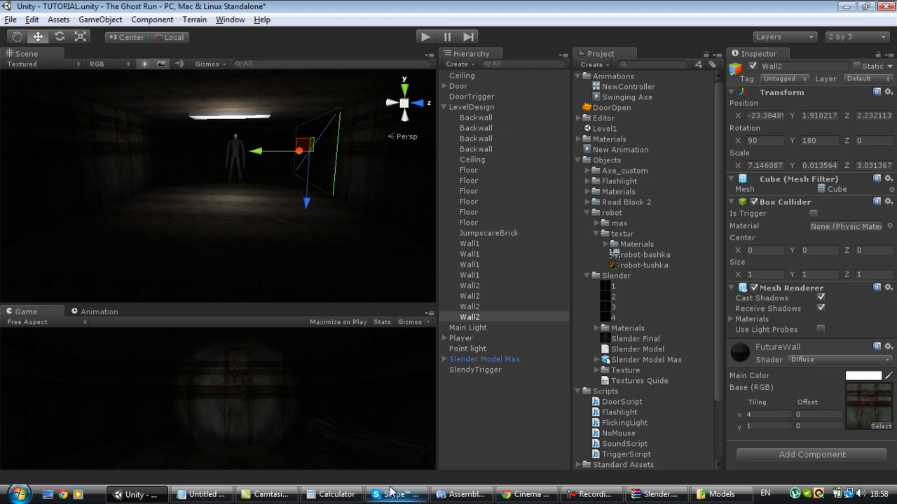